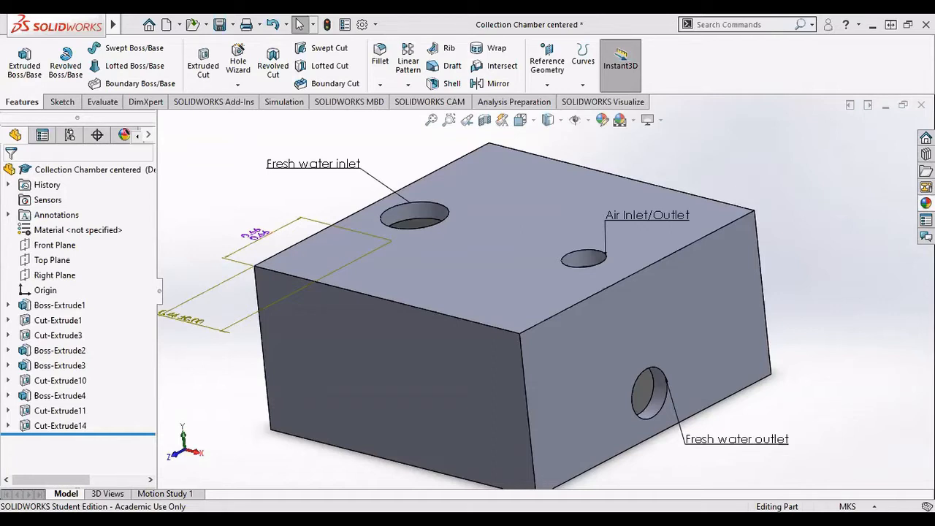
Step: Cut the collection chamber open with a Front Plane section view, exposing the two baffle plates
{"action": "left_click", "coordinate": [678, 344]}
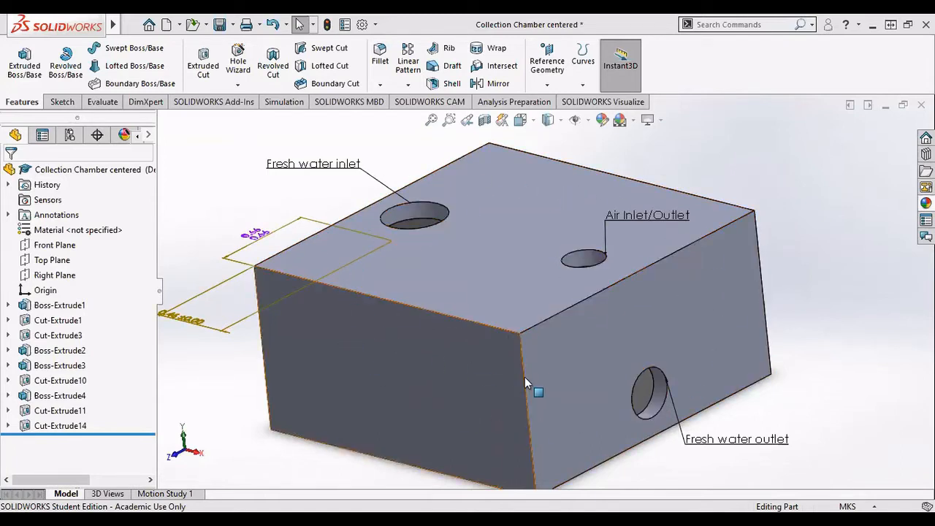
{"action": "mouse_move", "coordinate": [420, 433]}
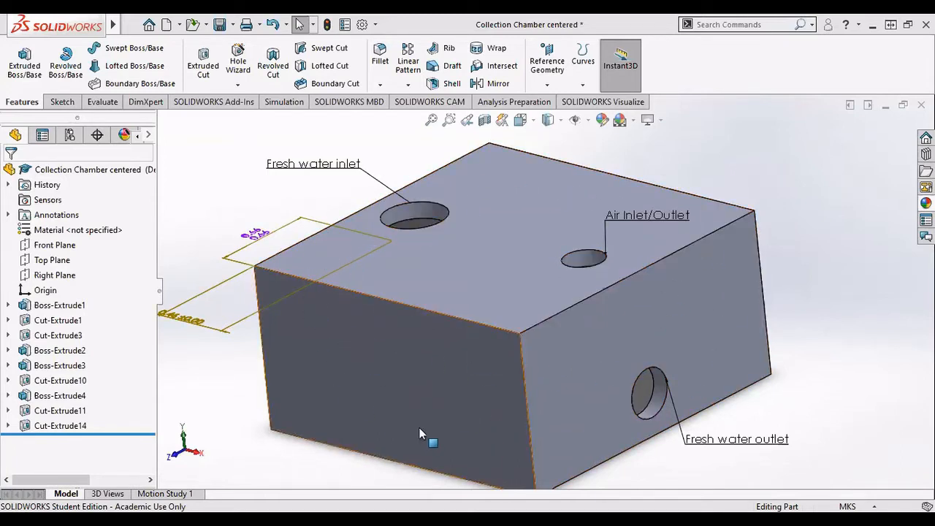
{"action": "left_click", "coordinate": [415, 218]}
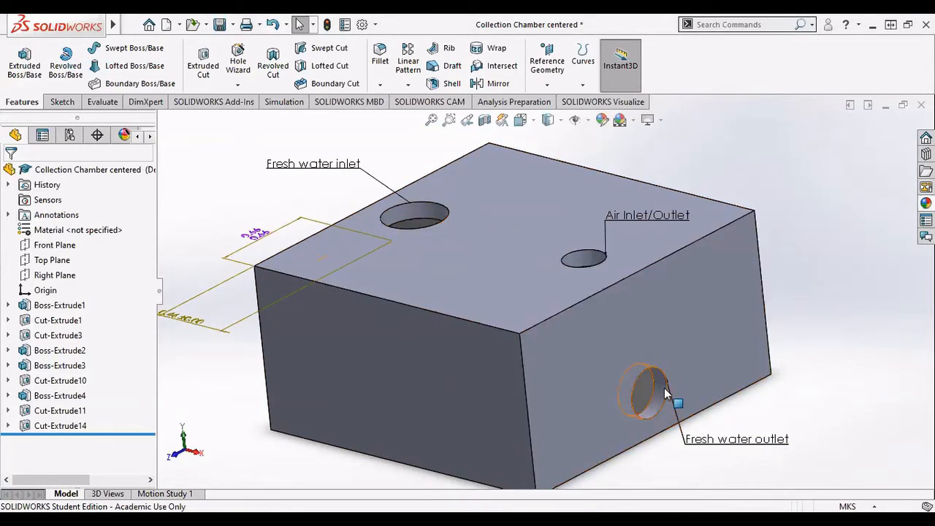
{"action": "mouse_move", "coordinate": [618, 285]}
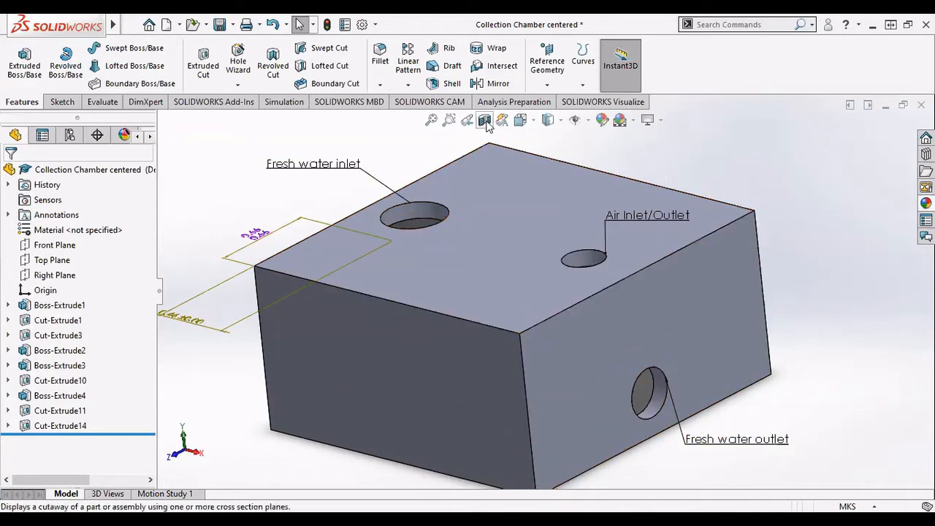
{"action": "left_click", "coordinate": [484, 120]}
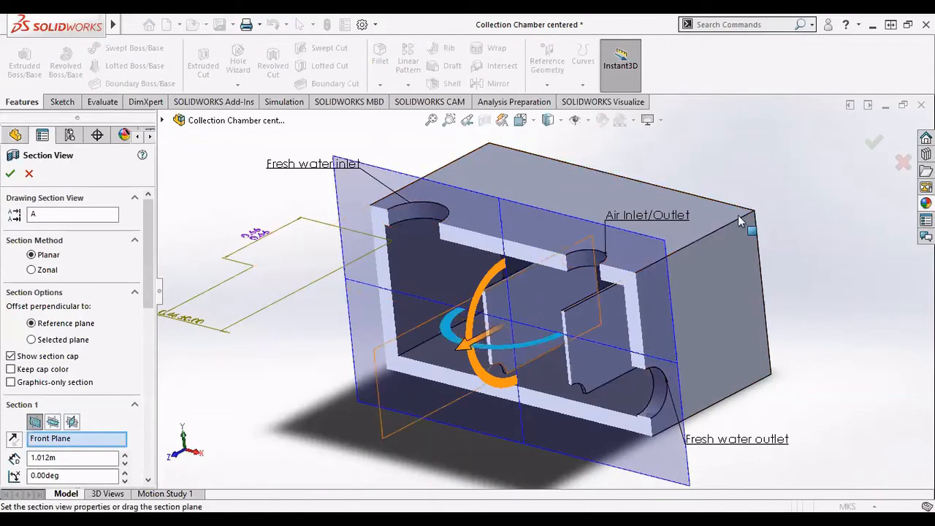
{"action": "left_click", "coordinate": [10, 173]}
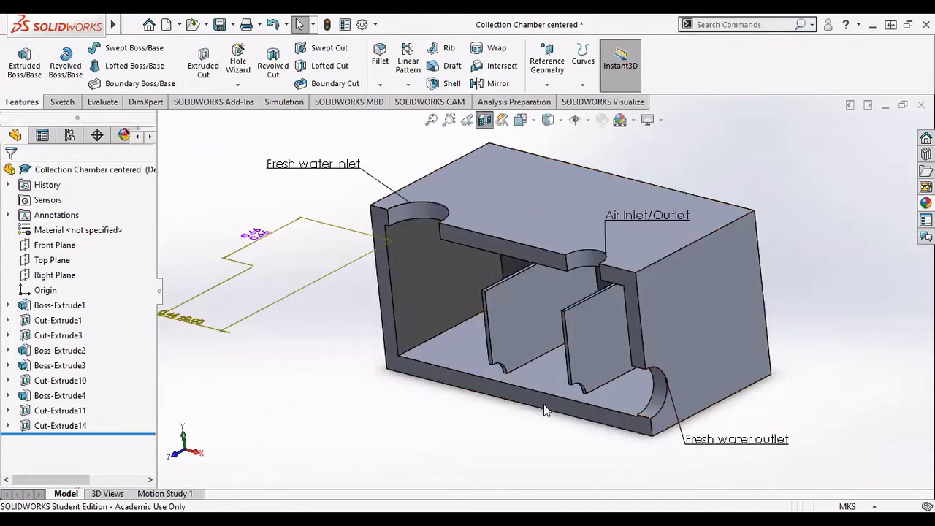
{"action": "mouse_move", "coordinate": [497, 383]}
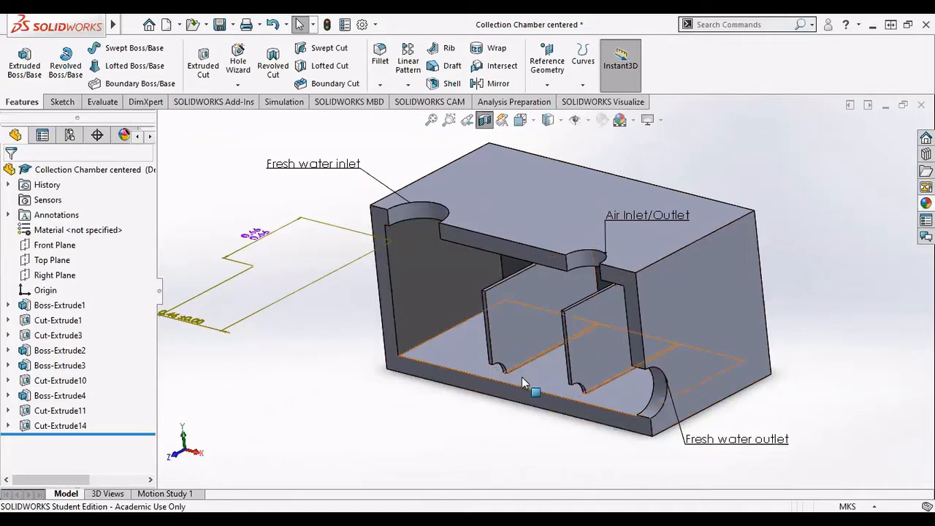
{"action": "mouse_move", "coordinate": [490, 380]}
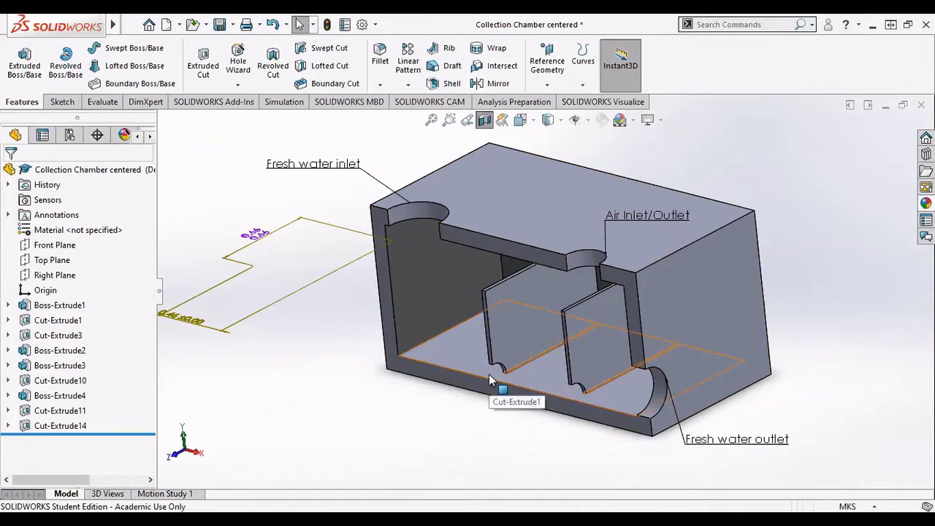
{"action": "mouse_move", "coordinate": [533, 390]}
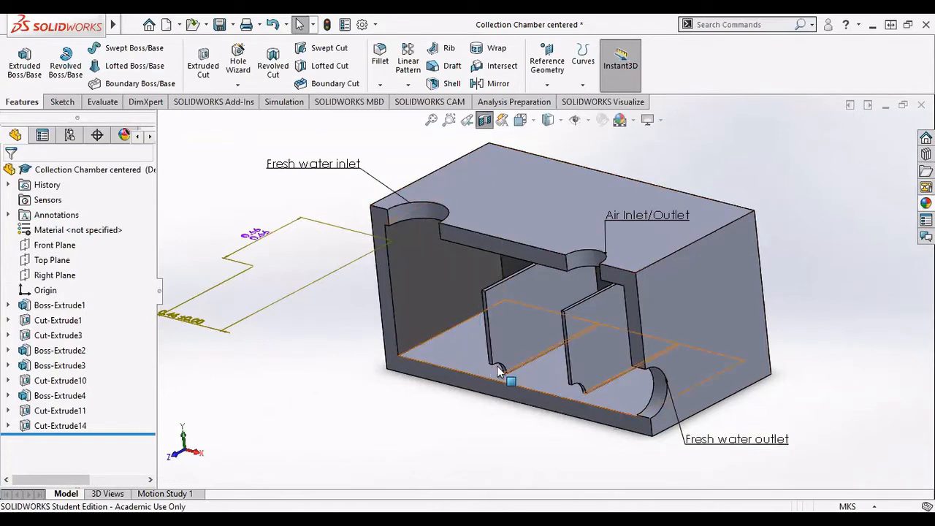
{"action": "mouse_move", "coordinate": [504, 363]}
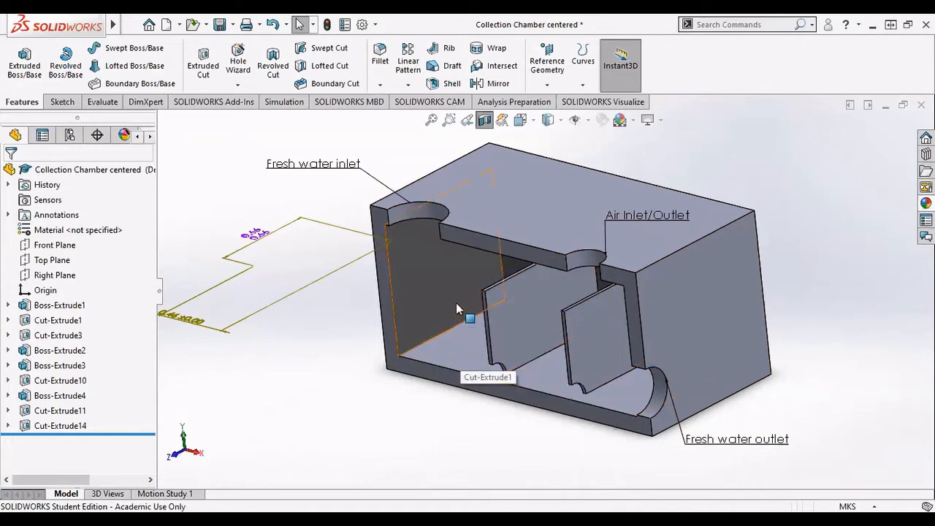
{"action": "mouse_move", "coordinate": [490, 274]}
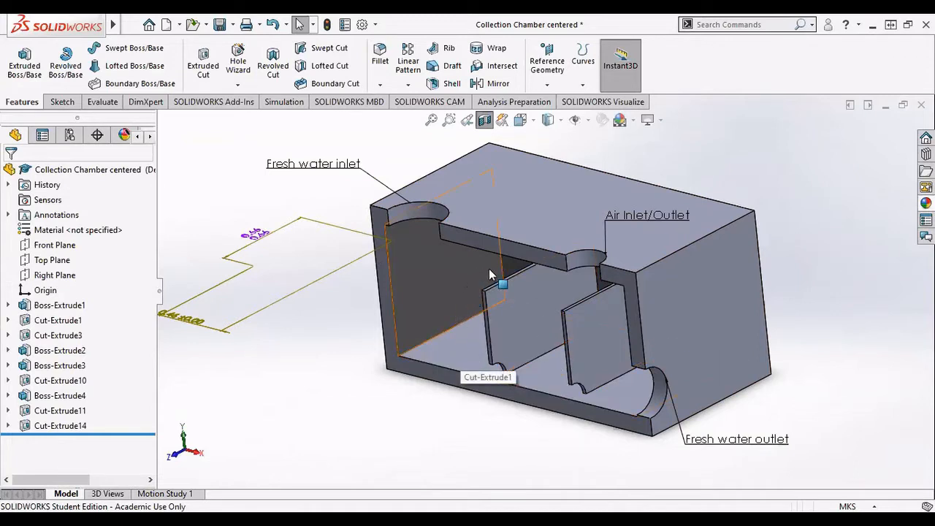
{"action": "mouse_move", "coordinate": [546, 354]}
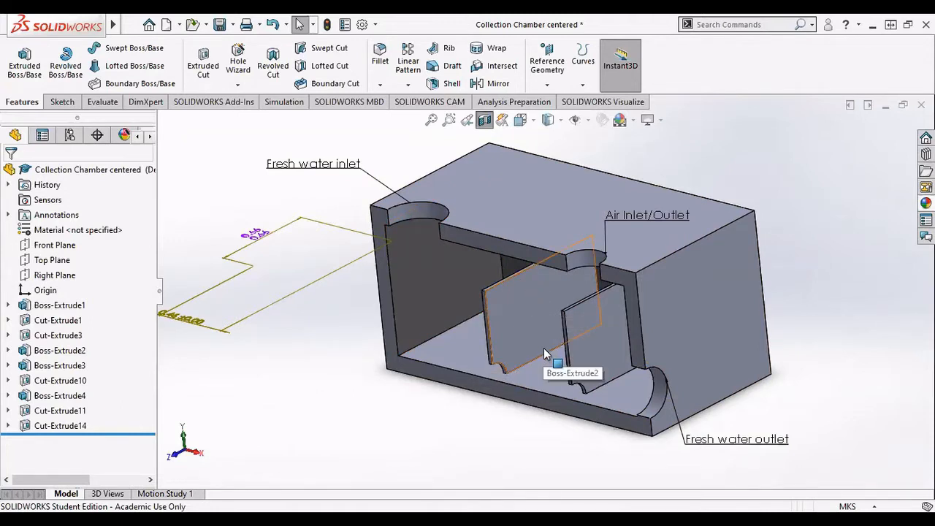
{"action": "mouse_move", "coordinate": [568, 368]}
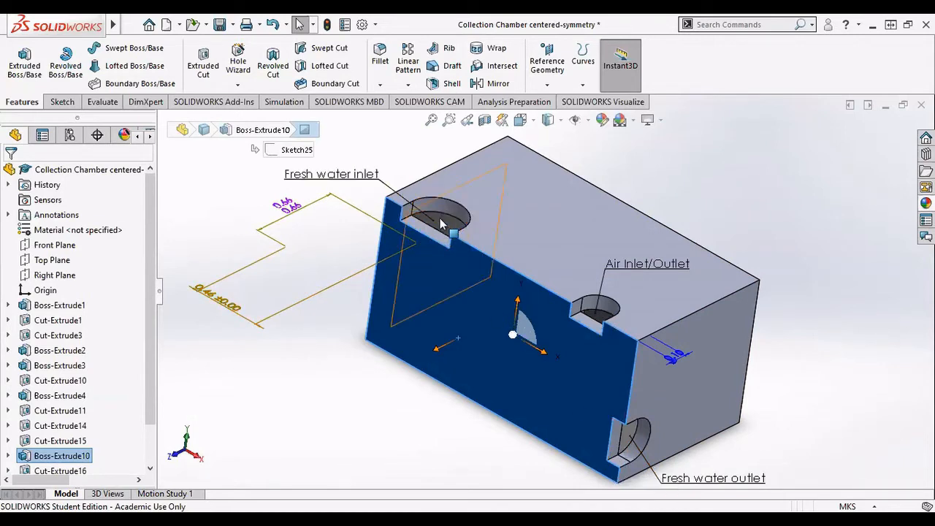
{"action": "mouse_move", "coordinate": [453, 230]}
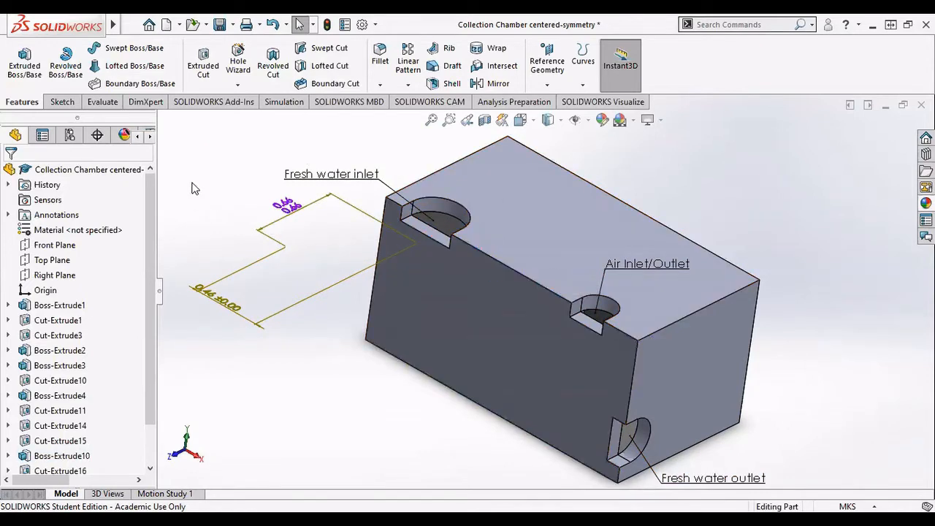
Step: Save the symmetry chamber model as an IGES (*.igs) file via Save As
{"action": "left_click", "coordinate": [221, 24]}
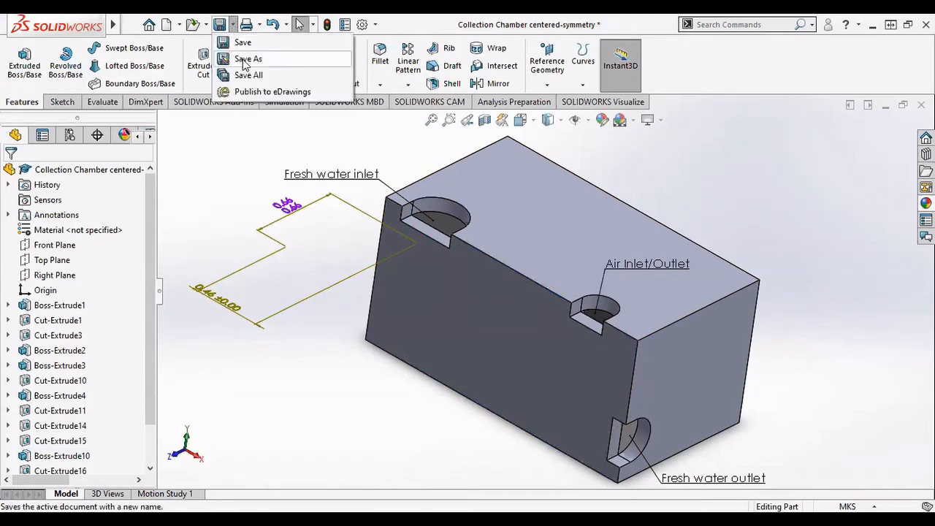
{"action": "left_click", "coordinate": [248, 58]}
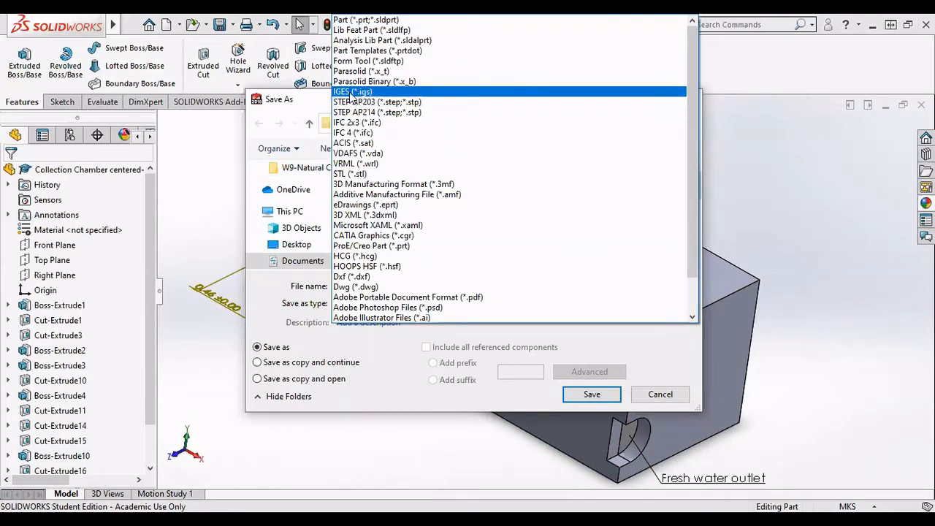
{"action": "left_click", "coordinate": [352, 91]}
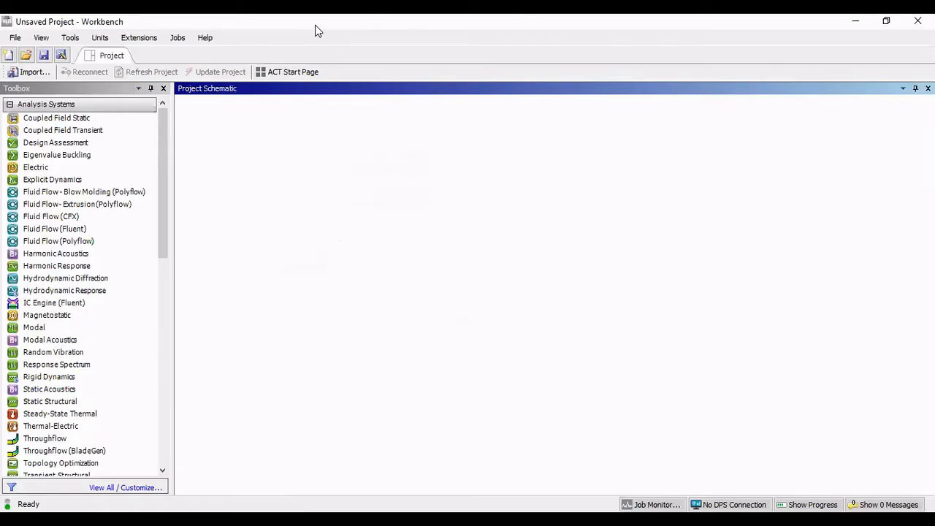
{"action": "mouse_move", "coordinate": [99, 37]}
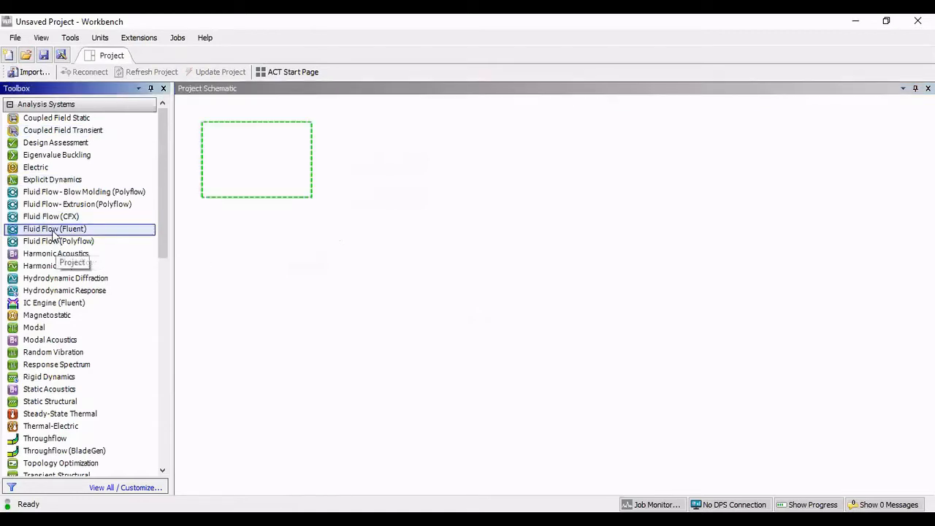
Step: Add a Fluid Flow (Fluent) system and import the closed symmetry chamber IGES geometry
{"action": "double_click", "coordinate": [54, 228]}
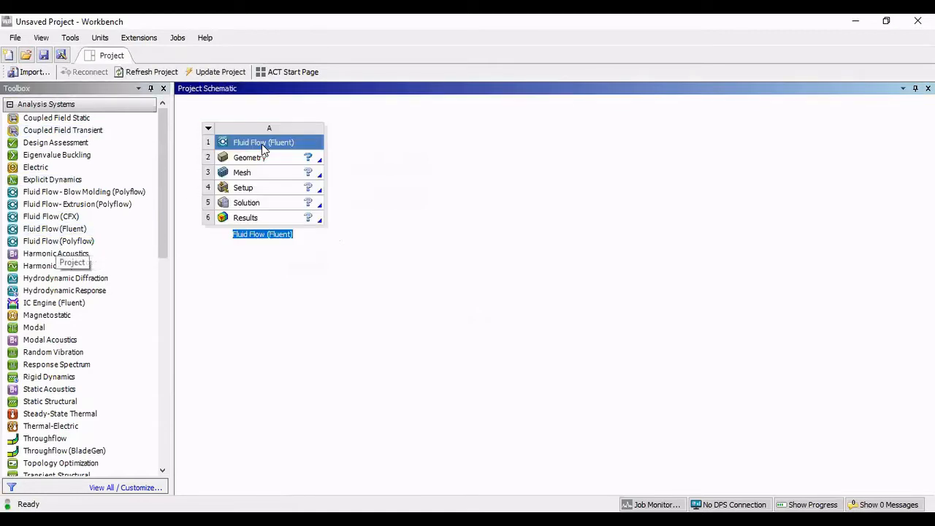
{"action": "mouse_move", "coordinate": [261, 202]}
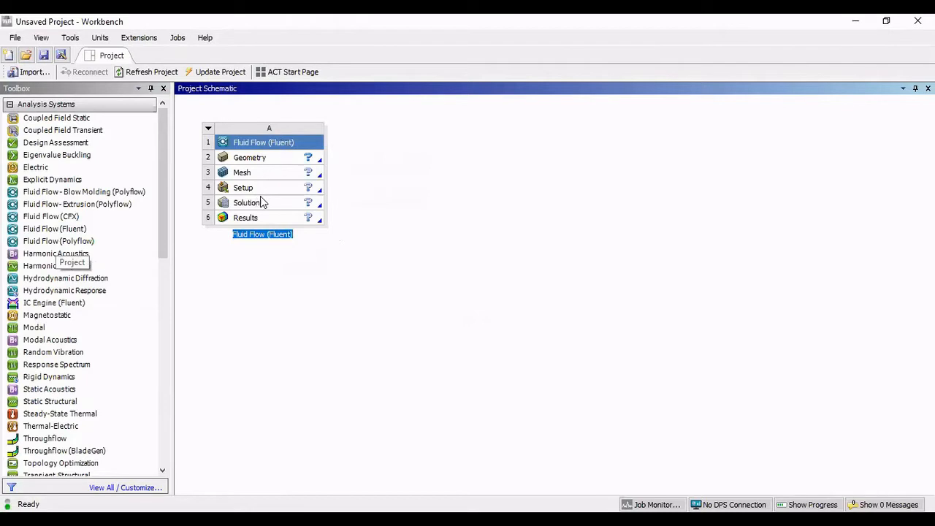
{"action": "mouse_move", "coordinate": [237, 142]}
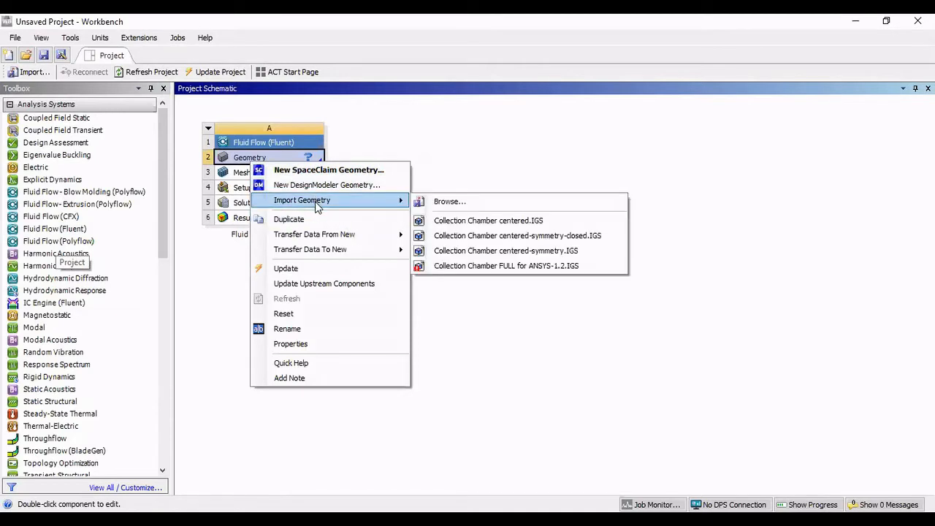
{"action": "left_click", "coordinate": [449, 201]}
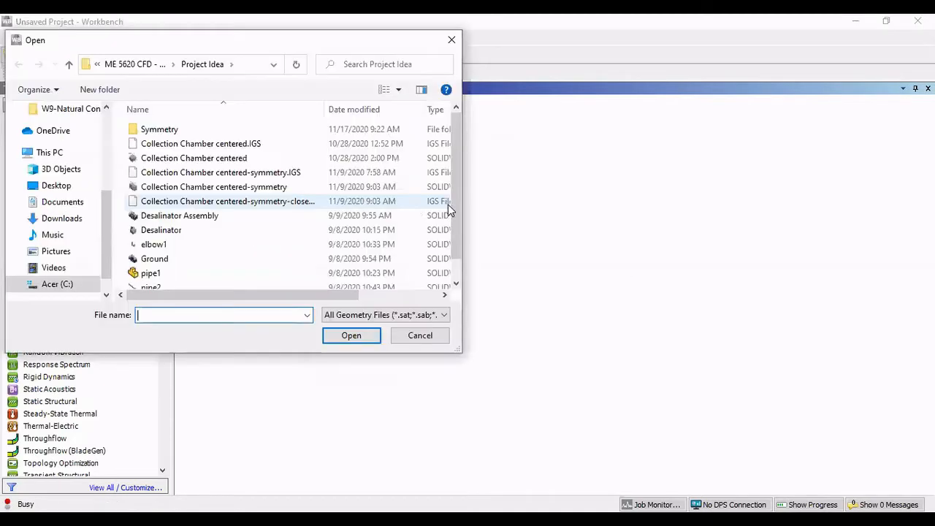
{"action": "left_click", "coordinate": [228, 201]}
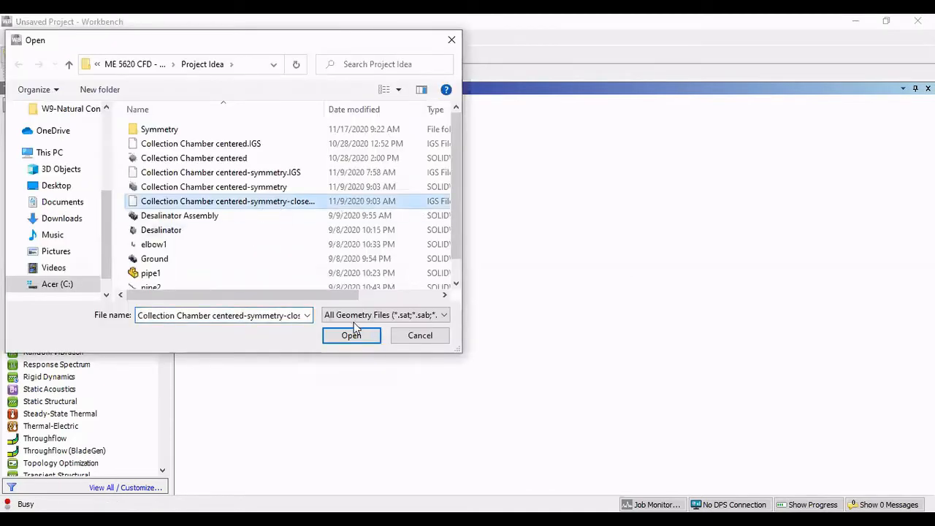
{"action": "left_click", "coordinate": [351, 336]}
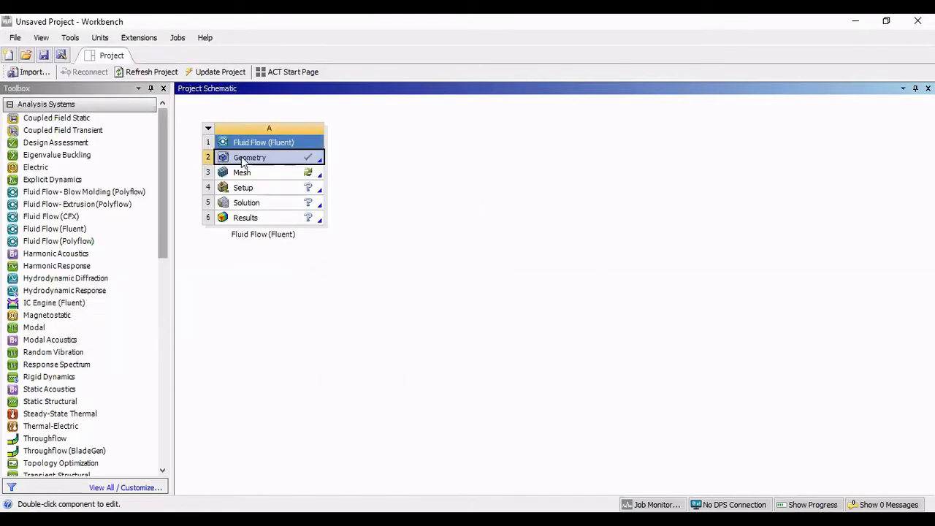
Step: Send the imported geometry to DesignModeler for editing
{"action": "right_click", "coordinate": [249, 158]}
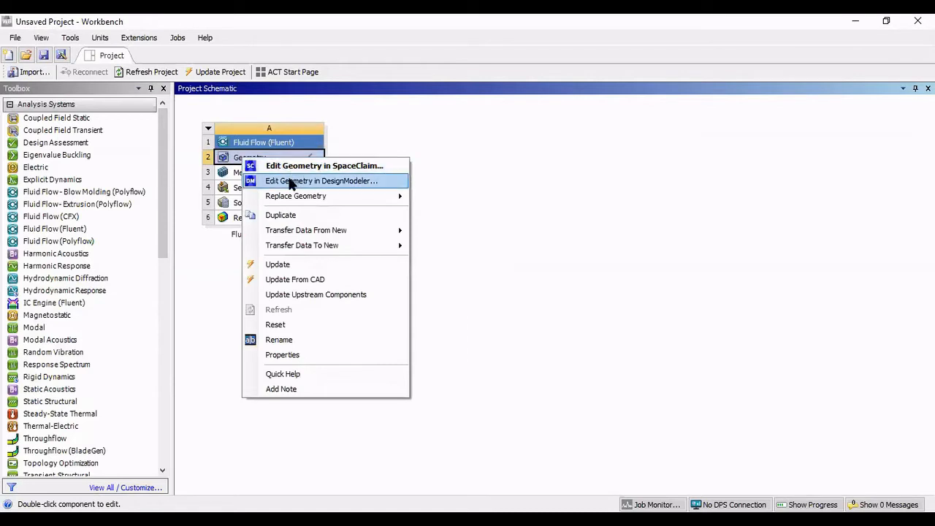
{"action": "left_click", "coordinate": [321, 180]}
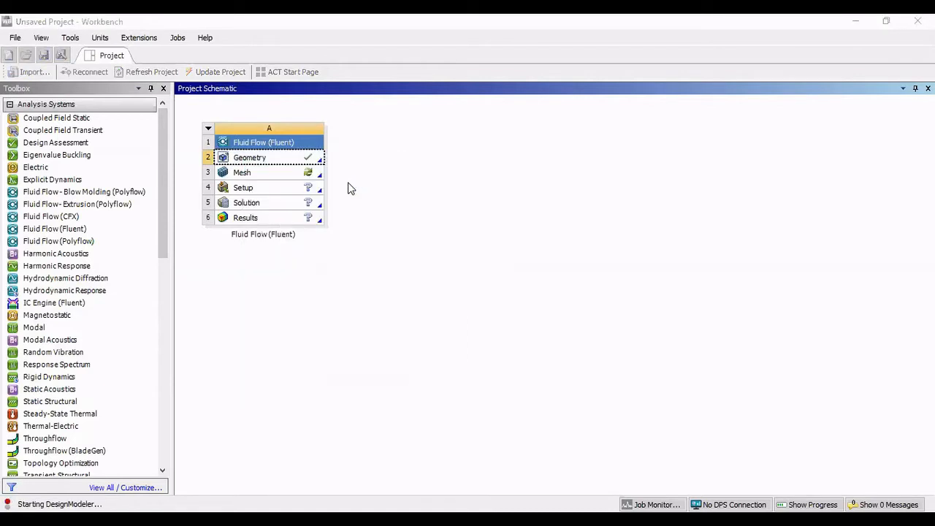
Step: Generate Import1 into one part with one body and orbit to view the baffles
{"action": "double_click", "coordinate": [249, 157]}
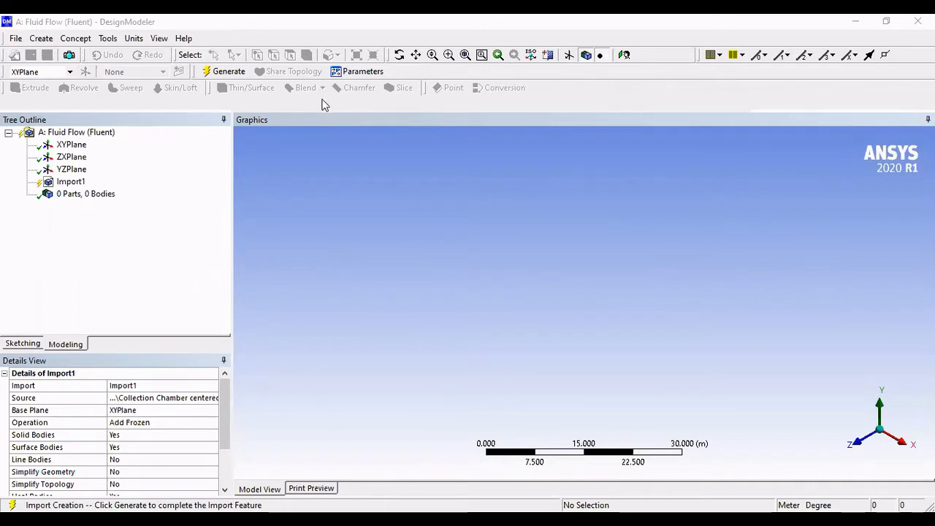
{"action": "left_click", "coordinate": [228, 71]}
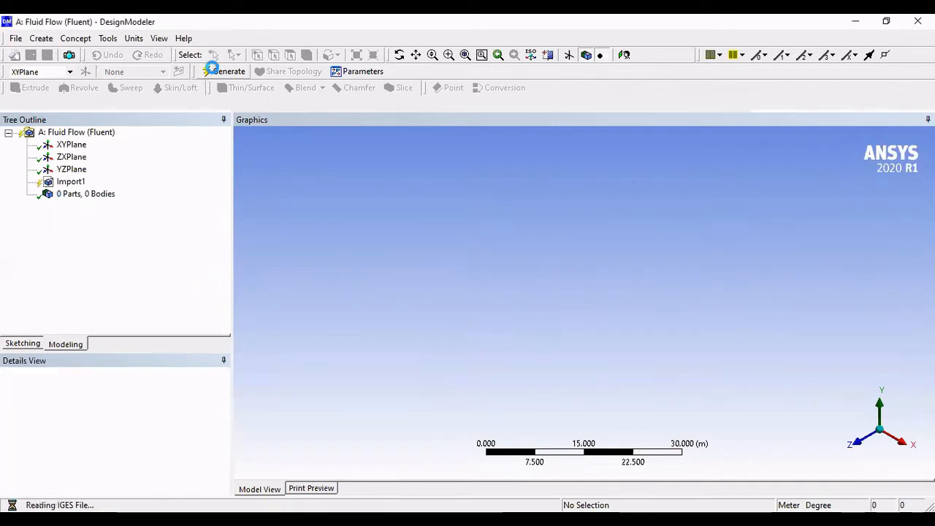
{"action": "left_click", "coordinate": [224, 71]}
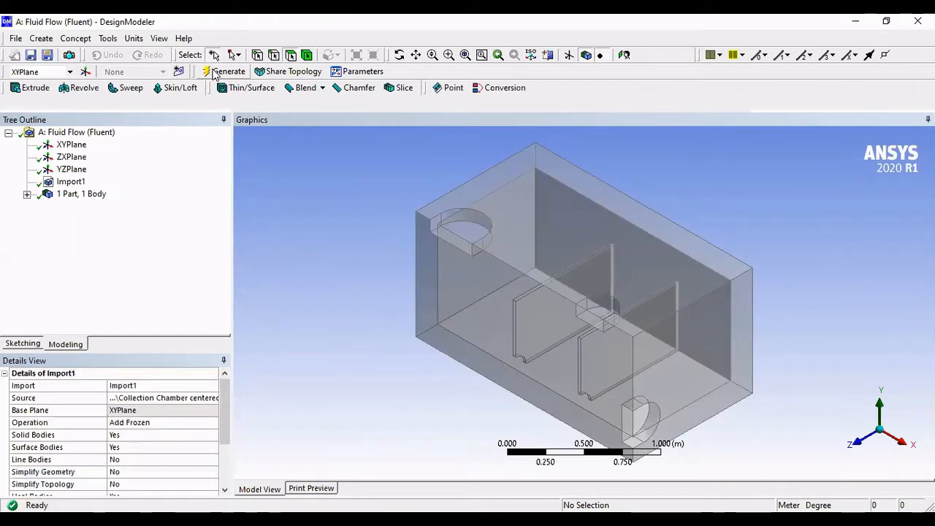
{"action": "mouse_move", "coordinate": [791, 285]}
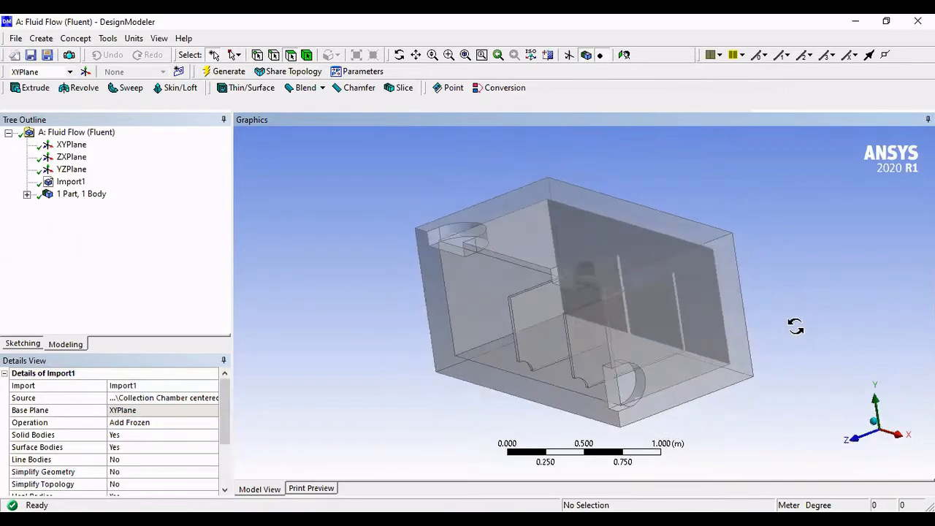
{"action": "left_click_drag", "start_coordinate": [794, 326], "coordinate": [438, 276]}
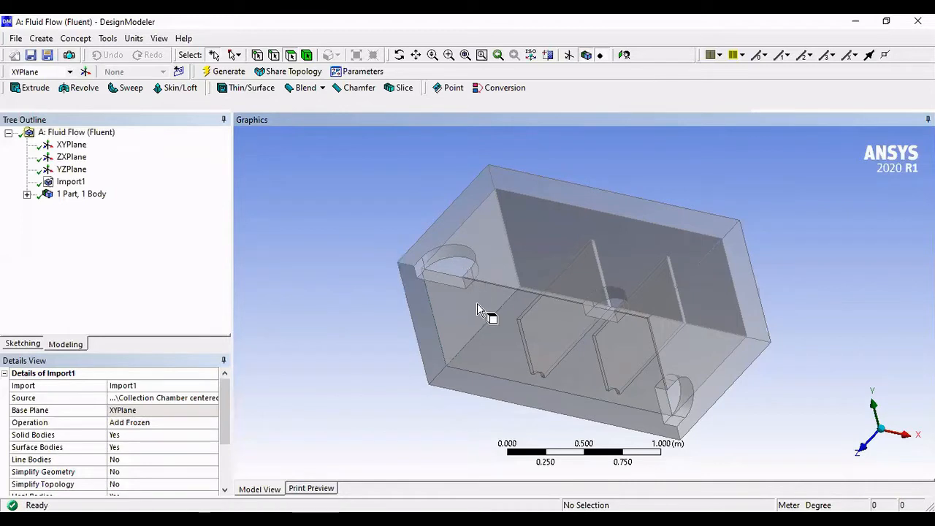
Step: Expand the part to its Solid body showing 32 faces, 96 edges and 60 vertices
{"action": "left_click", "coordinate": [81, 193]}
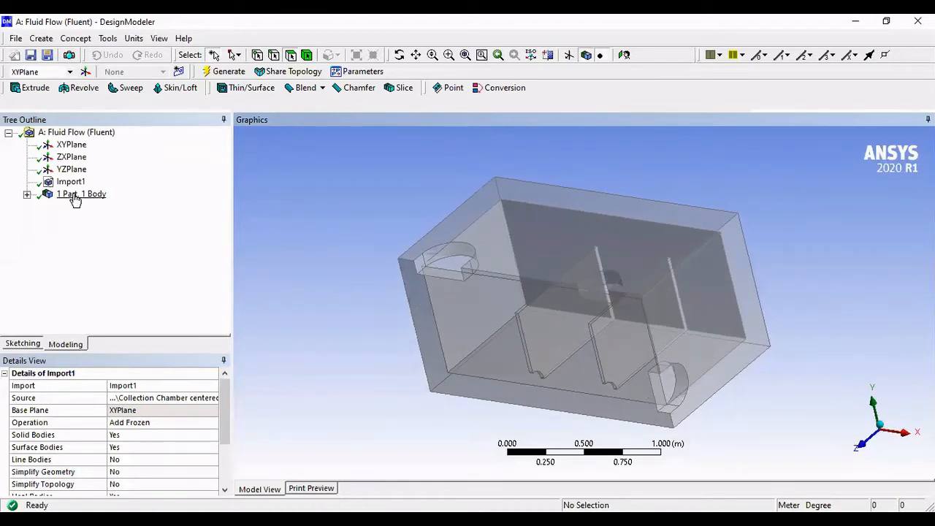
{"action": "left_click", "coordinate": [81, 193]}
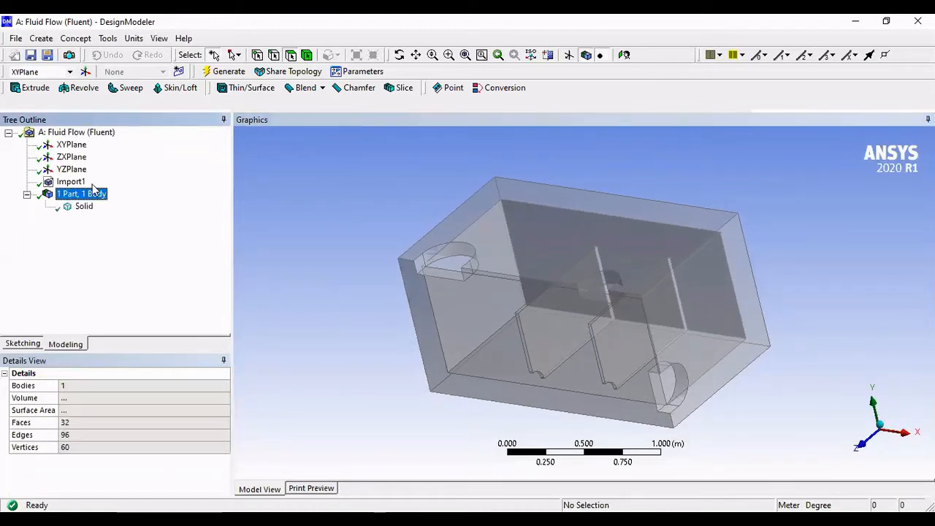
{"action": "left_click", "coordinate": [83, 205]}
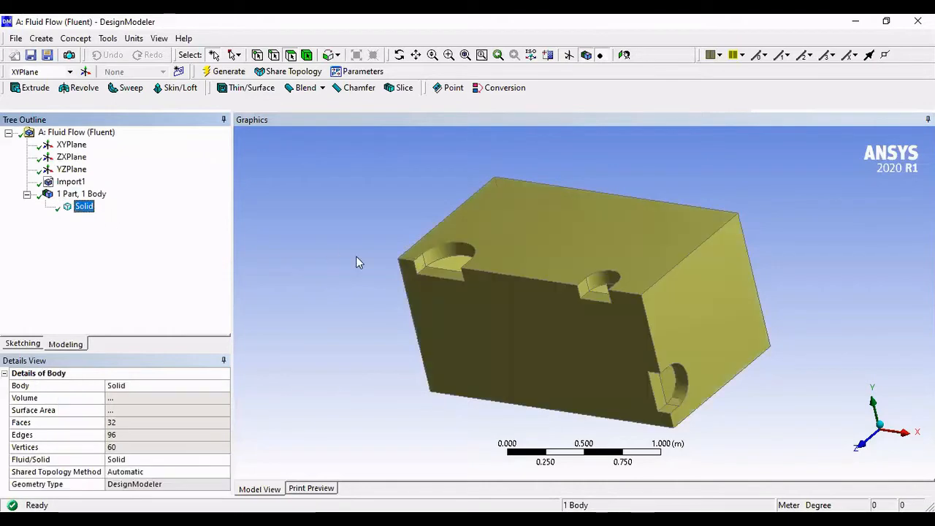
{"action": "mouse_move", "coordinate": [334, 318]}
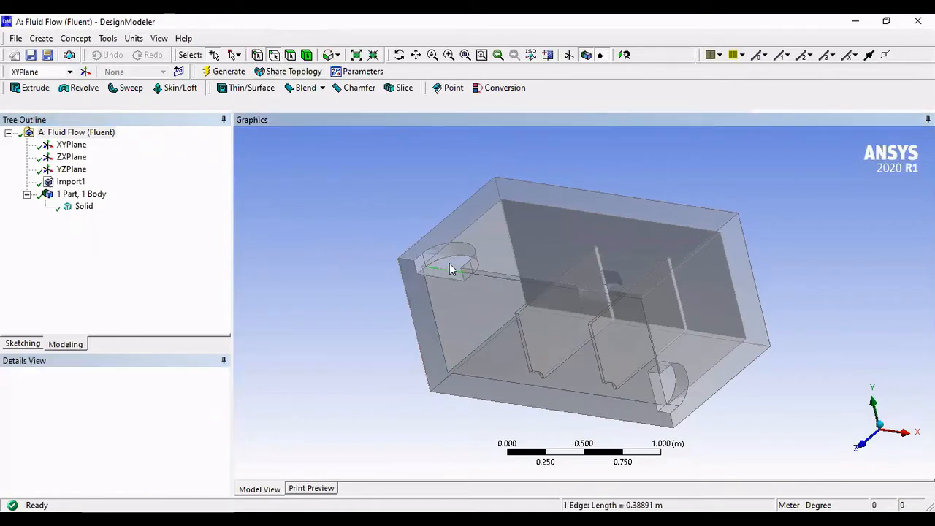
Step: Cap the three semicircular openings with Surfaces From Edges, creating Surf1, Surf2 and Surf3
{"action": "left_click", "coordinate": [453, 259]}
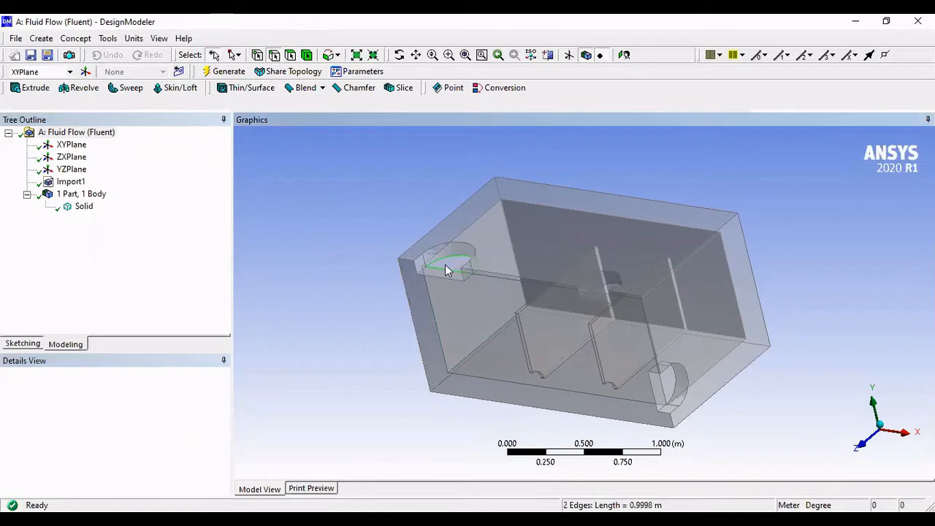
{"action": "mouse_move", "coordinate": [101, 47]}
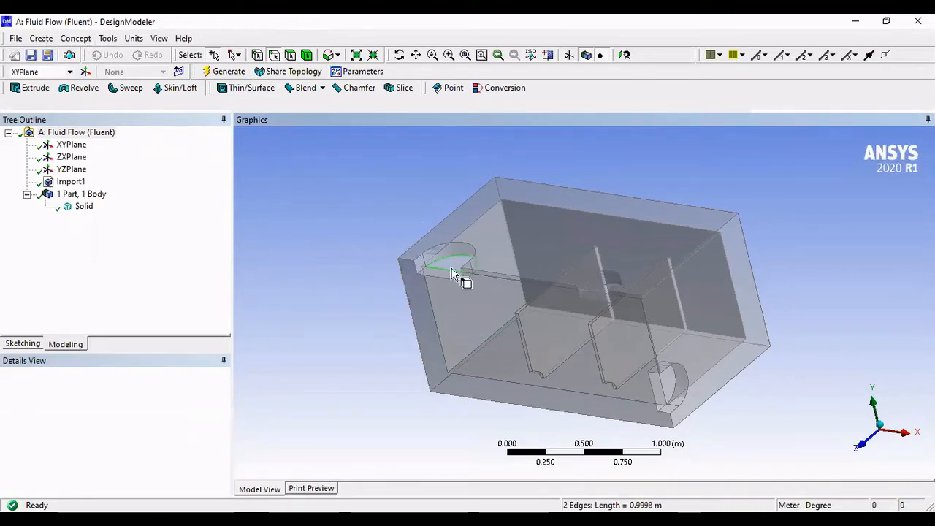
{"action": "left_click", "coordinate": [76, 38]}
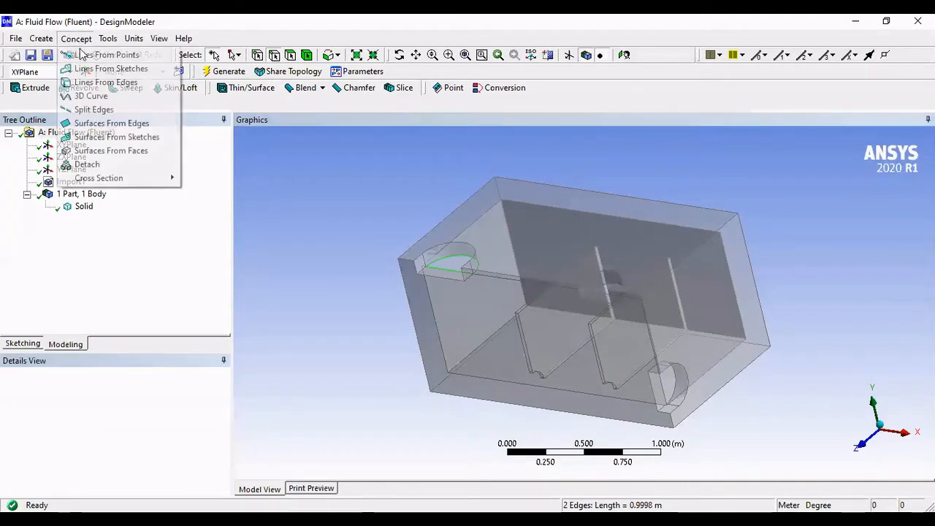
{"action": "mouse_move", "coordinate": [111, 122]}
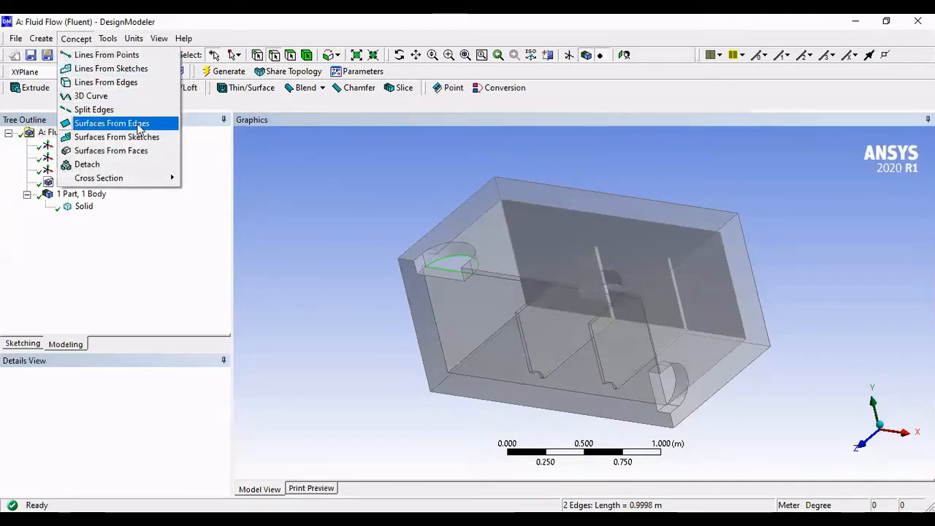
{"action": "left_click", "coordinate": [111, 123]}
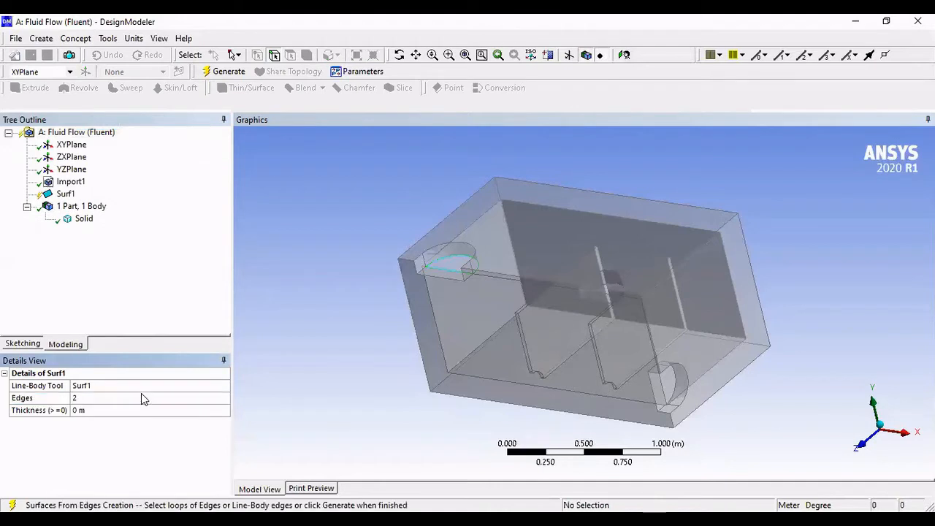
{"action": "left_click", "coordinate": [228, 71]}
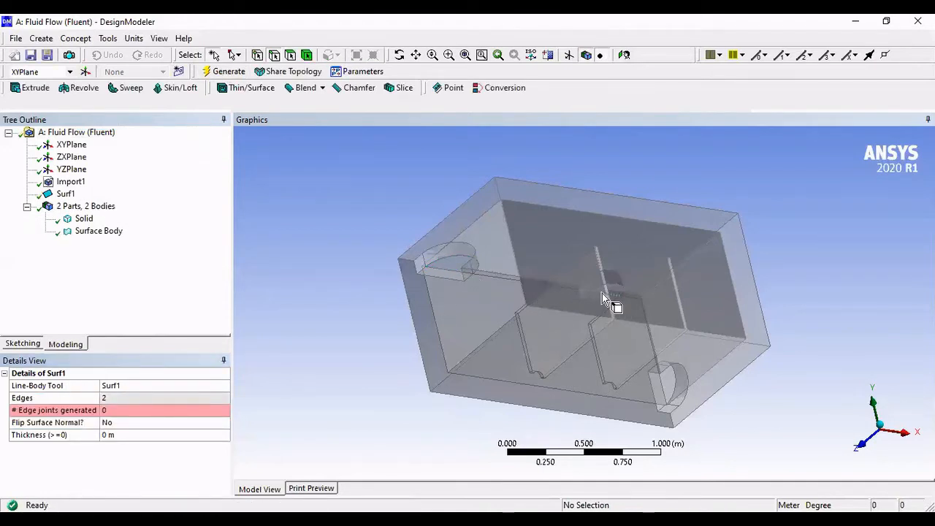
{"action": "left_click", "coordinate": [607, 292]}
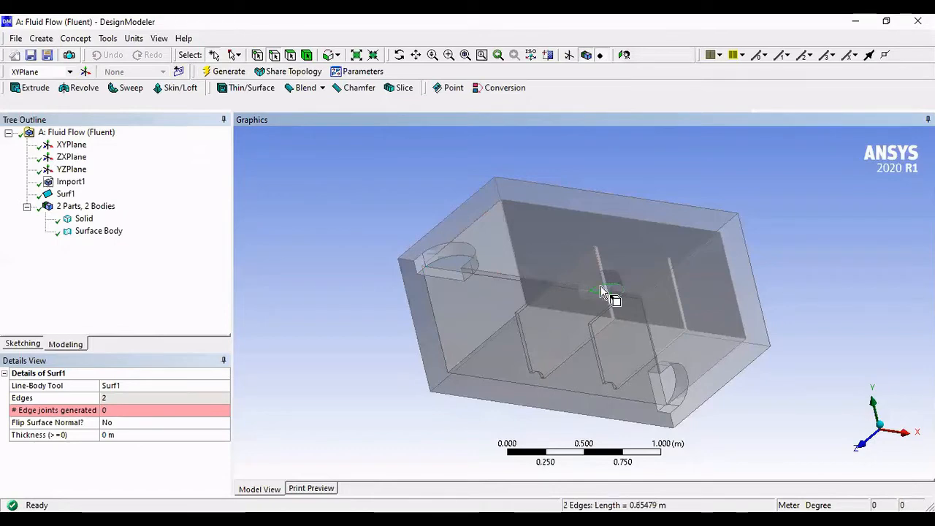
{"action": "left_click", "coordinate": [75, 38]}
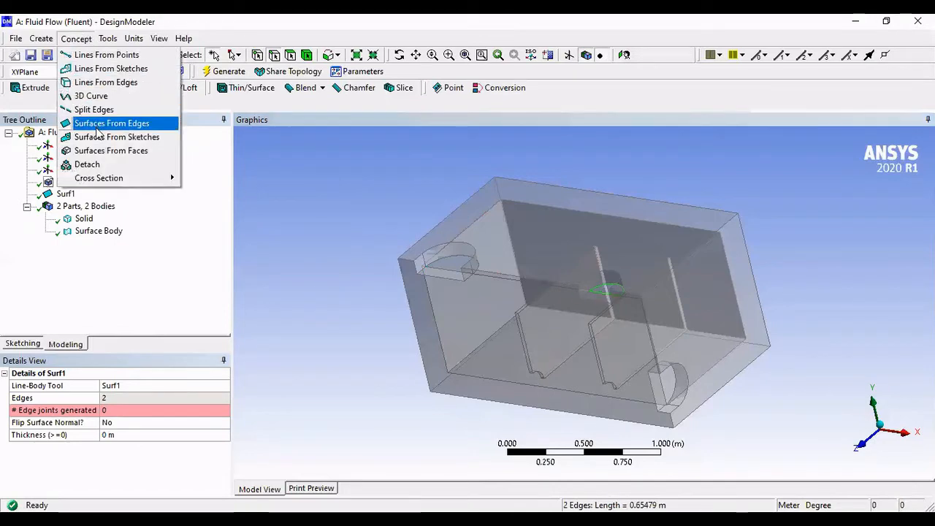
{"action": "left_click", "coordinate": [112, 122]}
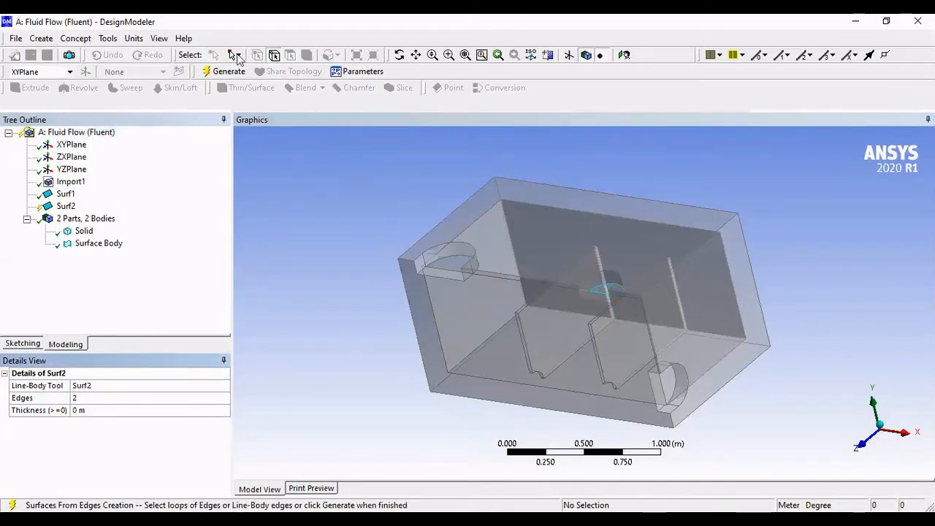
{"action": "left_click", "coordinate": [228, 71]}
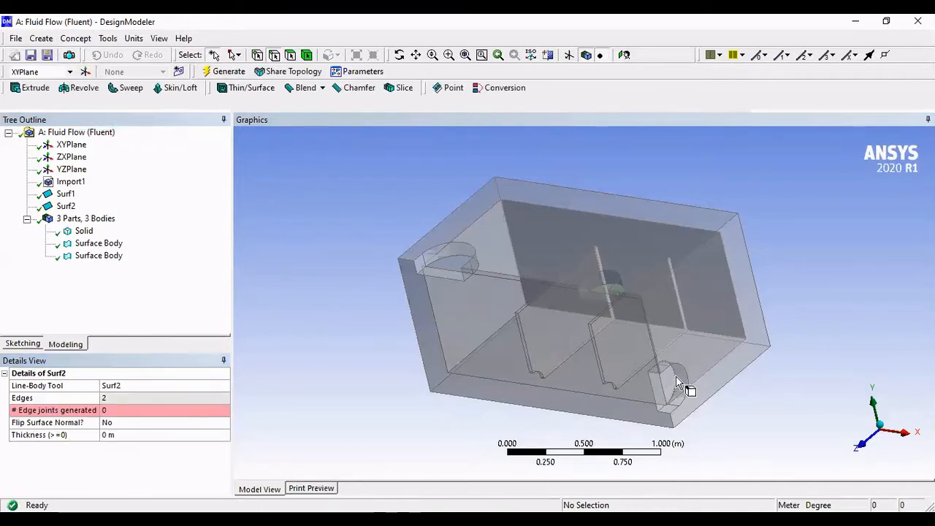
{"action": "left_click", "coordinate": [670, 383]}
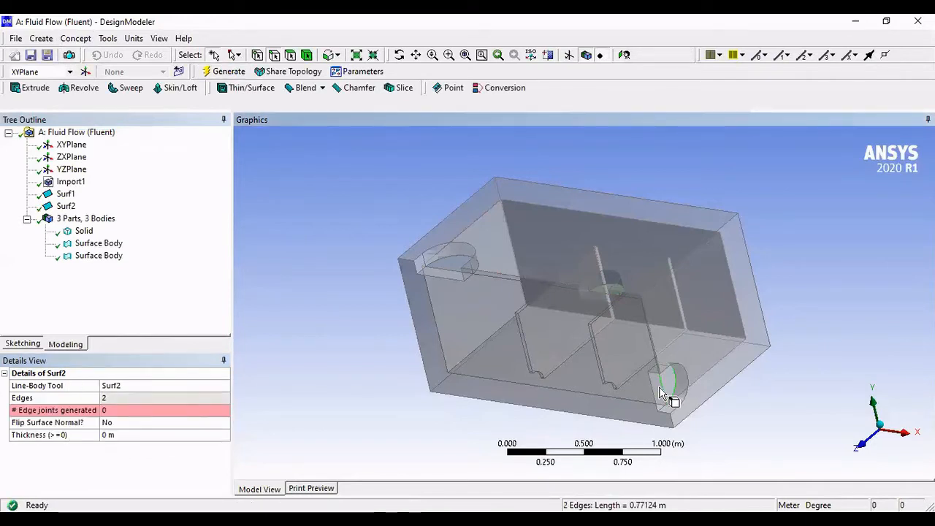
{"action": "left_click", "coordinate": [75, 38]}
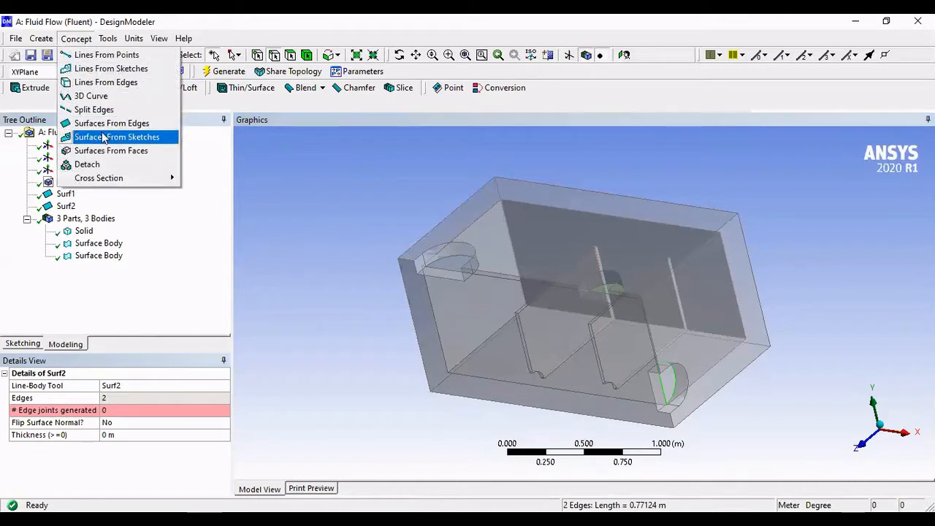
{"action": "left_click", "coordinate": [111, 123]}
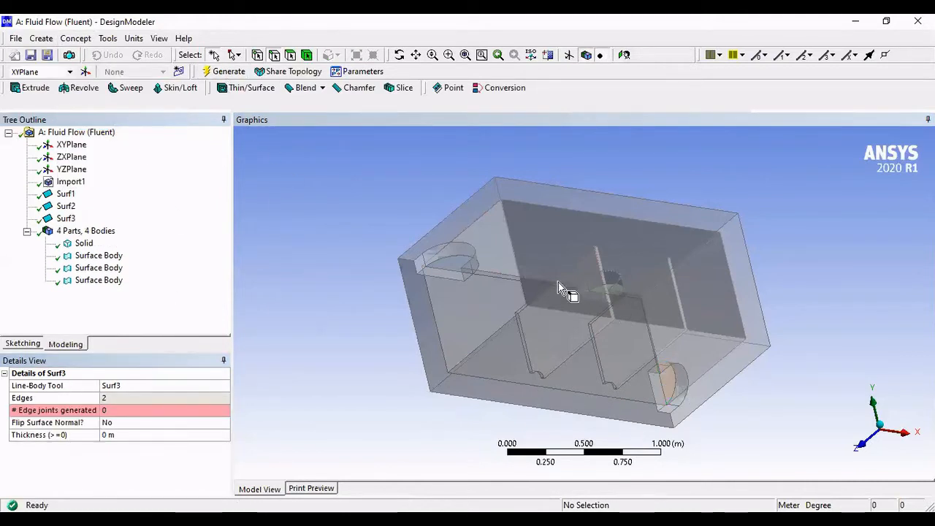
{"action": "left_click_drag", "start_coordinate": [565, 285], "coordinate": [473, 345]}
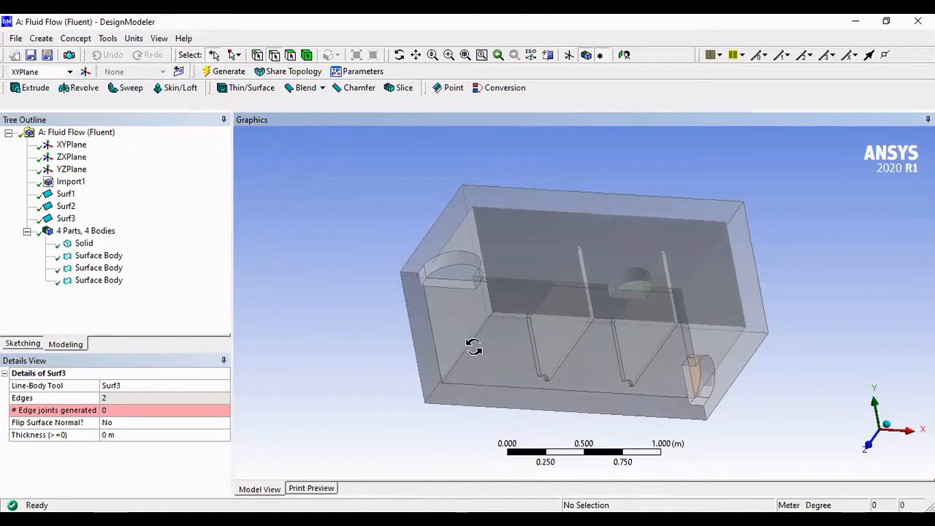
{"action": "left_click_drag", "start_coordinate": [473, 346], "coordinate": [693, 387]}
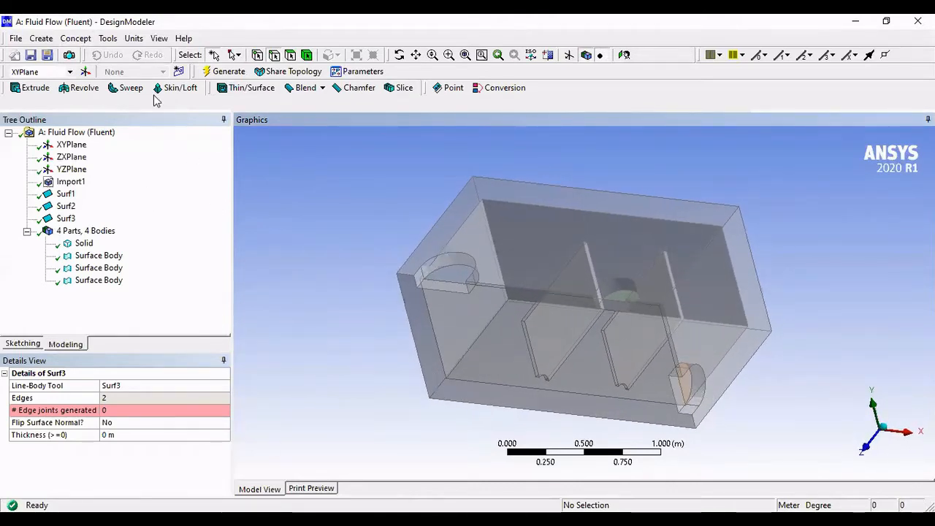
Step: Extract the chamber's interior volume with a Fill feature using By Caps extraction
{"action": "left_click", "coordinate": [108, 38]}
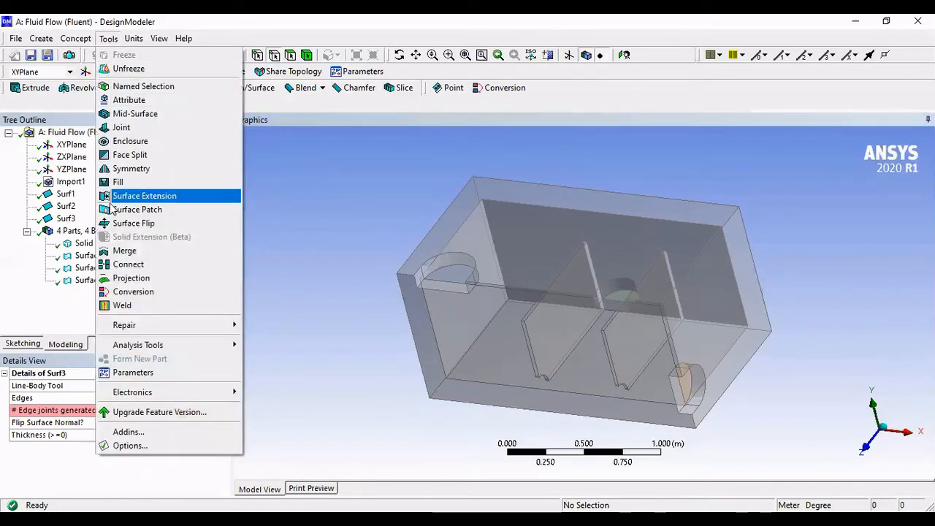
{"action": "left_click", "coordinate": [117, 181]}
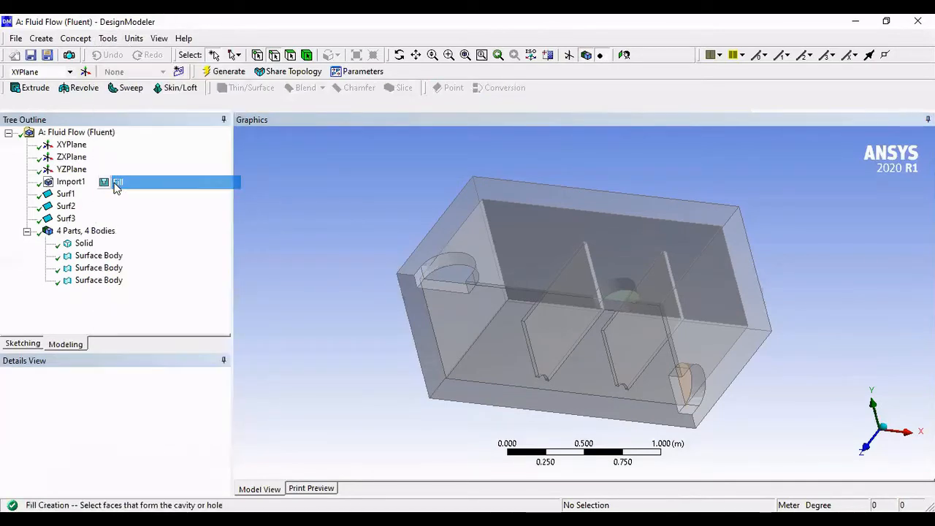
{"action": "left_click", "coordinate": [117, 181]}
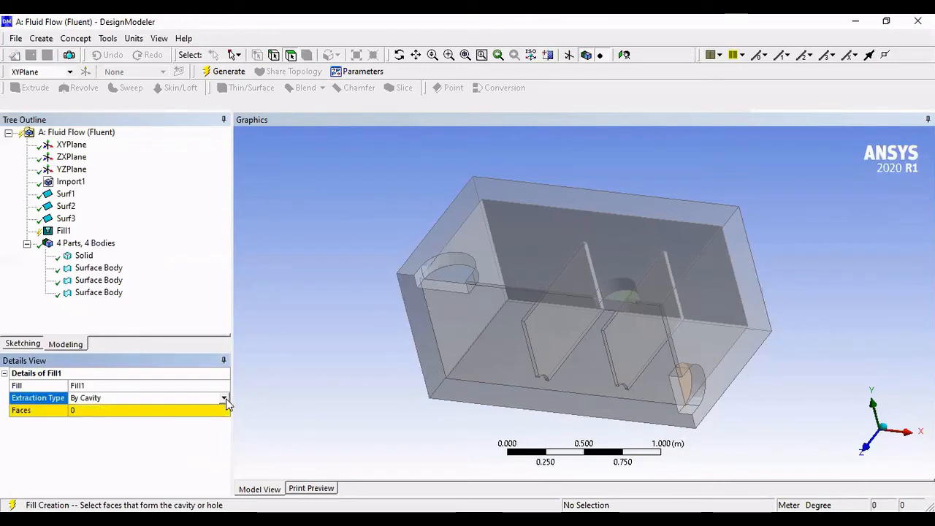
{"action": "left_click", "coordinate": [225, 397]}
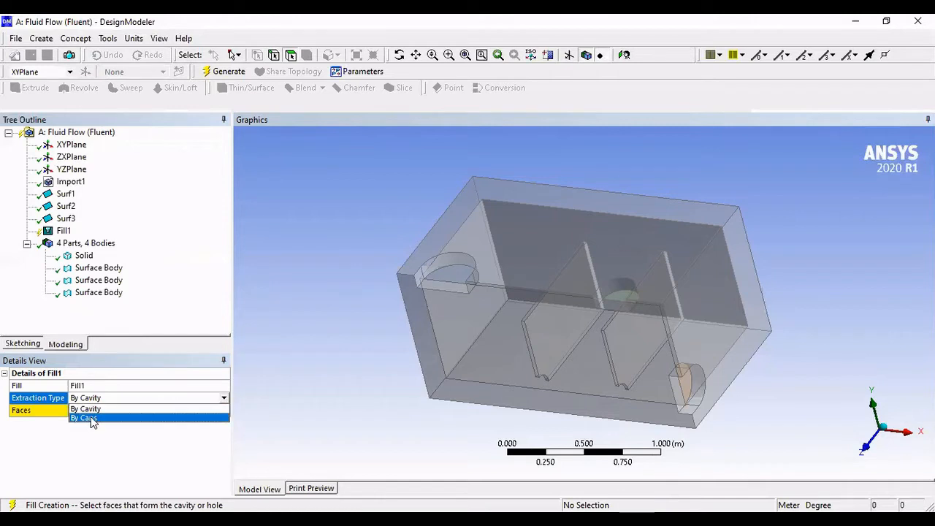
{"action": "left_click", "coordinate": [84, 417]}
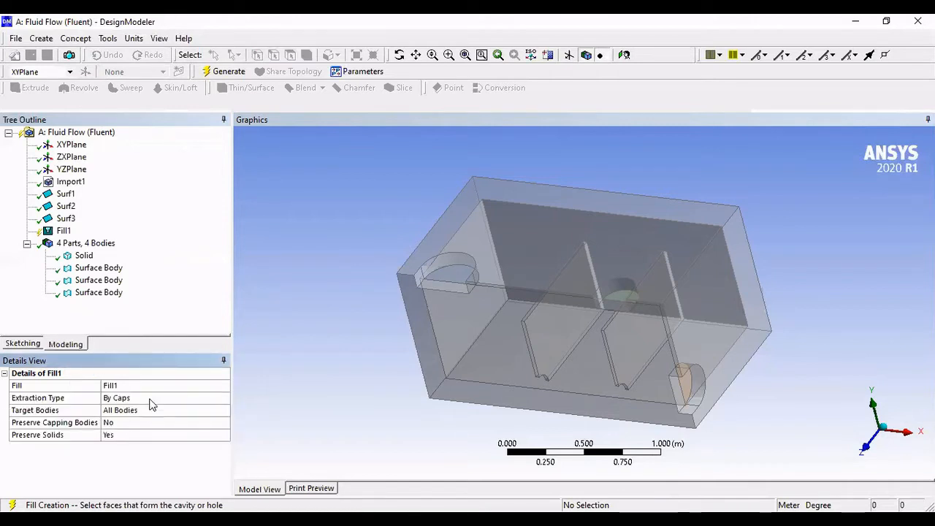
{"action": "left_click", "coordinate": [228, 70]}
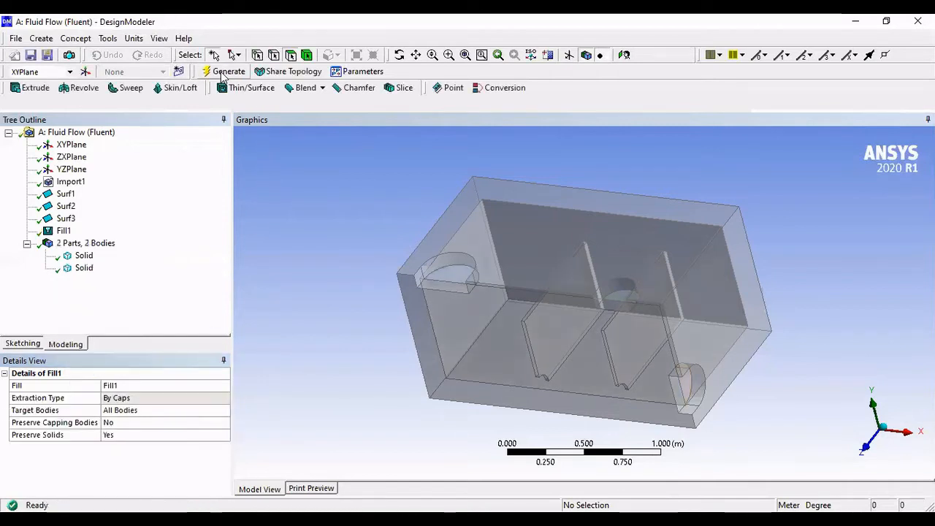
{"action": "left_click", "coordinate": [228, 71]}
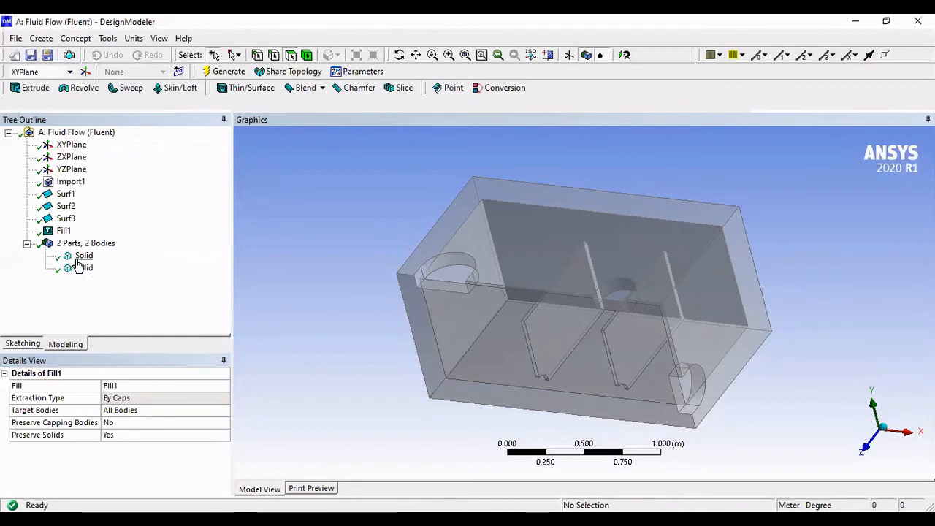
Step: Inspect the Solid and extracted fluid bodies, rotating to view the fluid region
{"action": "left_click", "coordinate": [83, 255]}
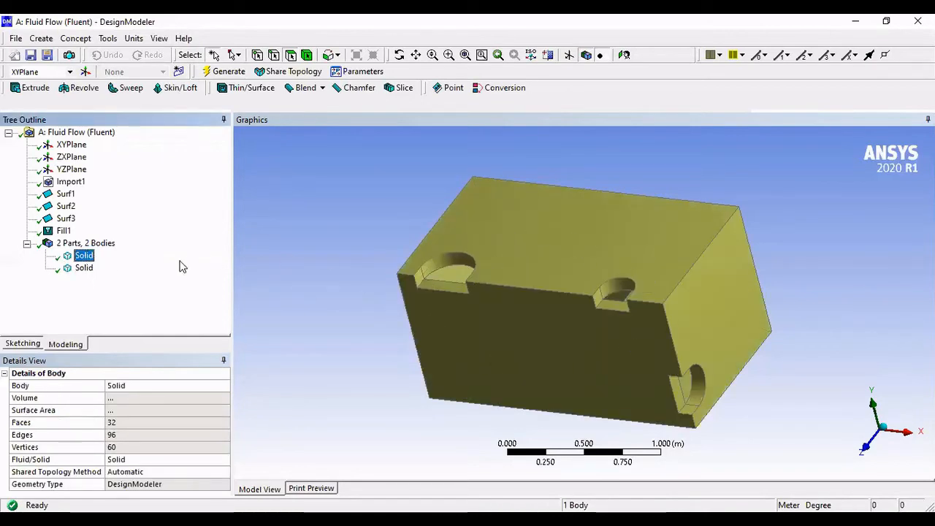
{"action": "left_click", "coordinate": [83, 268]}
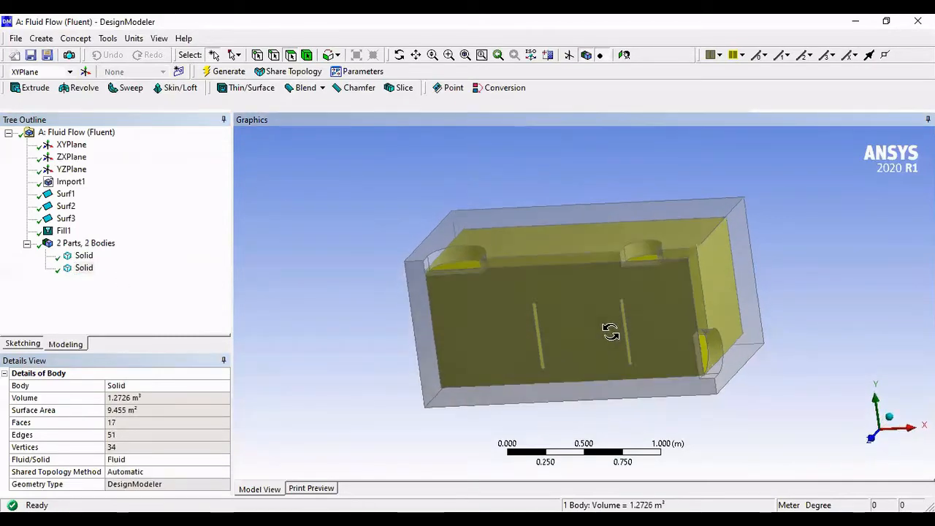
{"action": "left_click_drag", "start_coordinate": [610, 332], "coordinate": [475, 370]}
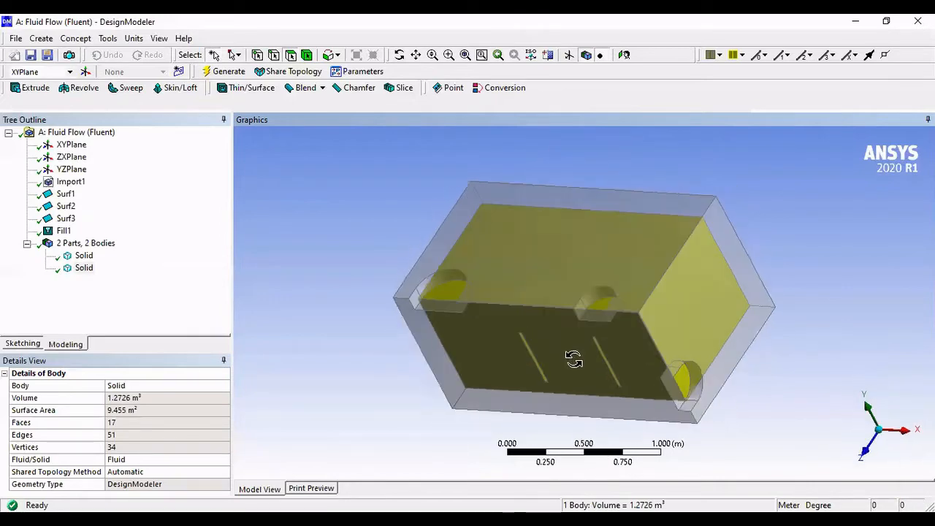
{"action": "left_click", "coordinate": [83, 268]}
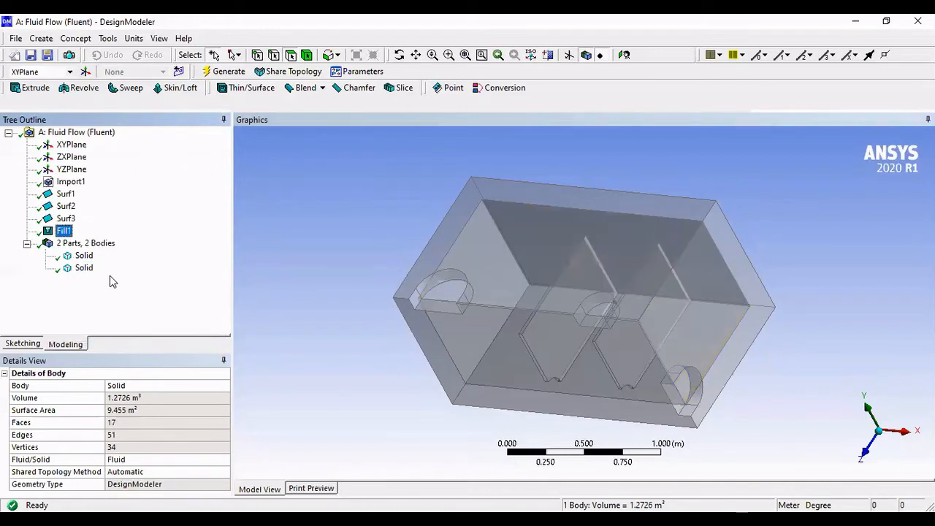
Step: Rename the extracted fluid body to 'Fluid domain'
{"action": "left_click", "coordinate": [83, 267]}
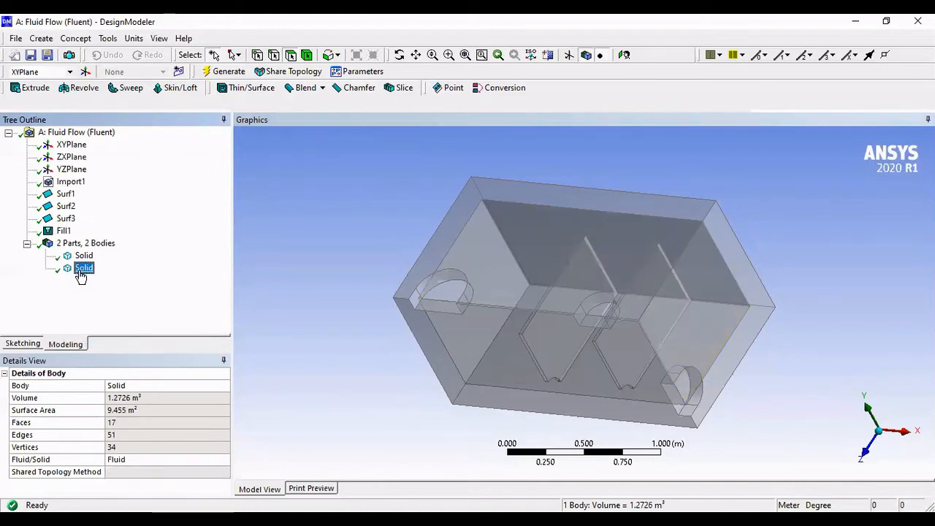
{"action": "left_click", "coordinate": [83, 267]}
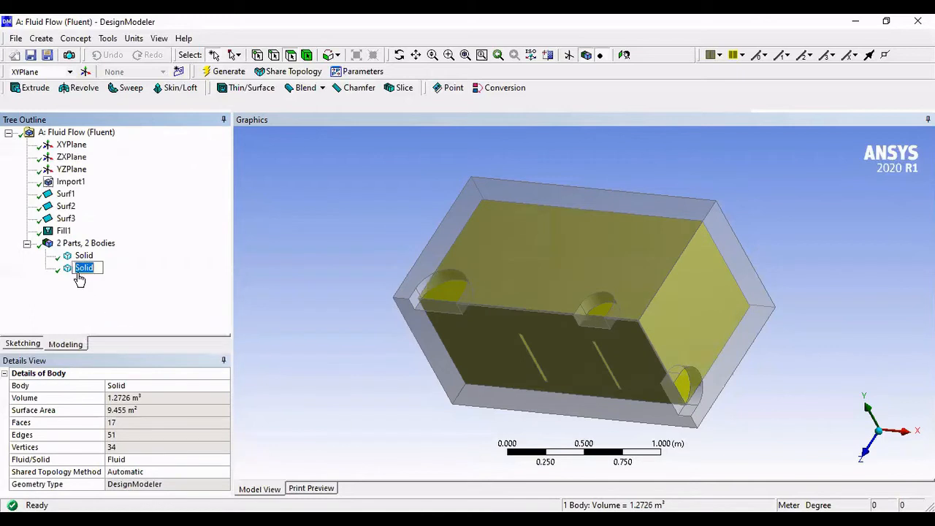
{"action": "type", "text": "Fluid"}
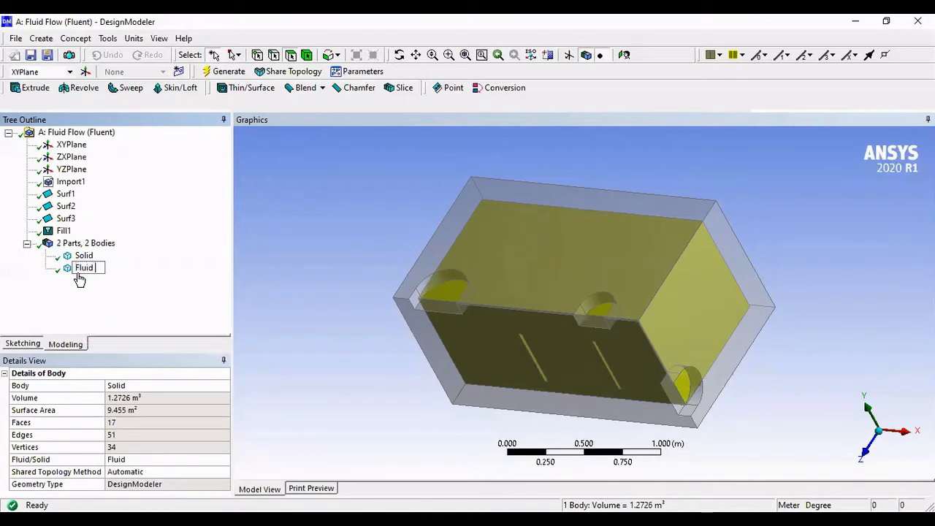
{"action": "type", "text": "domain"}
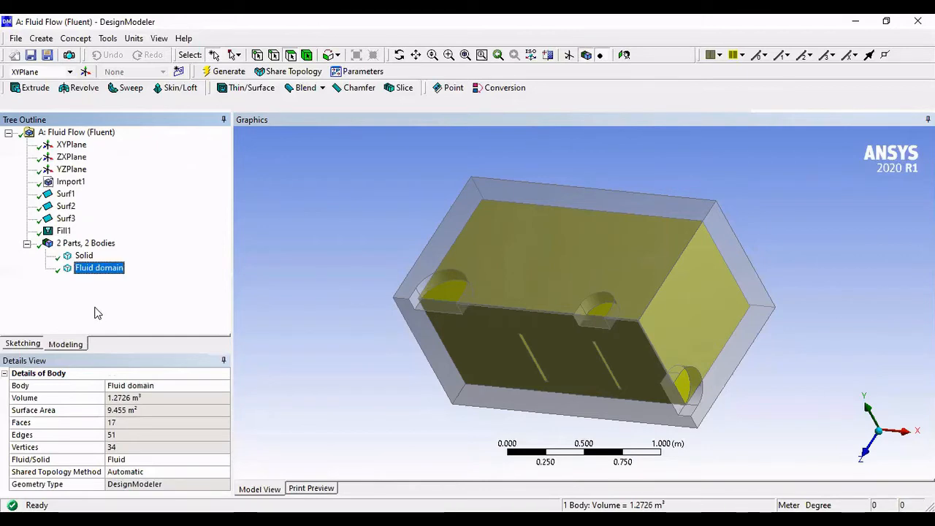
{"action": "mouse_move", "coordinate": [444, 382]}
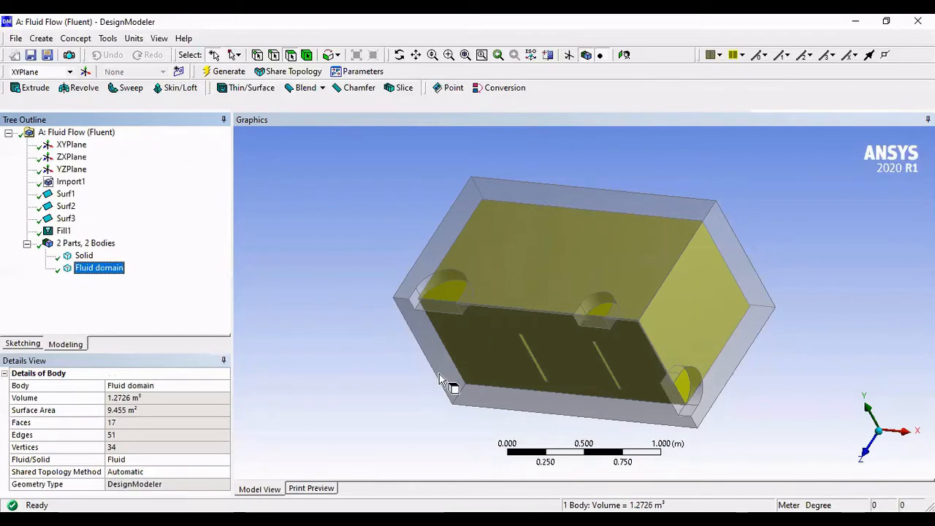
Step: Suppress the outer Solid body, leaving only the Fluid domain active
{"action": "left_click_drag", "start_coordinate": [442, 380], "coordinate": [423, 343]}
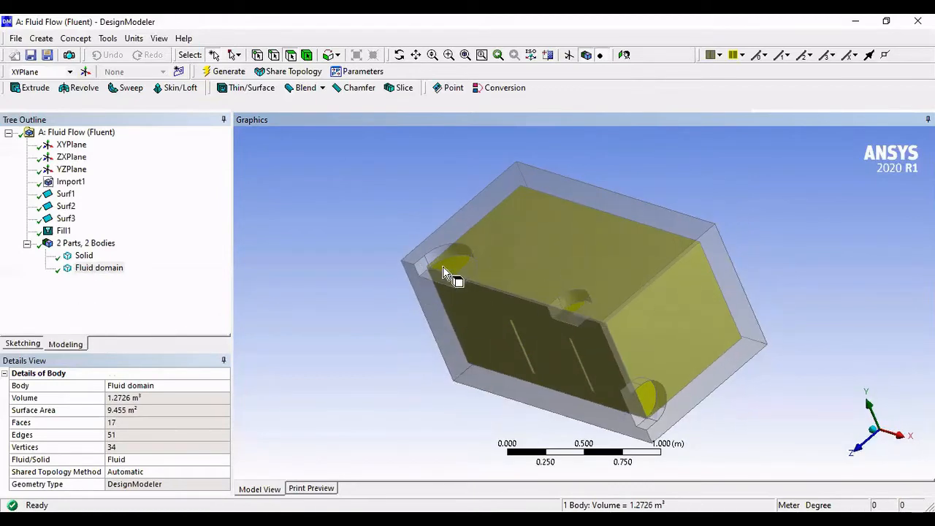
{"action": "left_click", "coordinate": [84, 255]}
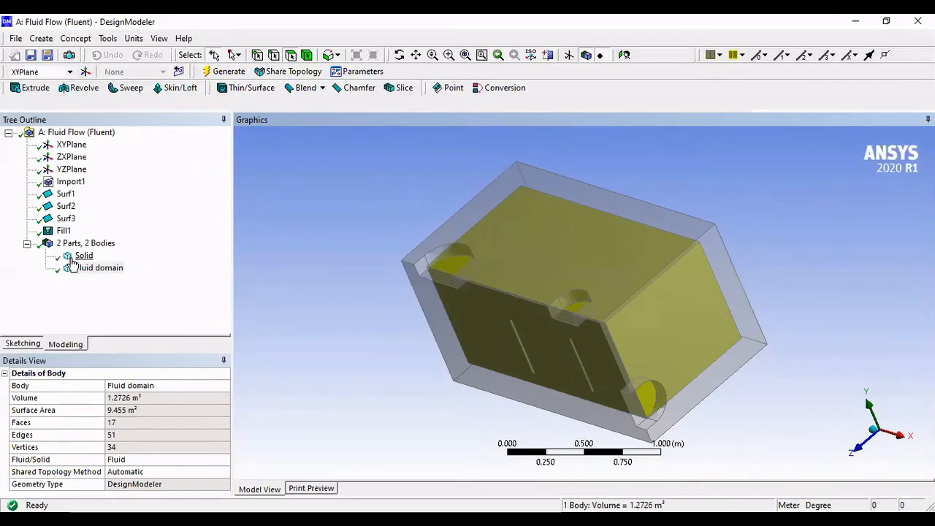
{"action": "right_click", "coordinate": [83, 255]}
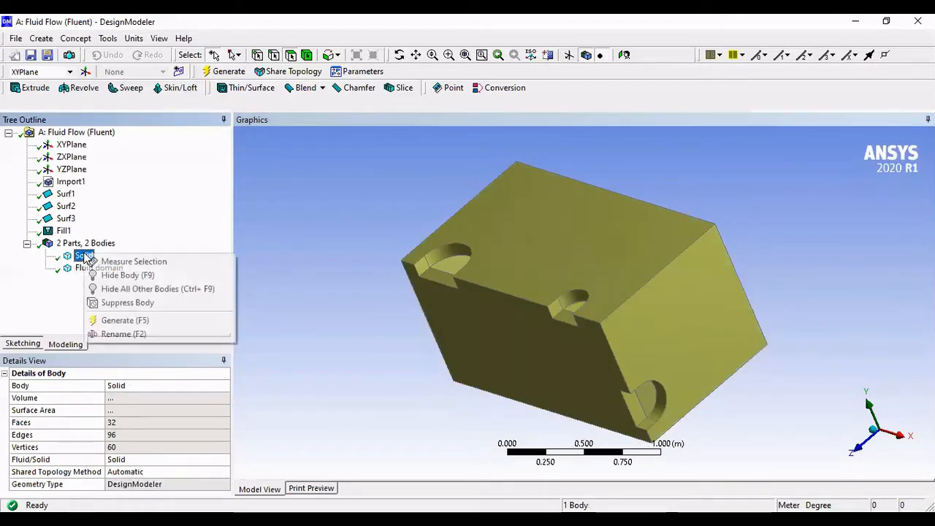
{"action": "mouse_move", "coordinate": [128, 303]}
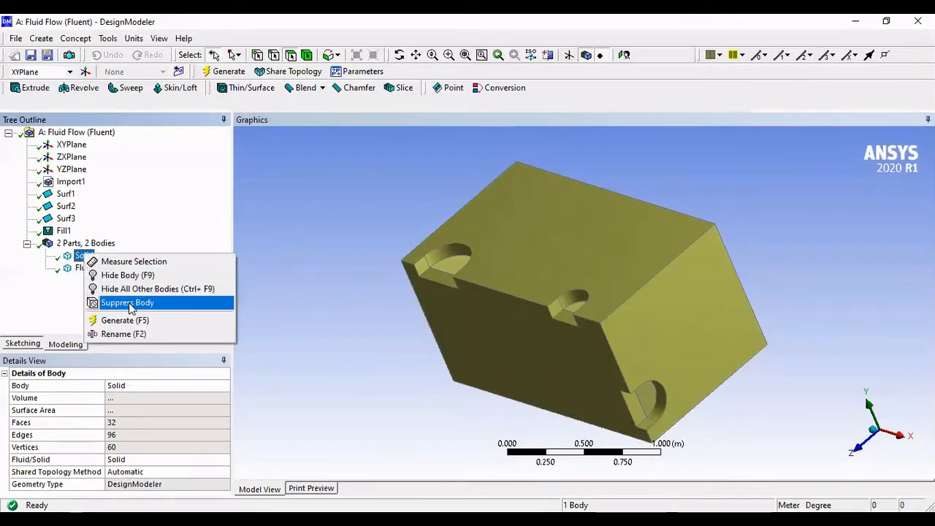
{"action": "left_click", "coordinate": [127, 303]}
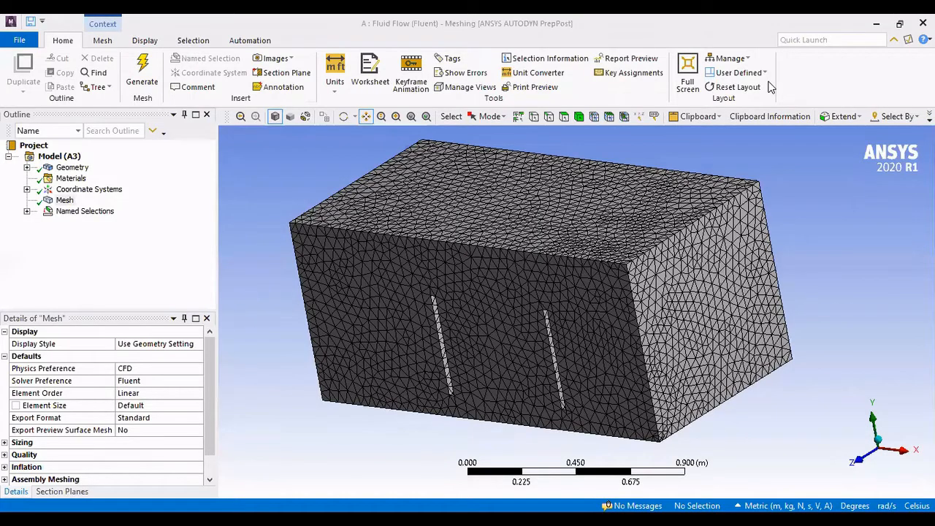
{"action": "mouse_move", "coordinate": [507, 157]}
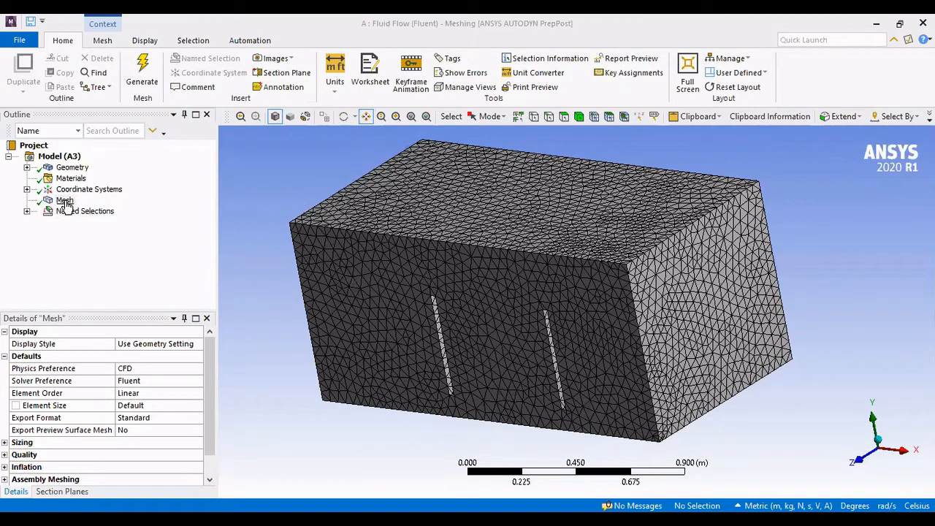
Step: Review the mesh's adaptive Sizing and Quality settings in Details of Mesh
{"action": "left_click", "coordinate": [65, 200]}
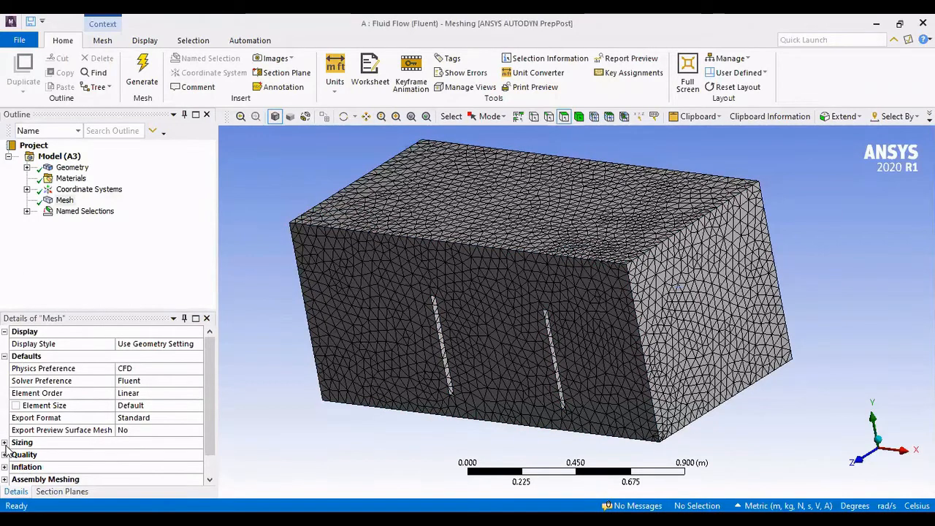
{"action": "left_click", "coordinate": [6, 442]}
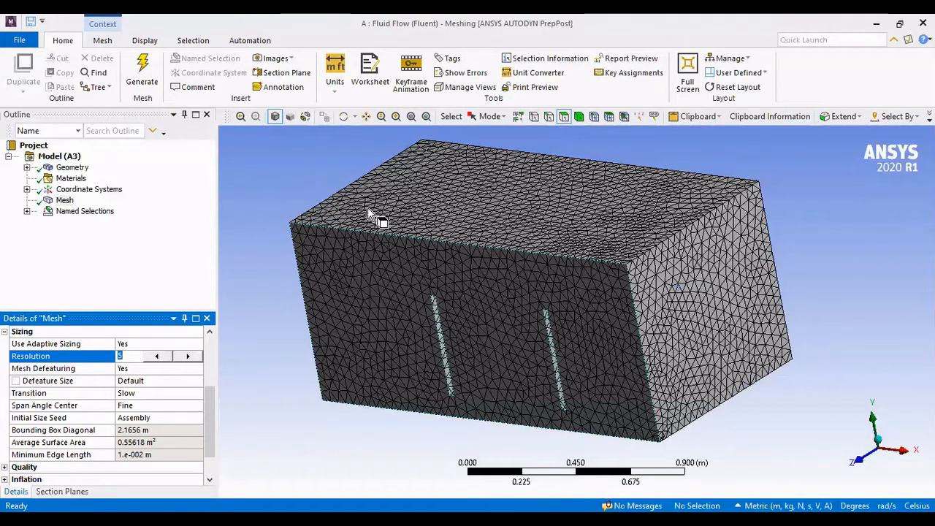
{"action": "mouse_move", "coordinate": [197, 373]}
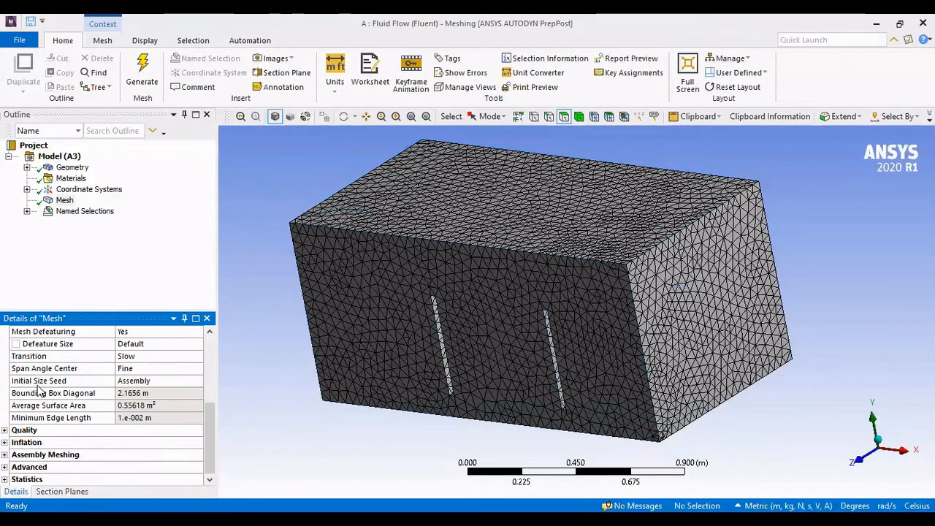
{"action": "left_click", "coordinate": [24, 429]}
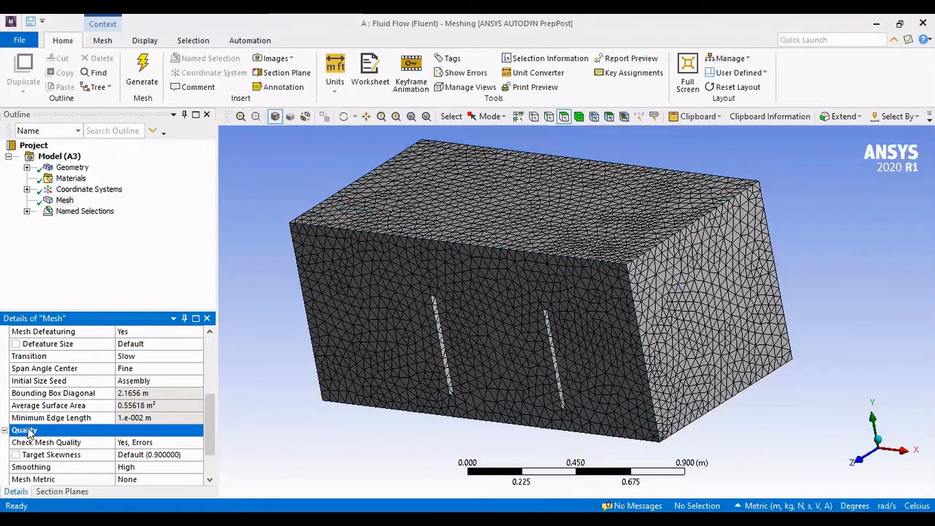
{"action": "scroll", "scroll_direction": "down", "scroll_amount": 3}
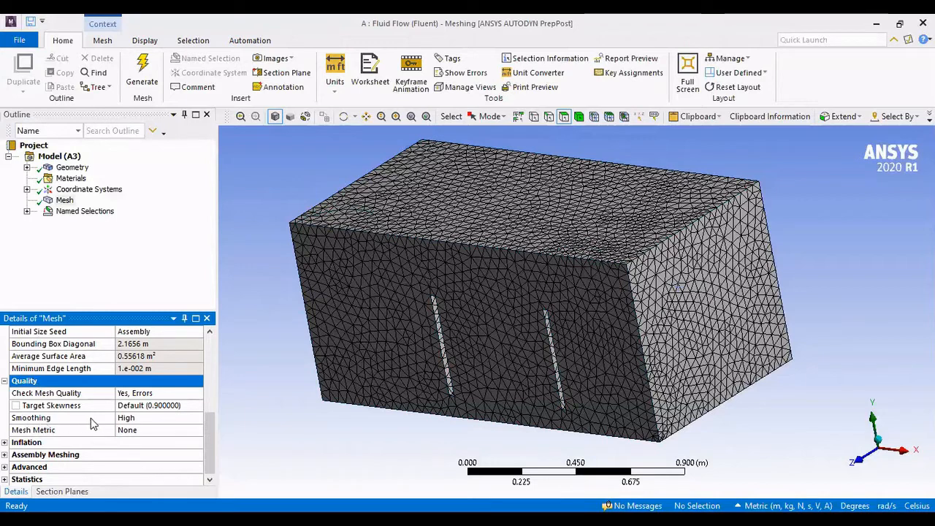
{"action": "mouse_move", "coordinate": [127, 423]}
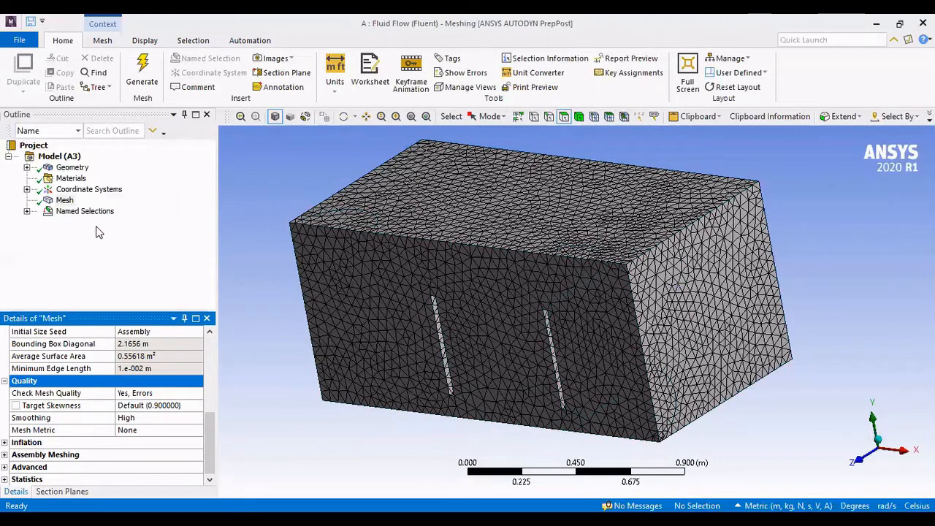
Step: Start a named selection 'wa...' on the circular inlet face, then cancel without saving it
{"action": "left_click", "coordinate": [27, 211]}
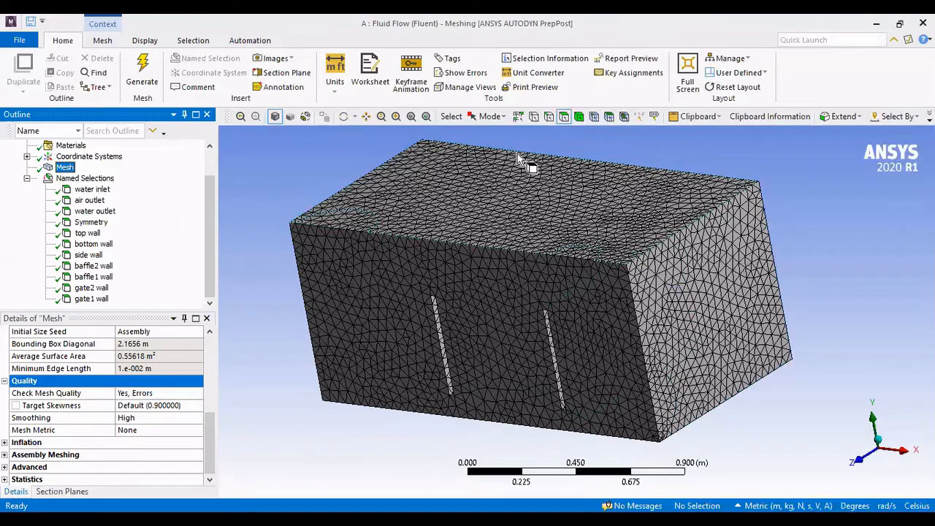
{"action": "left_click", "coordinate": [577, 253]}
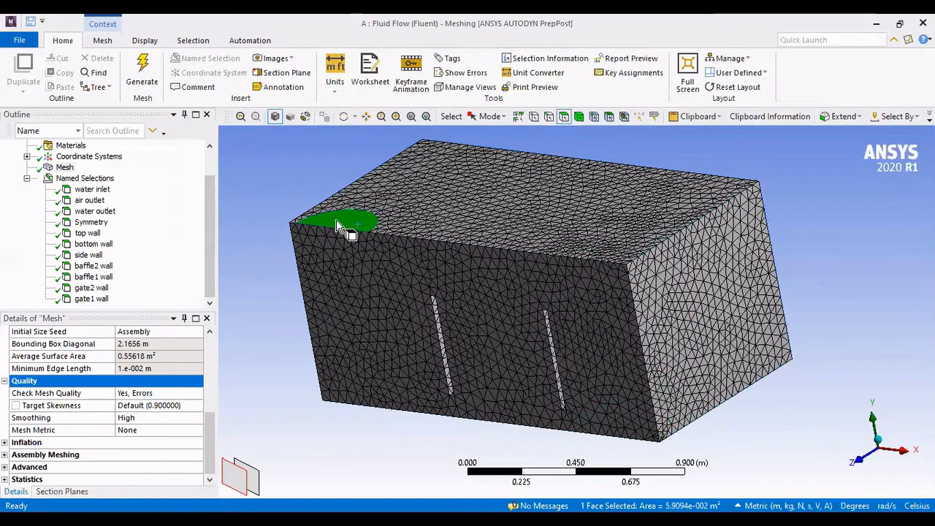
{"action": "right_click", "coordinate": [339, 227]}
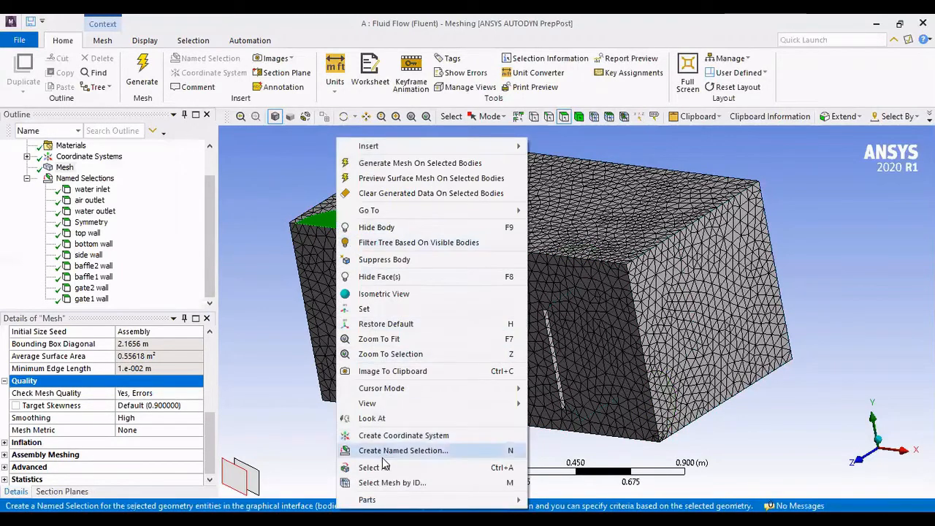
{"action": "left_click", "coordinate": [402, 450]}
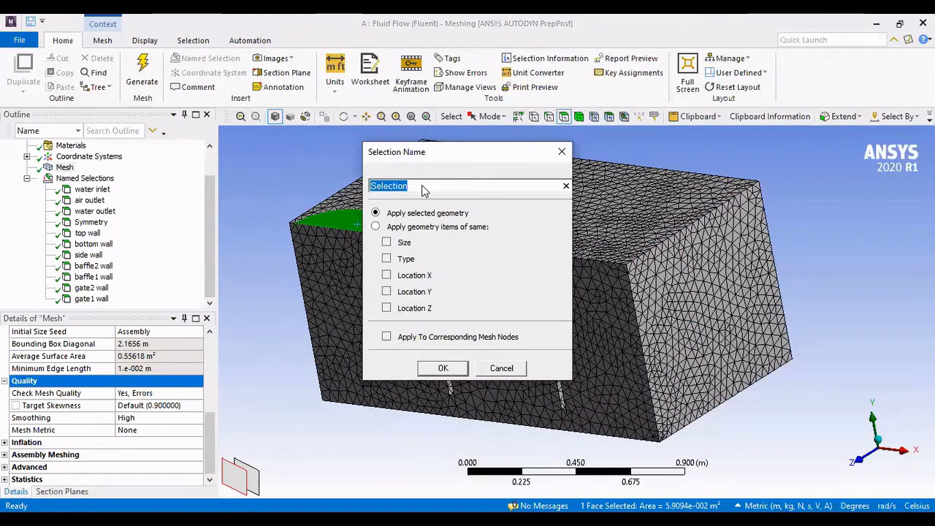
{"action": "type", "text": "water inlet"}
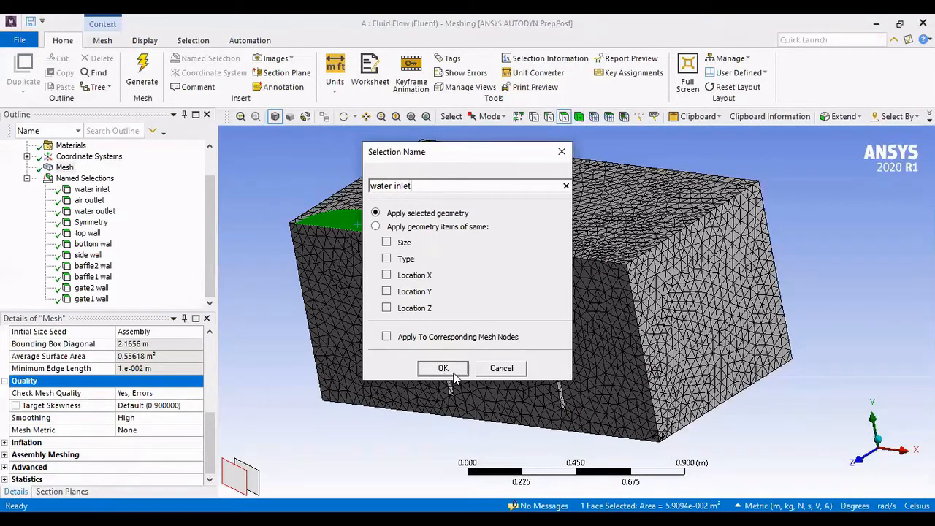
{"action": "mouse_move", "coordinate": [562, 151]}
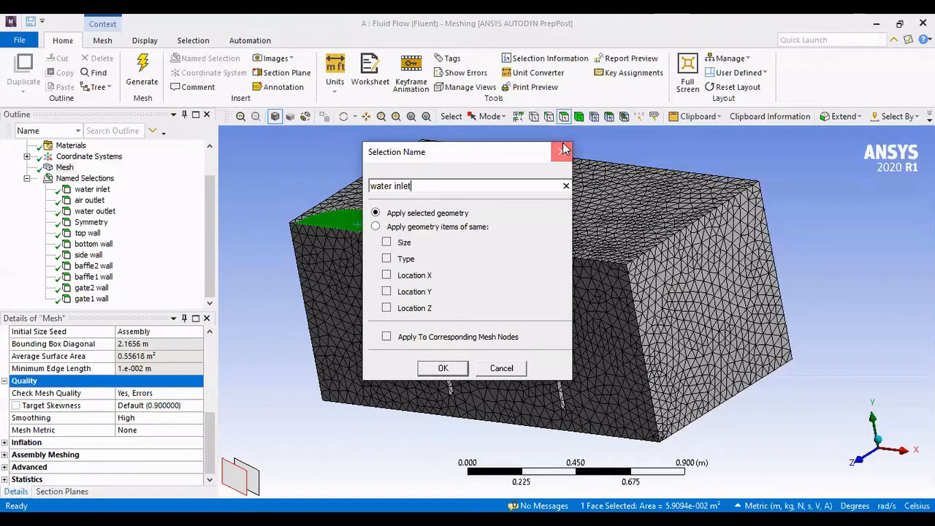
{"action": "left_click", "coordinate": [443, 368]}
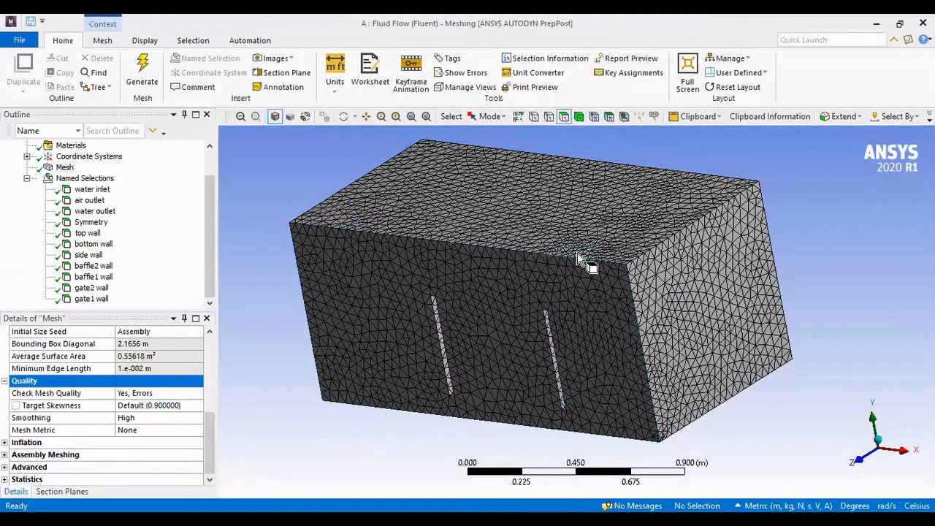
{"action": "left_click", "coordinate": [577, 253]}
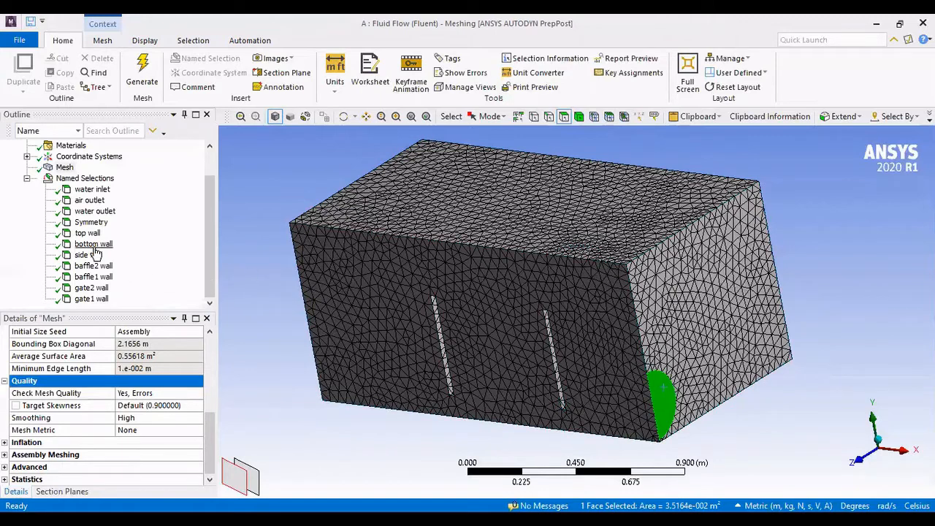
{"action": "left_click", "coordinate": [88, 254]}
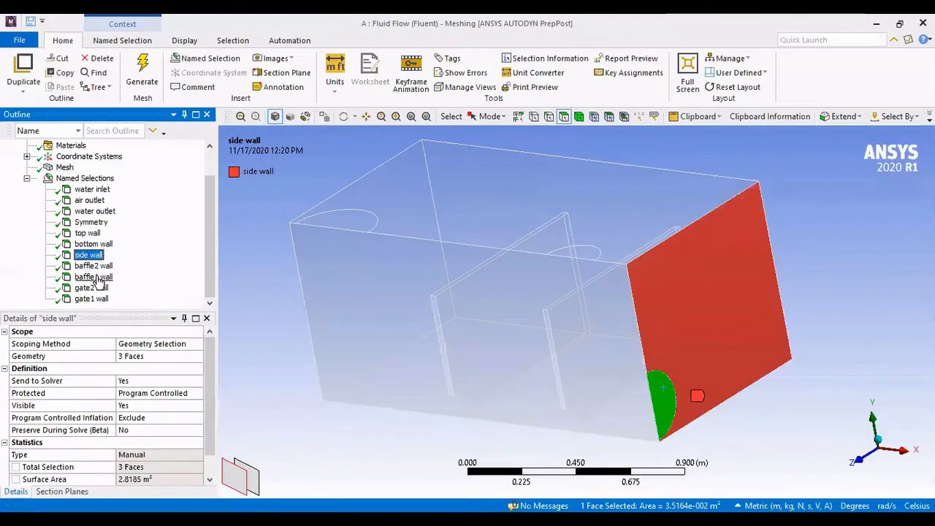
{"action": "left_click", "coordinate": [91, 287]}
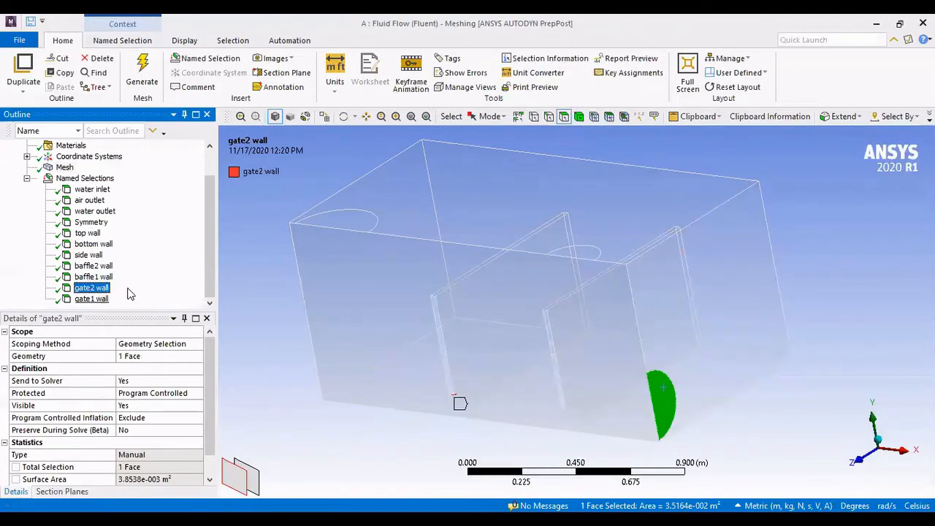
{"action": "left_click", "coordinate": [90, 221]}
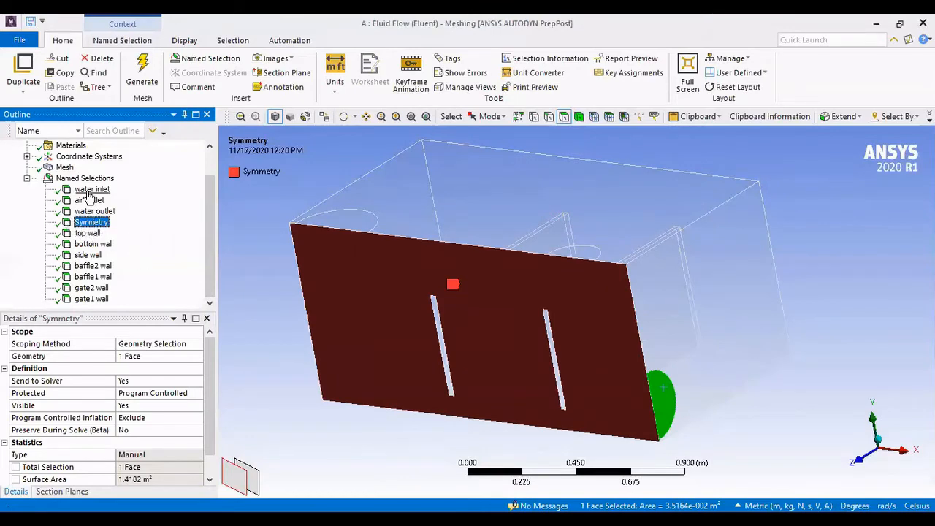
{"action": "mouse_move", "coordinate": [31, 21]}
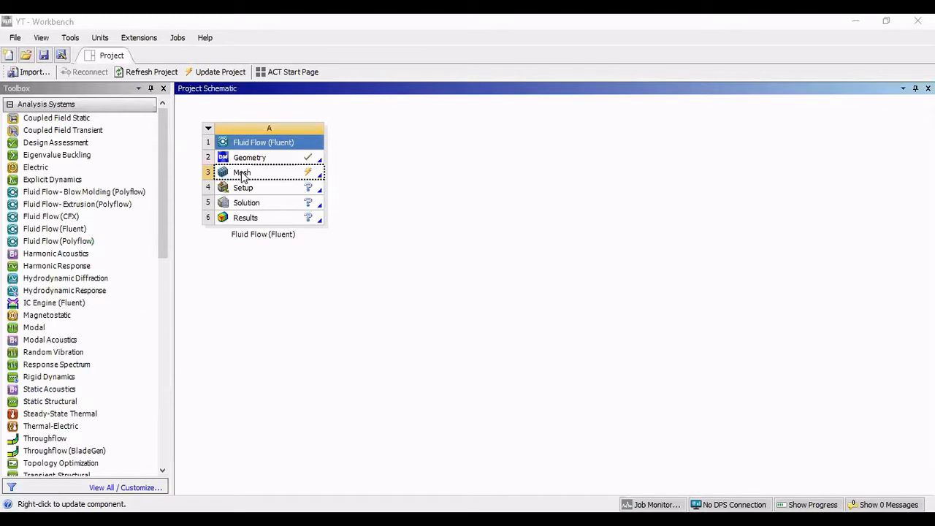
Step: Update the out-of-date Mesh cell from the Project Schematic
{"action": "right_click", "coordinate": [241, 172]}
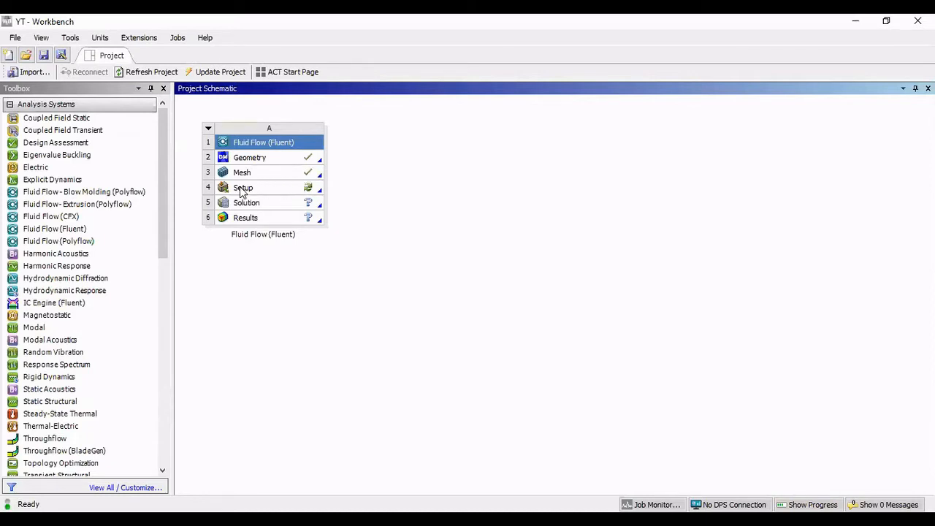
Step: Launch Fluent from Setup in double precision with 4 solver processes and 1 GPGPU
{"action": "double_click", "coordinate": [242, 187]}
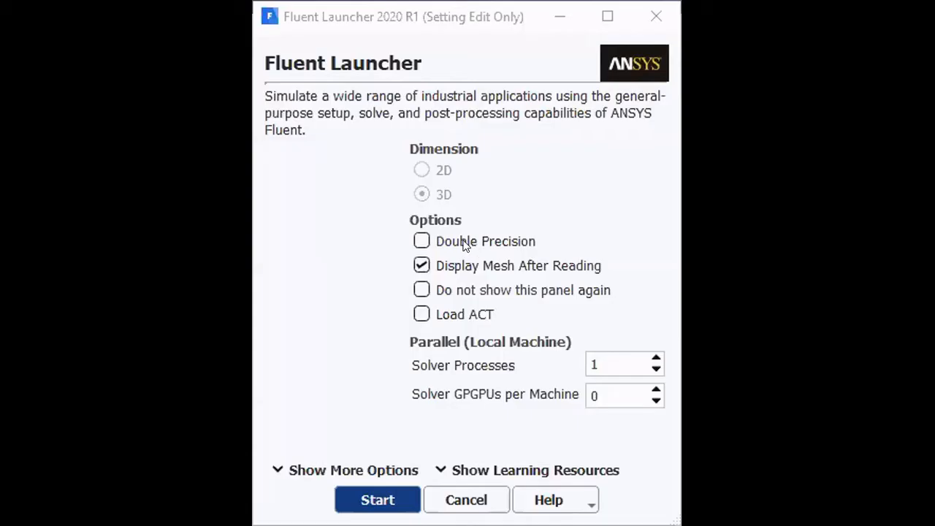
{"action": "left_click", "coordinate": [421, 241]}
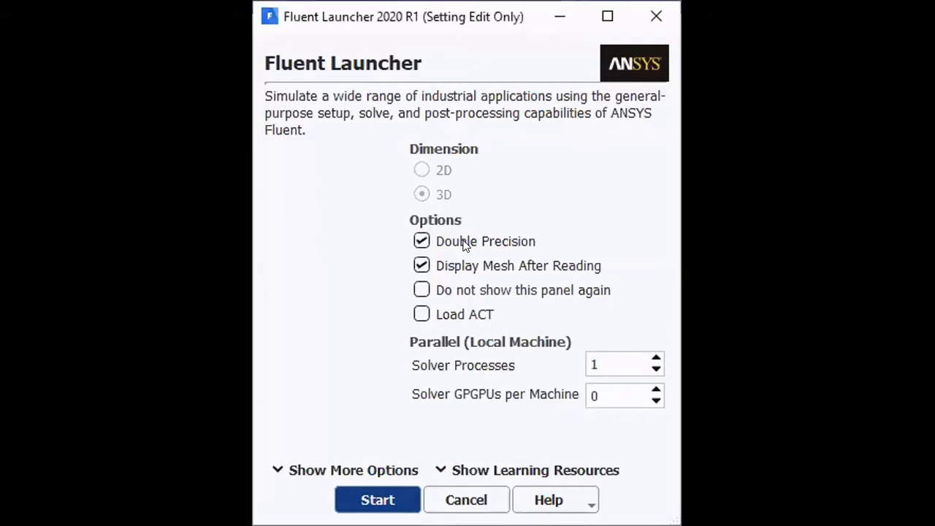
{"action": "mouse_move", "coordinate": [431, 347]}
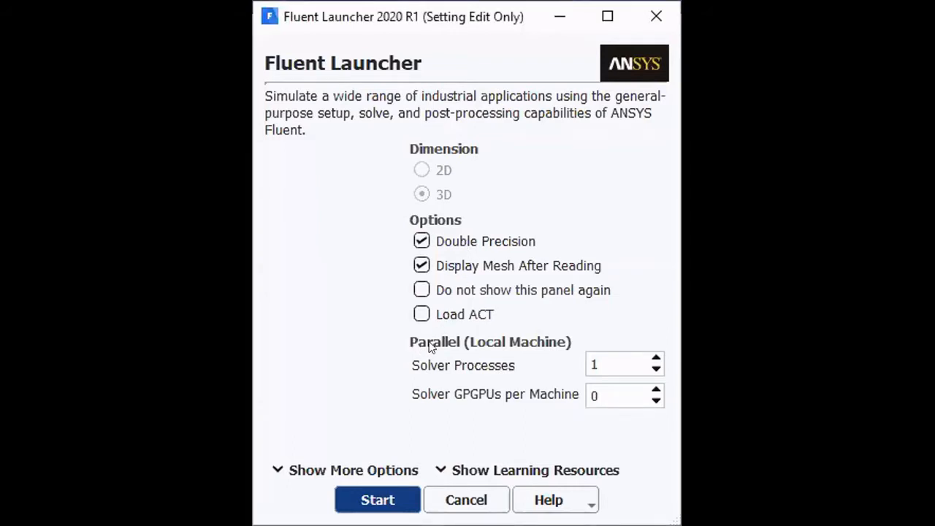
{"action": "mouse_move", "coordinate": [509, 387]}
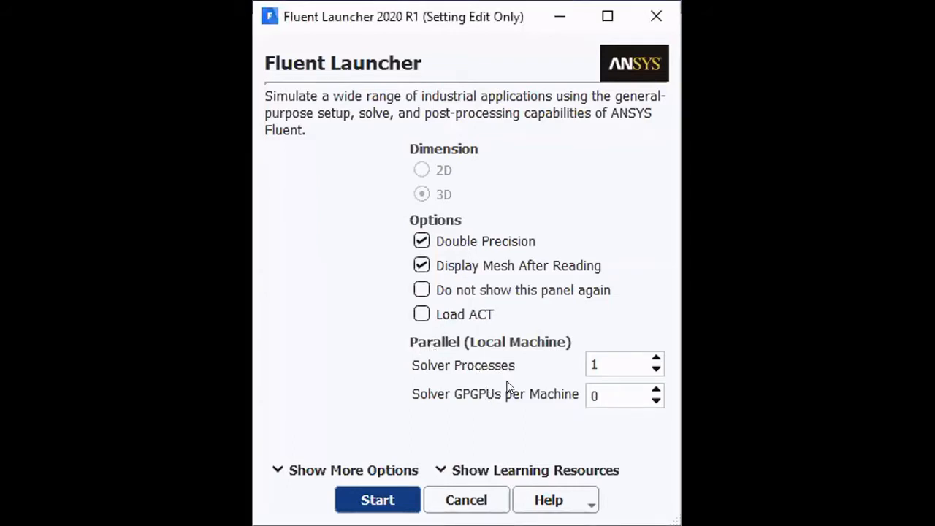
{"action": "mouse_move", "coordinate": [500, 385]}
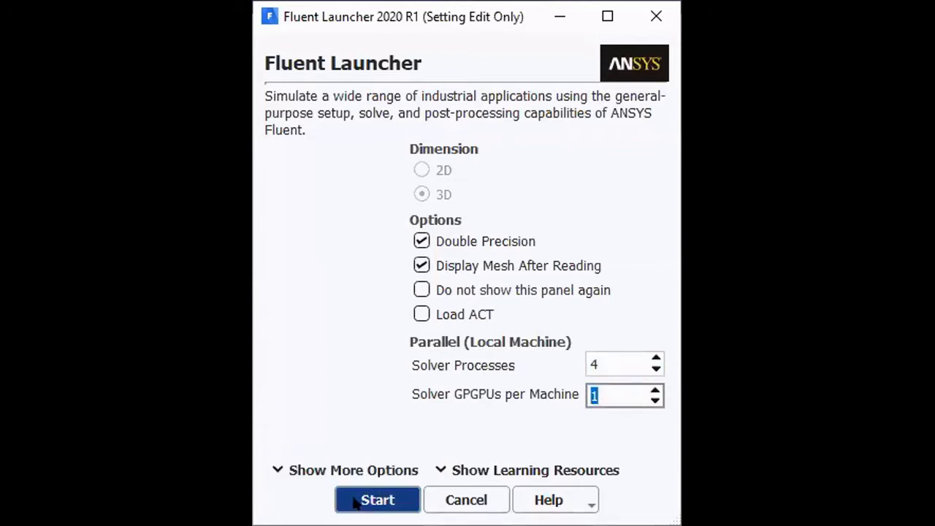
{"action": "left_click", "coordinate": [377, 499]}
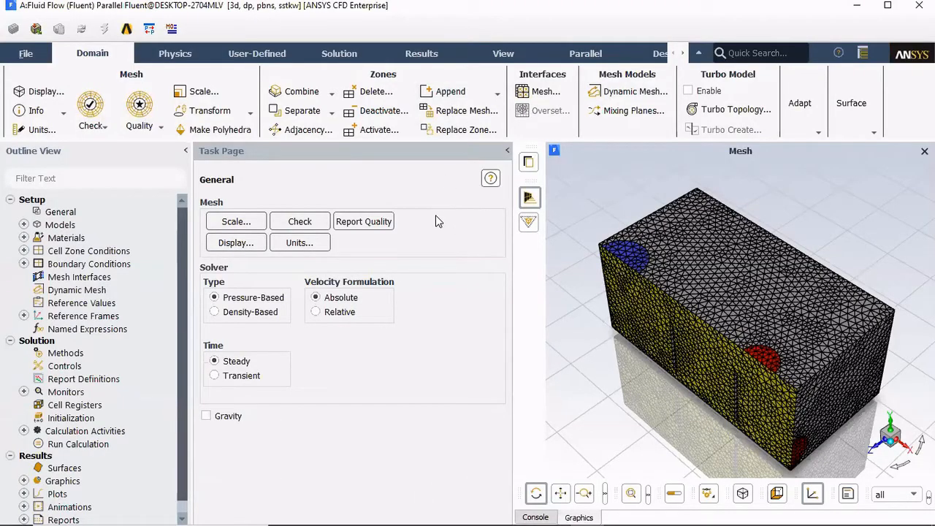
{"action": "mouse_move", "coordinate": [719, 287]}
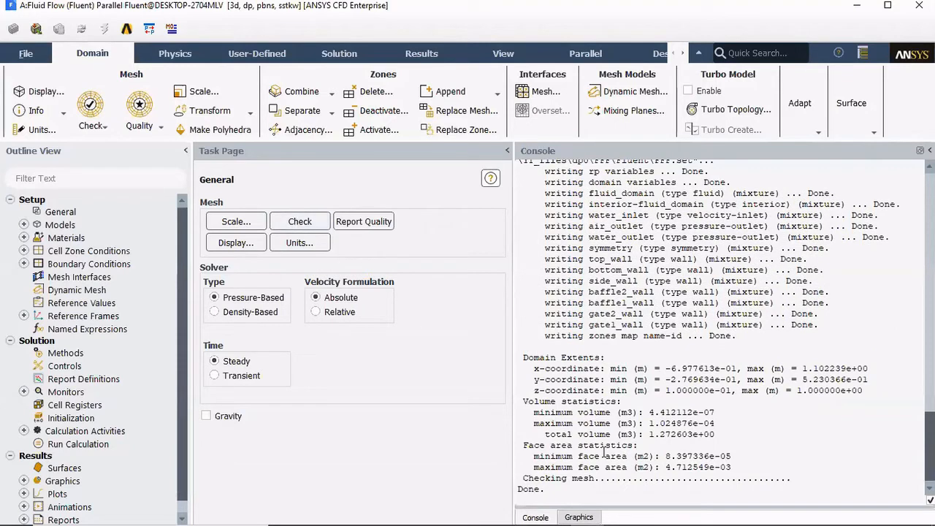
{"action": "mouse_move", "coordinate": [566, 509]}
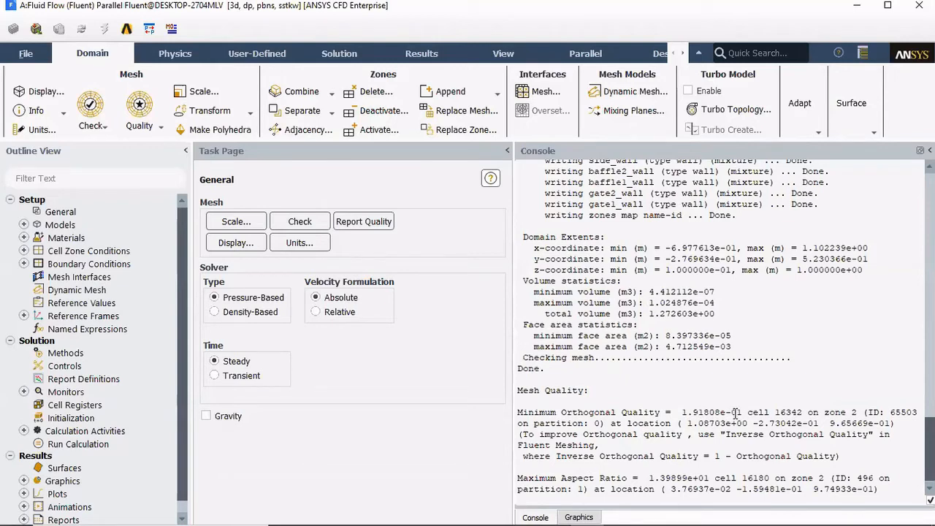
Step: Highlight the maximum aspect ratio 13.99 in the mesh quality report
{"action": "double_click", "coordinate": [594, 477]}
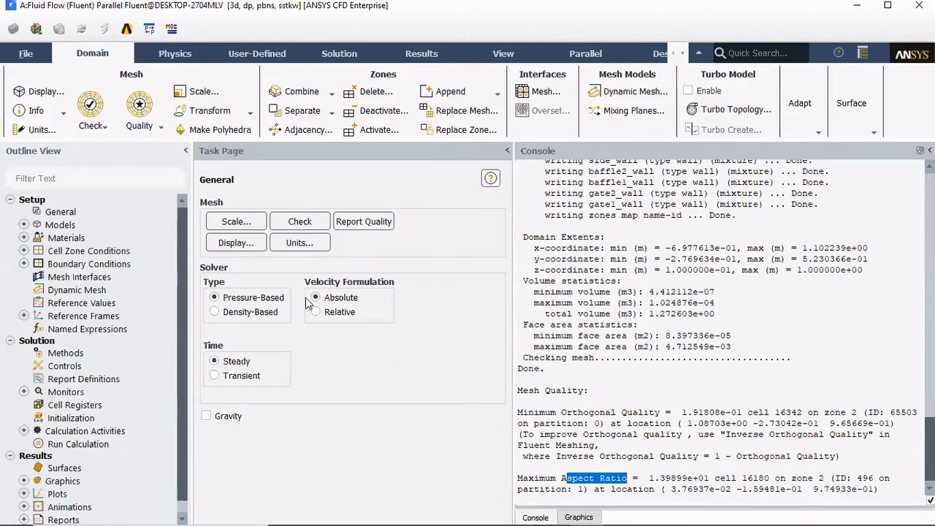
Step: Make the case transient and enable gravity at -9.81 m/s² along Y
{"action": "left_click", "coordinate": [214, 375]}
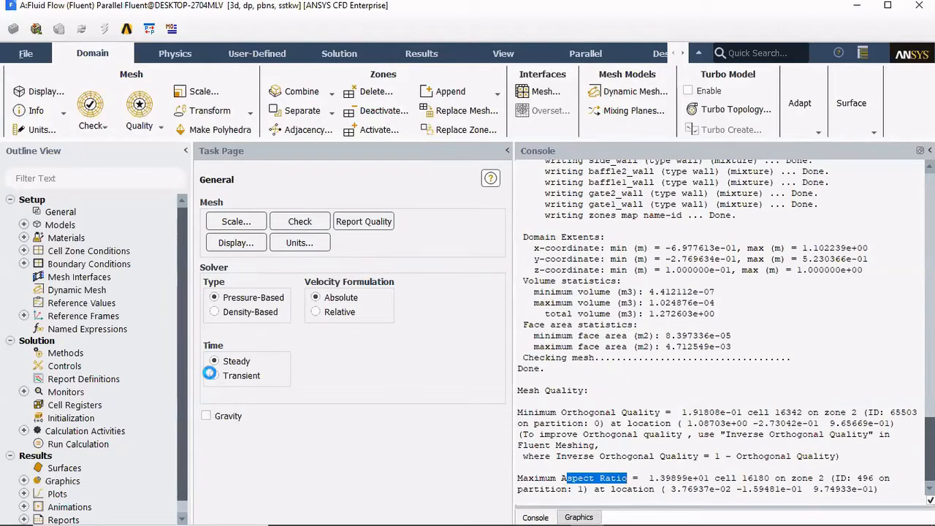
{"action": "left_click", "coordinate": [214, 376]}
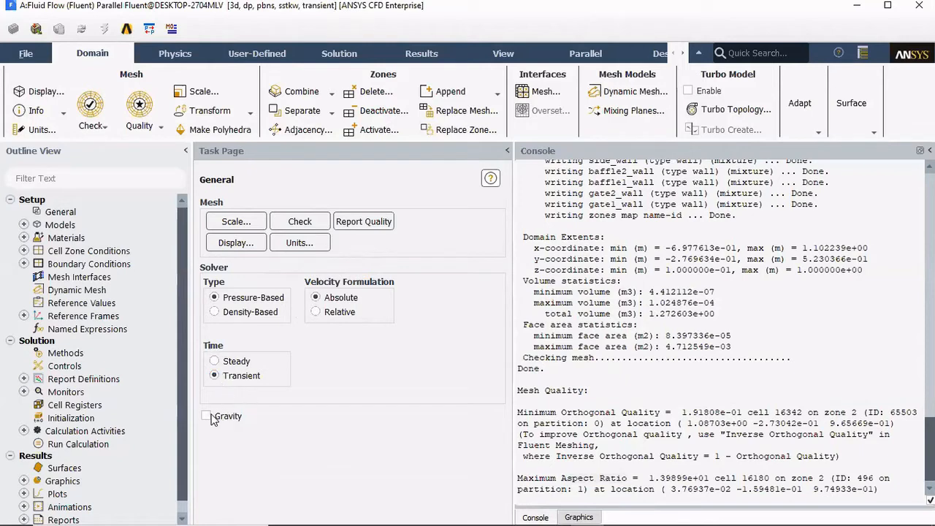
{"action": "left_click", "coordinate": [206, 416]}
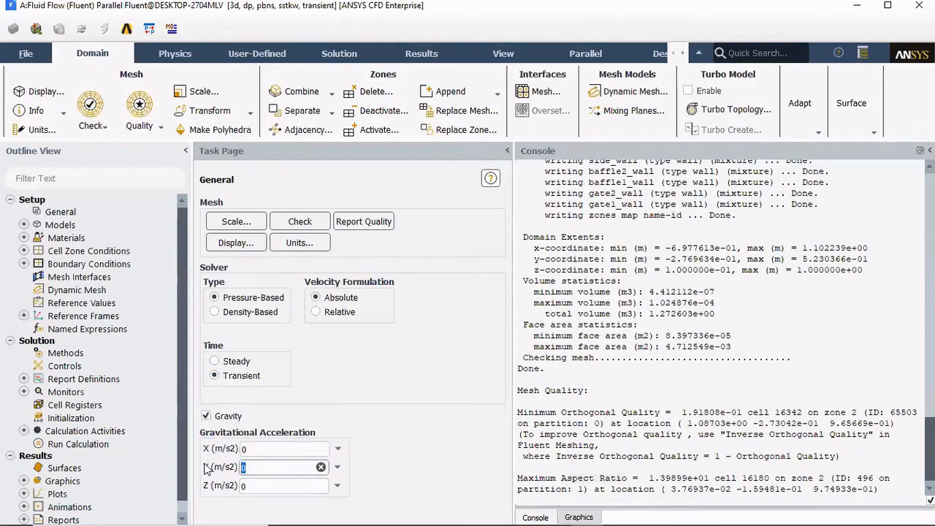
{"action": "type", "text": "-9.81"}
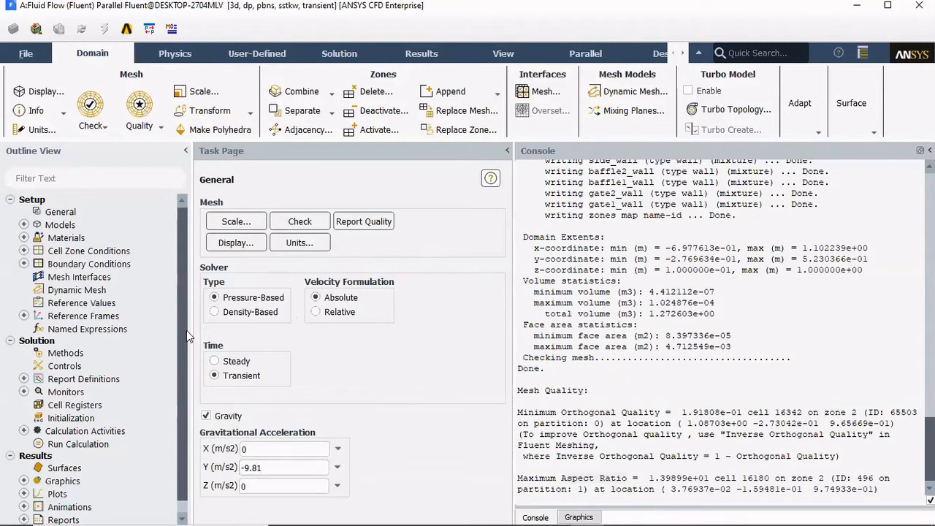
{"action": "left_click", "coordinate": [24, 224]}
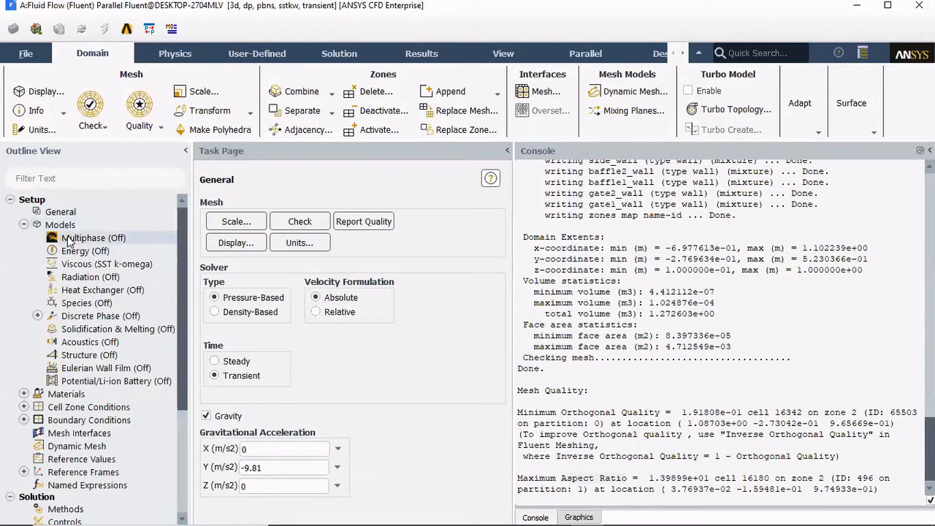
{"action": "mouse_move", "coordinate": [92, 241]}
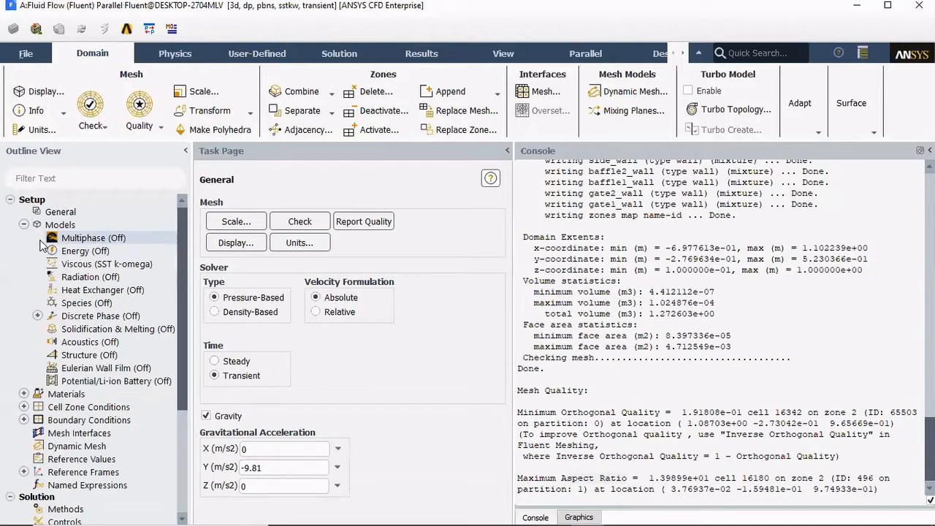
Step: Copy water-liquid from the Fluent materials database into the case fluids
{"action": "left_click", "coordinate": [25, 394]}
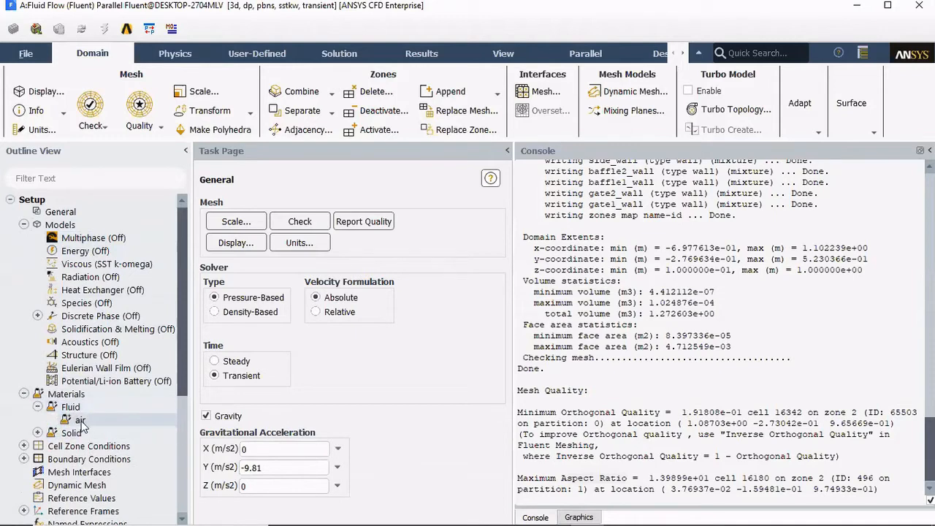
{"action": "left_click", "coordinate": [71, 407]}
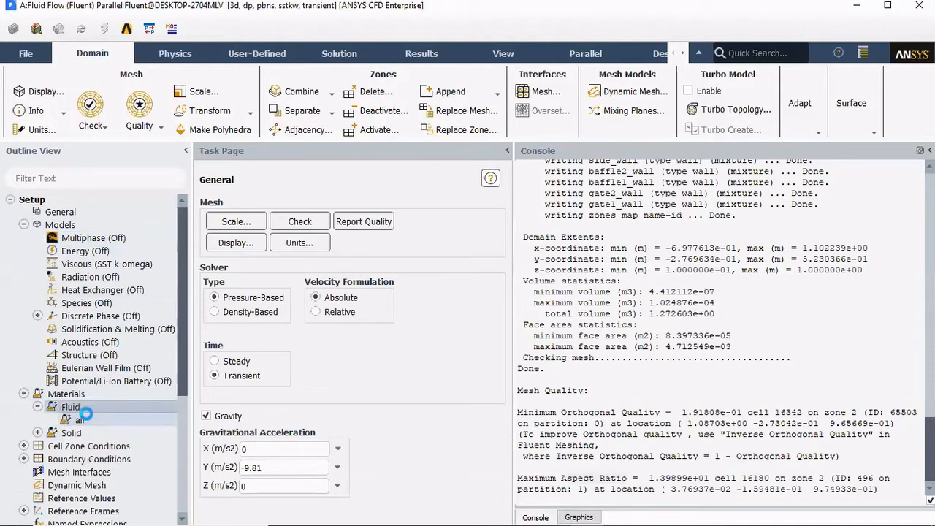
{"action": "double_click", "coordinate": [87, 420]}
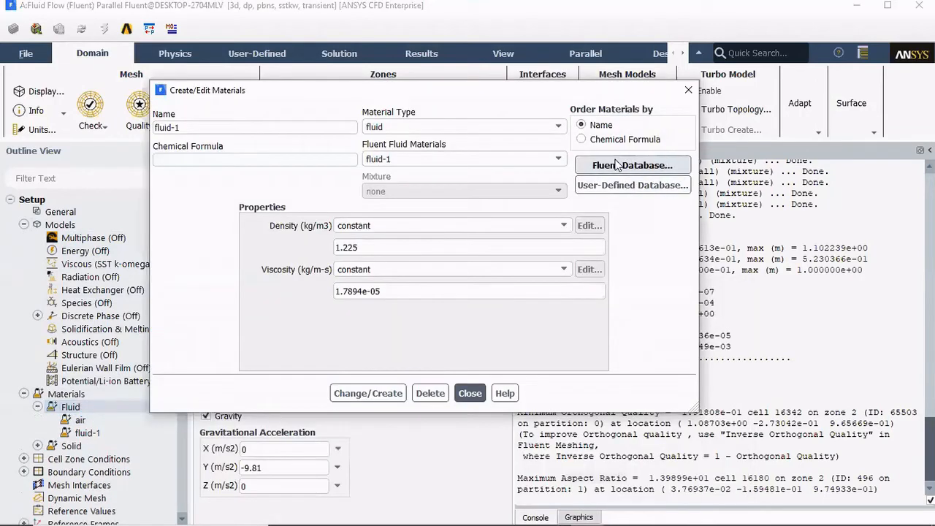
{"action": "left_click", "coordinate": [632, 165]}
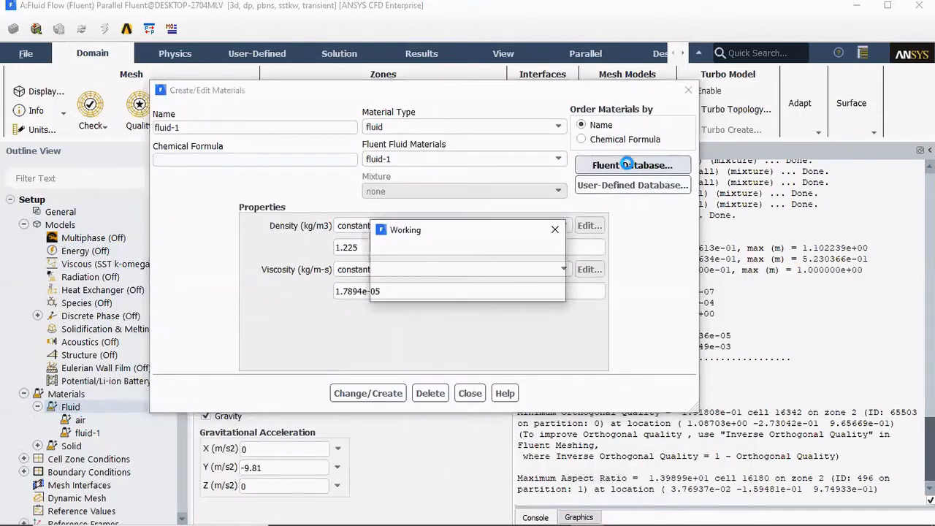
{"action": "left_click", "coordinate": [631, 164]}
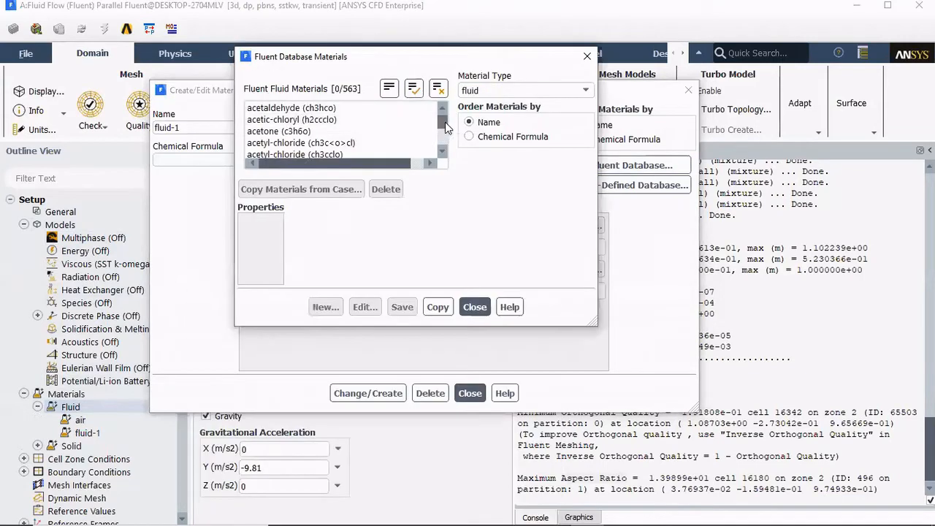
{"action": "scroll", "scroll_direction": "down", "scroll_amount": 3}
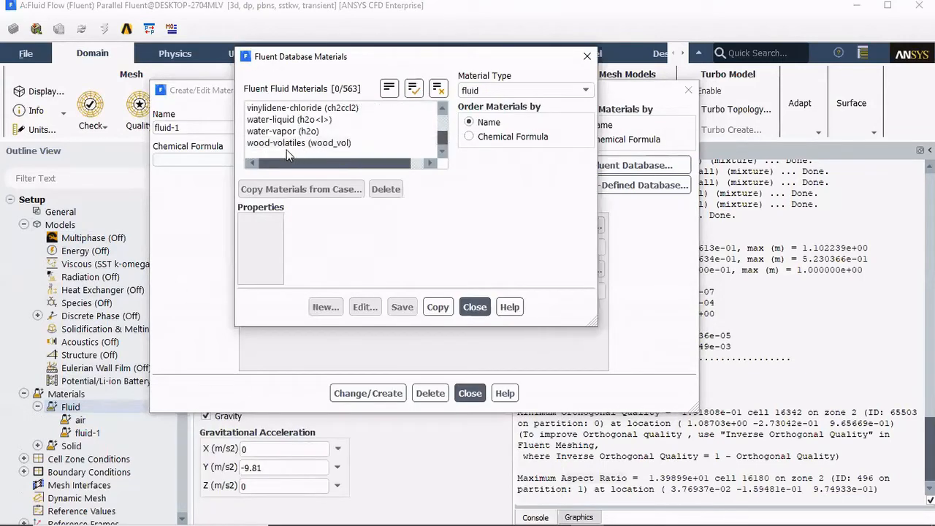
{"action": "left_click", "coordinate": [289, 119]}
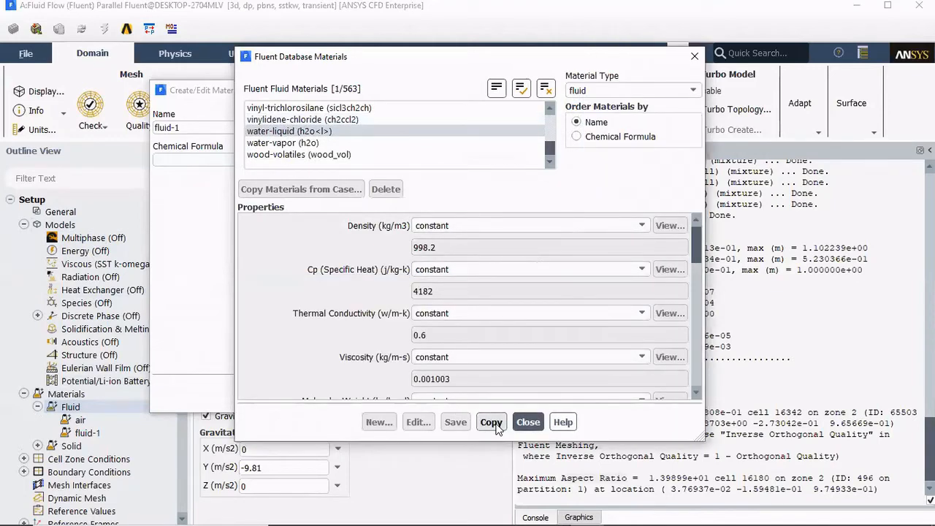
{"action": "left_click", "coordinate": [490, 421]}
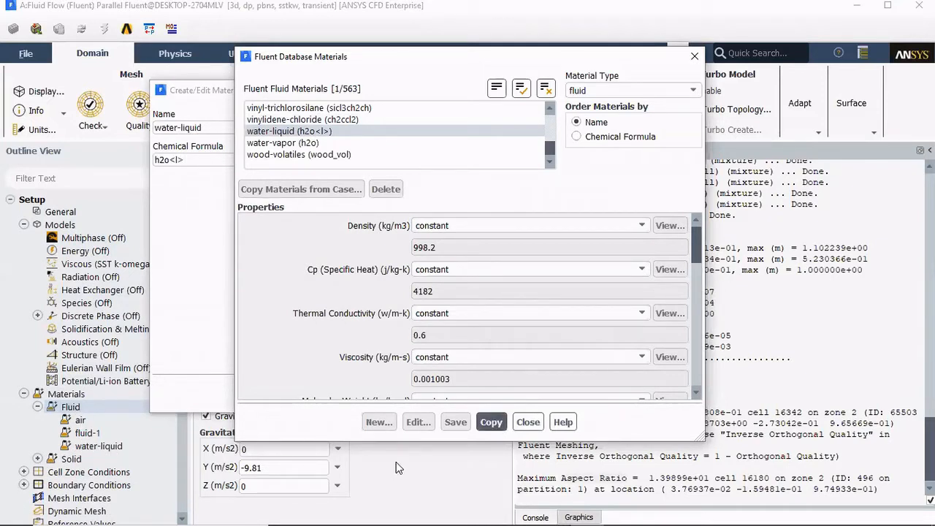
{"action": "left_click", "coordinate": [527, 421]}
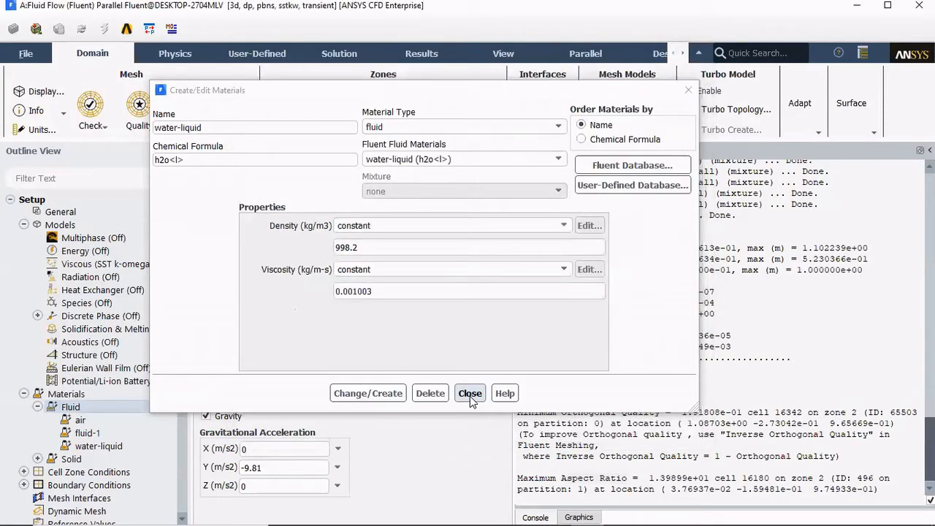
Step: Delete the placeholder fluid-1 material, leaving air and water-liquid
{"action": "left_click", "coordinate": [469, 392]}
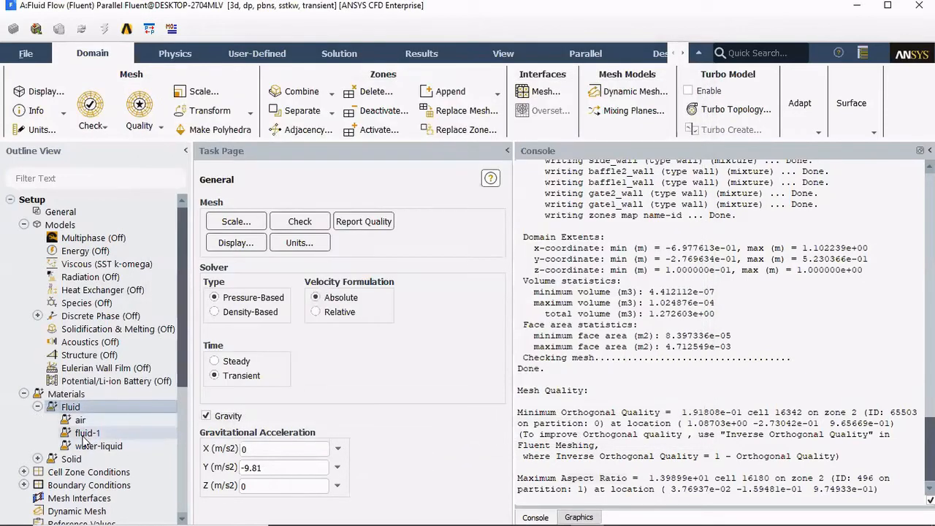
{"action": "right_click", "coordinate": [87, 433]}
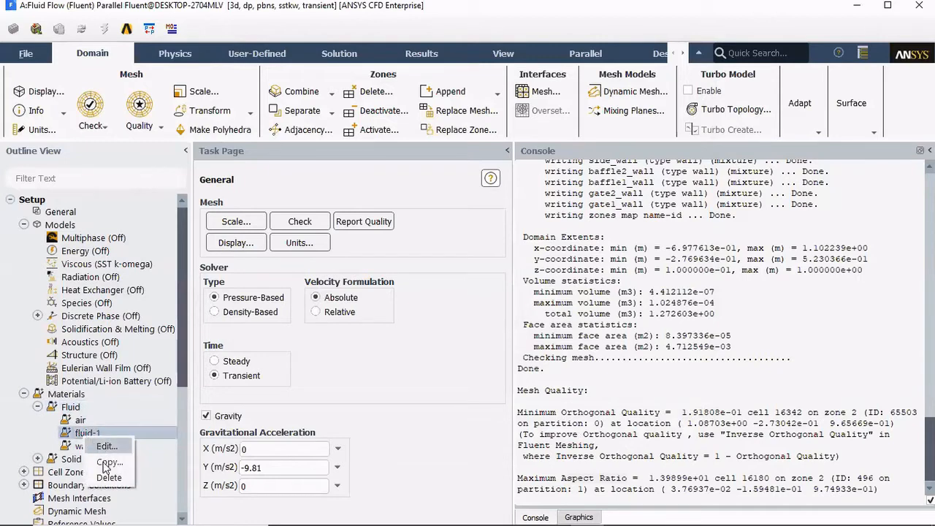
{"action": "left_click", "coordinate": [108, 477]}
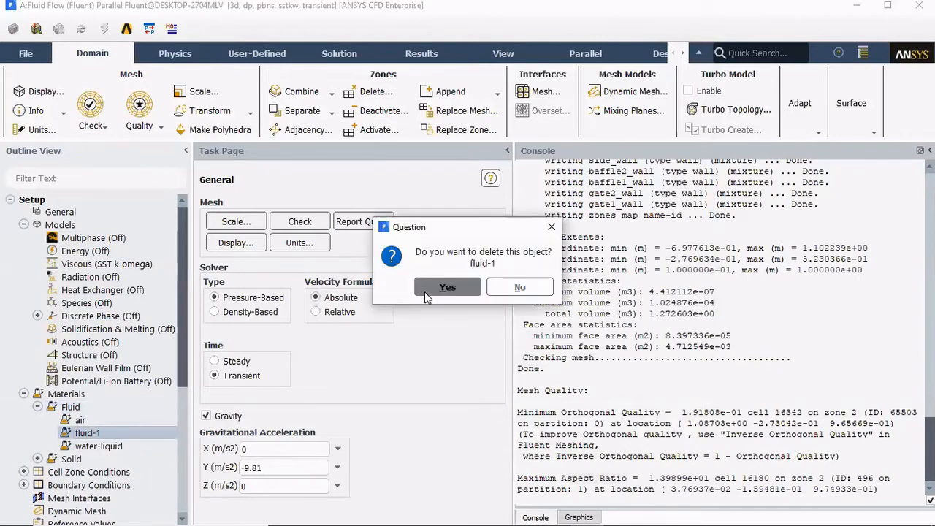
{"action": "left_click", "coordinate": [447, 286]}
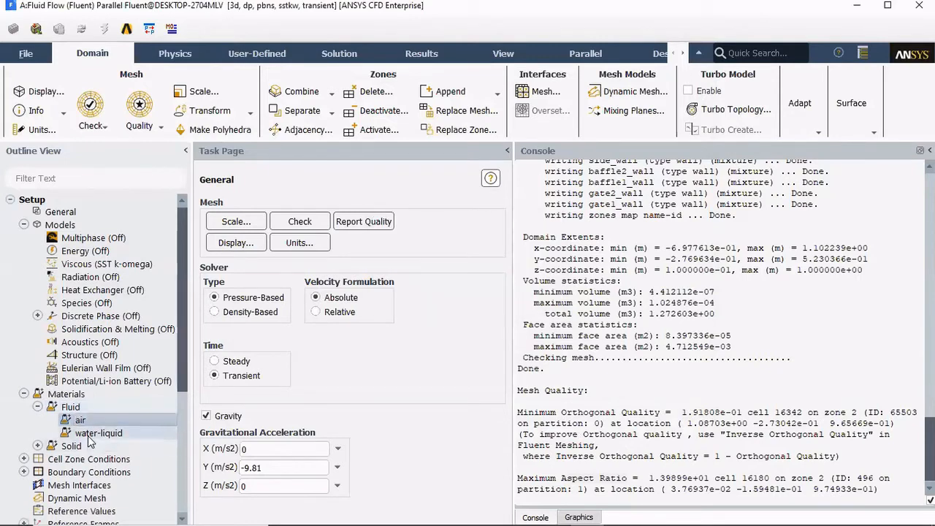
{"action": "left_click", "coordinate": [99, 433]}
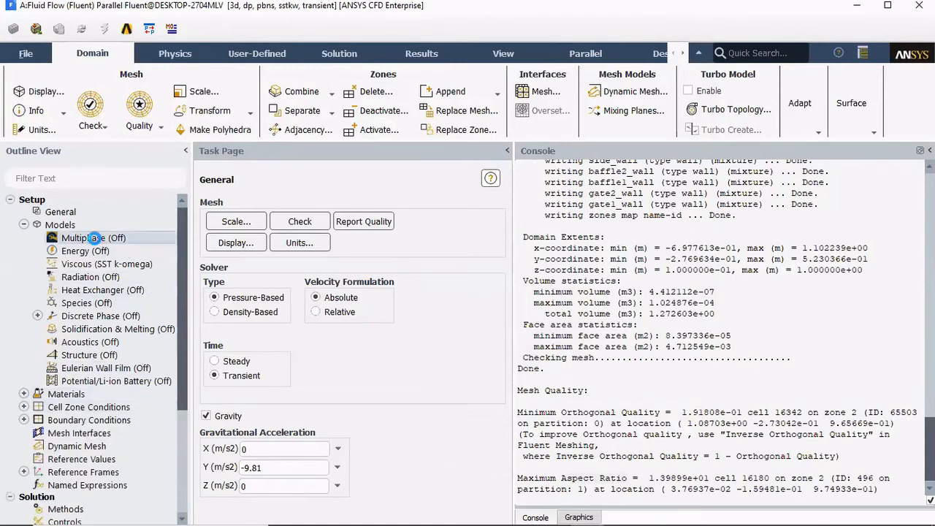
Step: Enable the Volume of Fluid multiphase model with two phases and apply it
{"action": "double_click", "coordinate": [93, 238]}
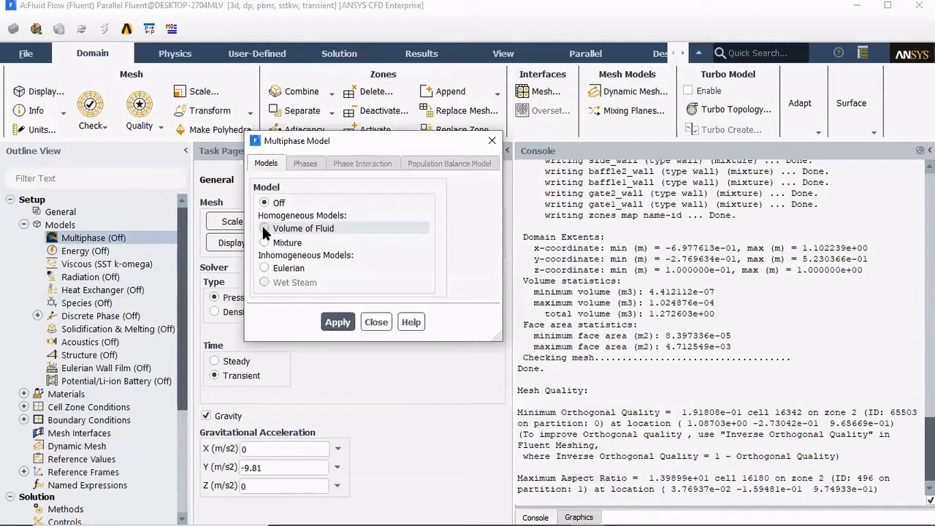
{"action": "left_click", "coordinate": [264, 228]}
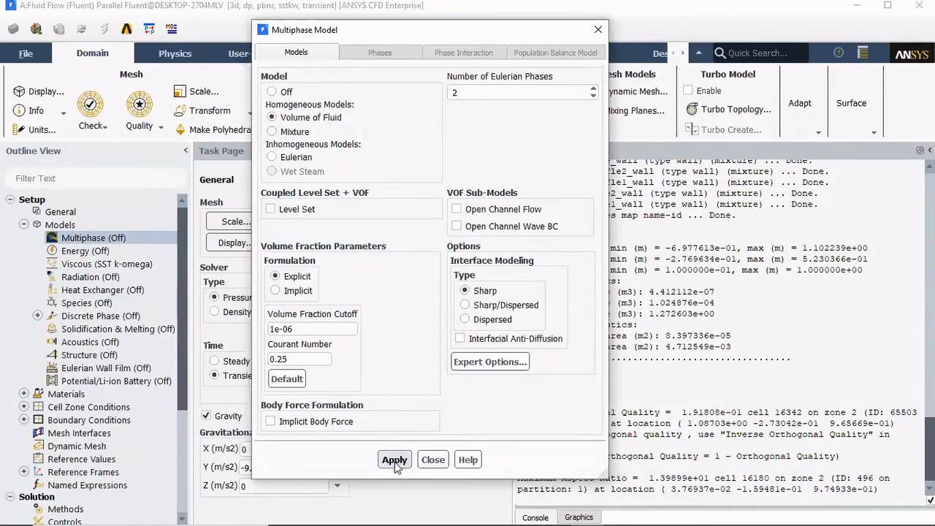
{"action": "left_click", "coordinate": [394, 459]}
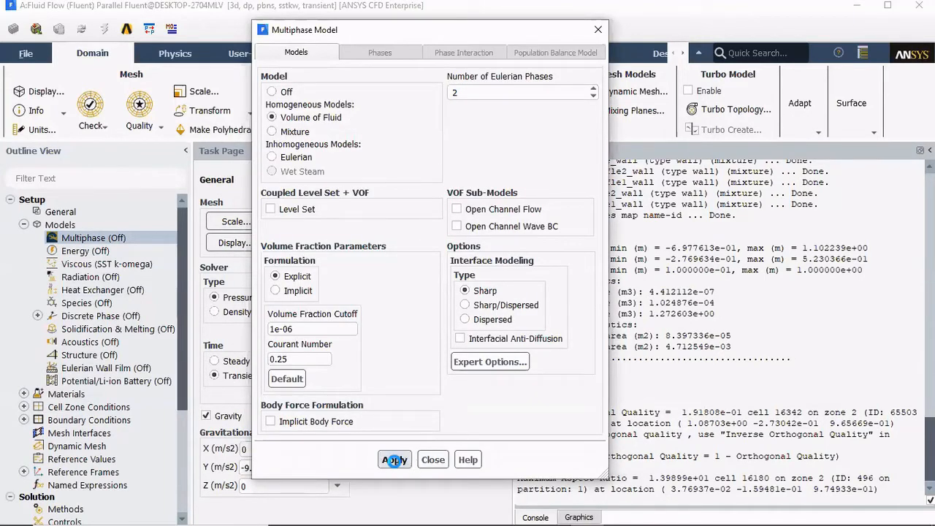
{"action": "left_click", "coordinate": [394, 459]}
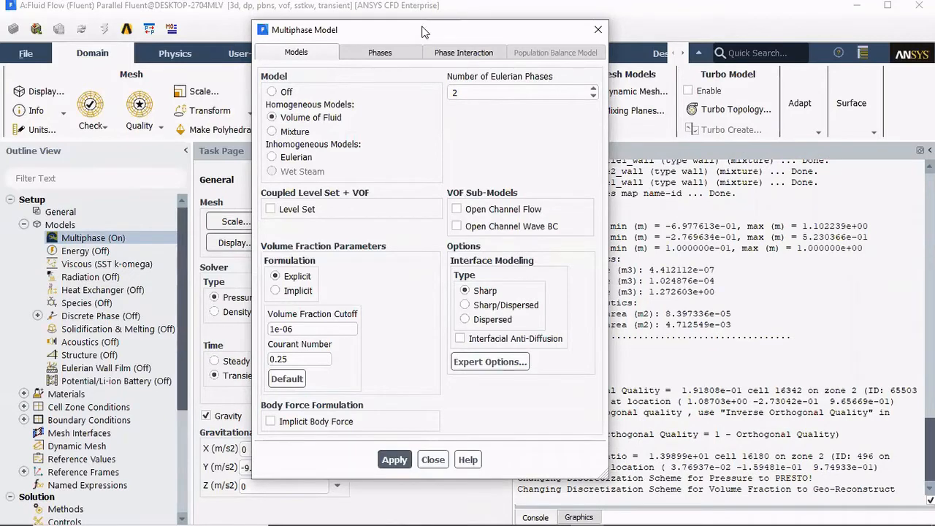
{"action": "mouse_move", "coordinate": [363, 80]}
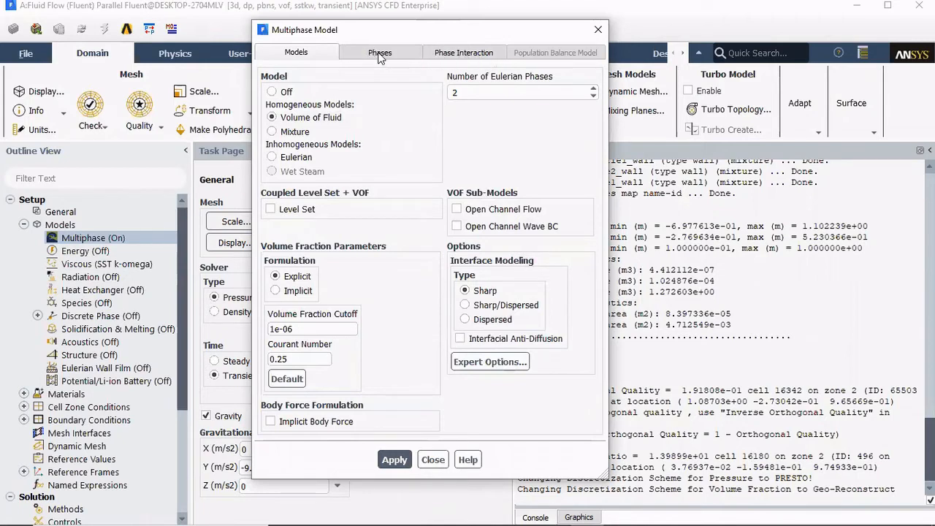
Step: Rename the primary phase to air and apply
{"action": "left_click", "coordinate": [379, 52]}
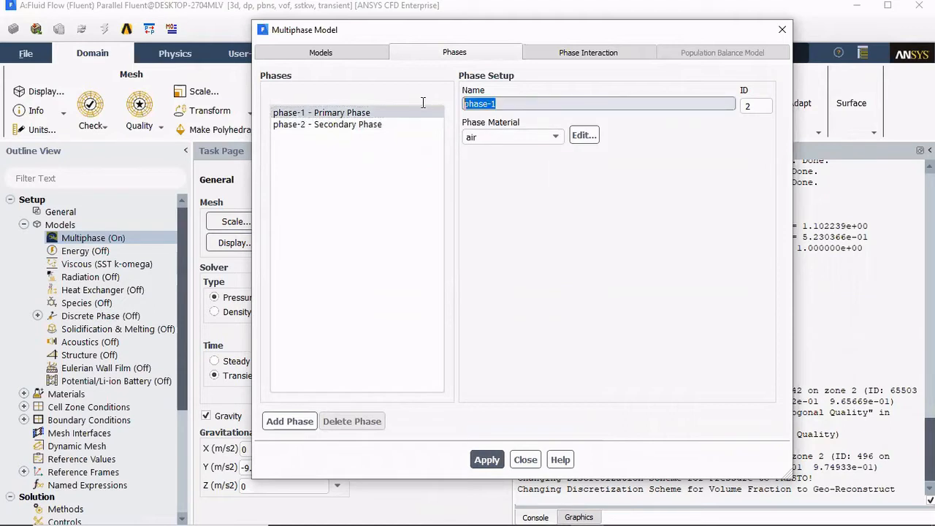
{"action": "type", "text": "air"}
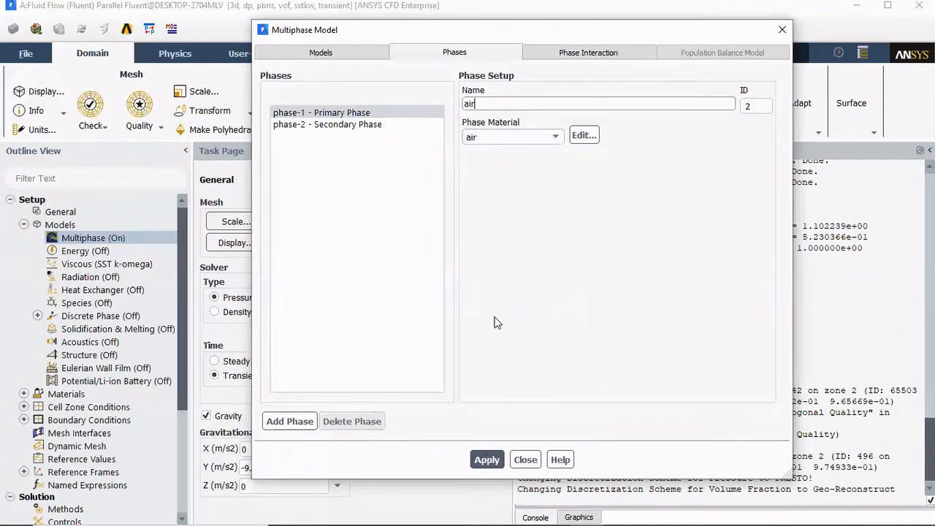
{"action": "left_click", "coordinate": [487, 459]}
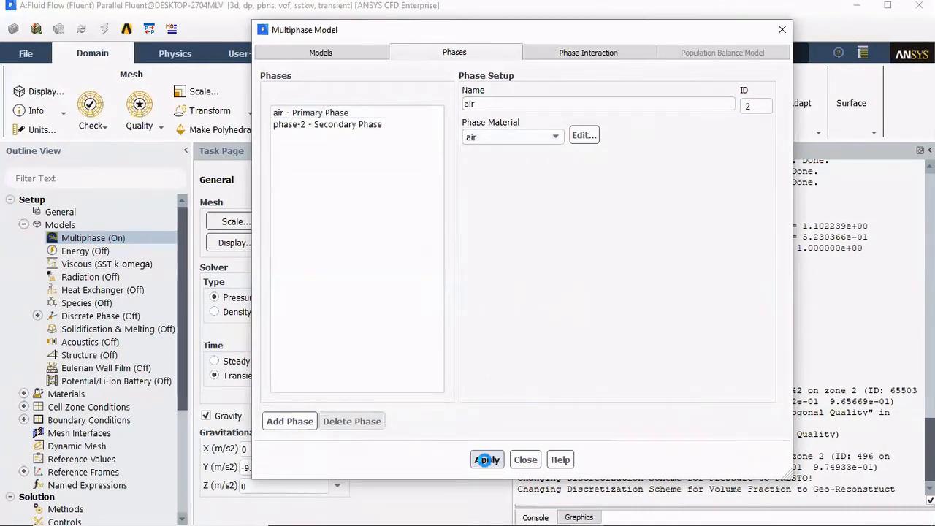
Step: Rename the secondary water-liquid phase to water and apply
{"action": "left_click", "coordinate": [327, 124]}
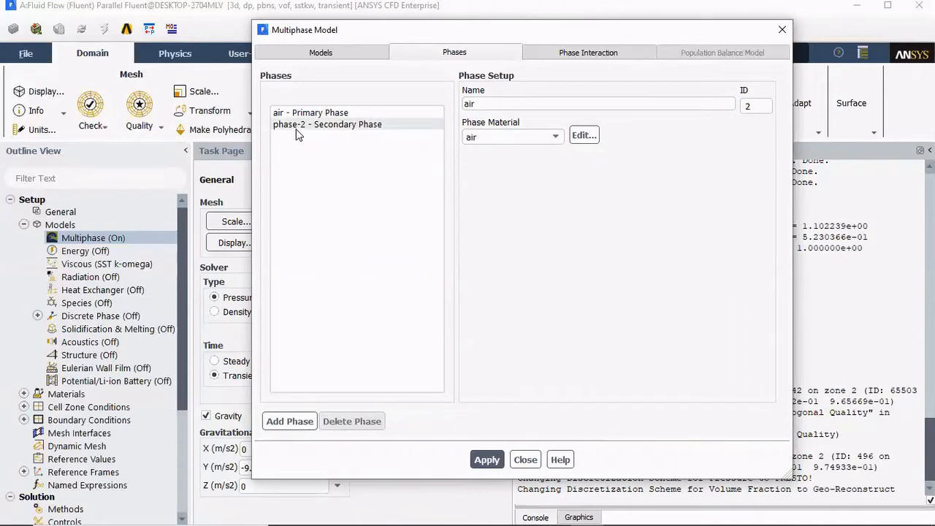
{"action": "left_click", "coordinate": [327, 124]}
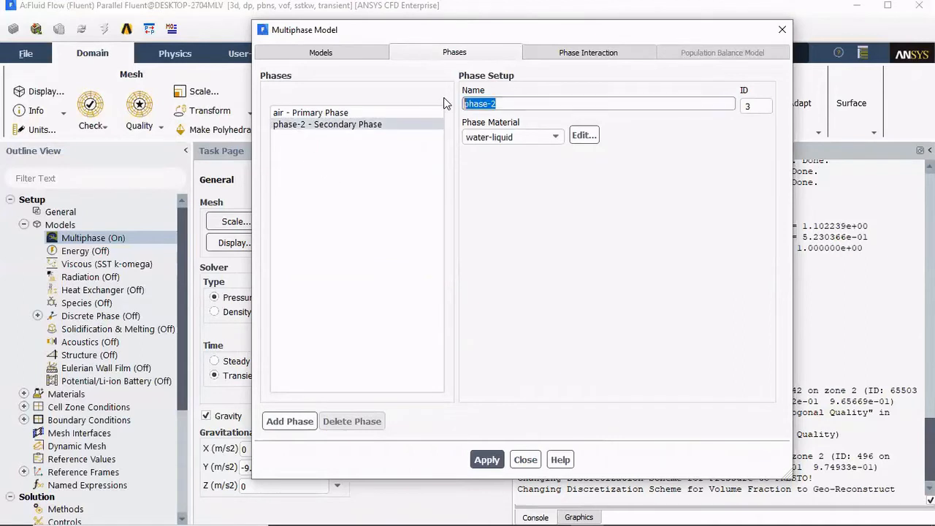
{"action": "type", "text": "water"}
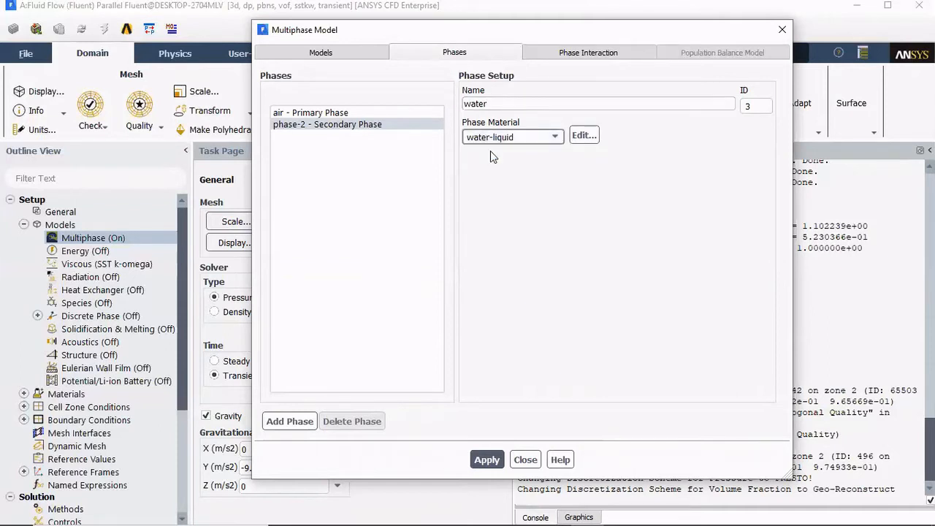
{"action": "left_click", "coordinate": [486, 459]}
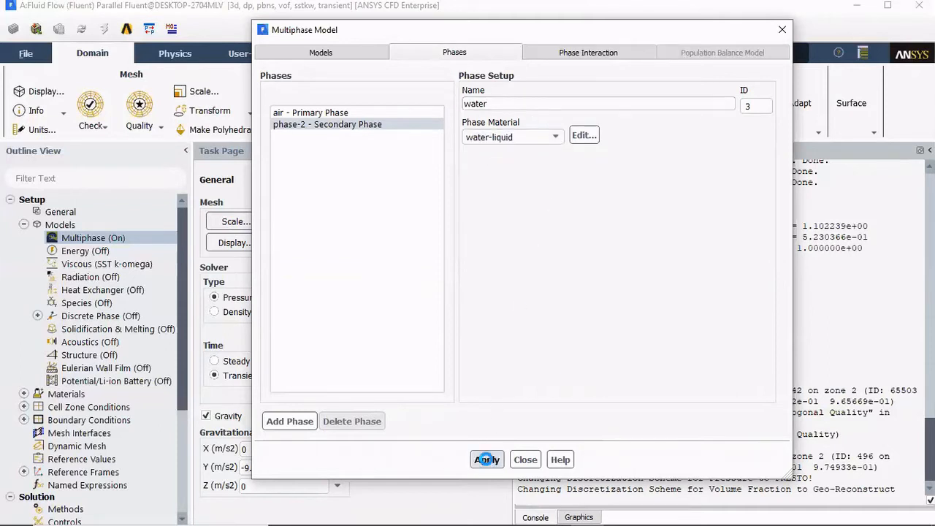
{"action": "left_click", "coordinate": [486, 459]}
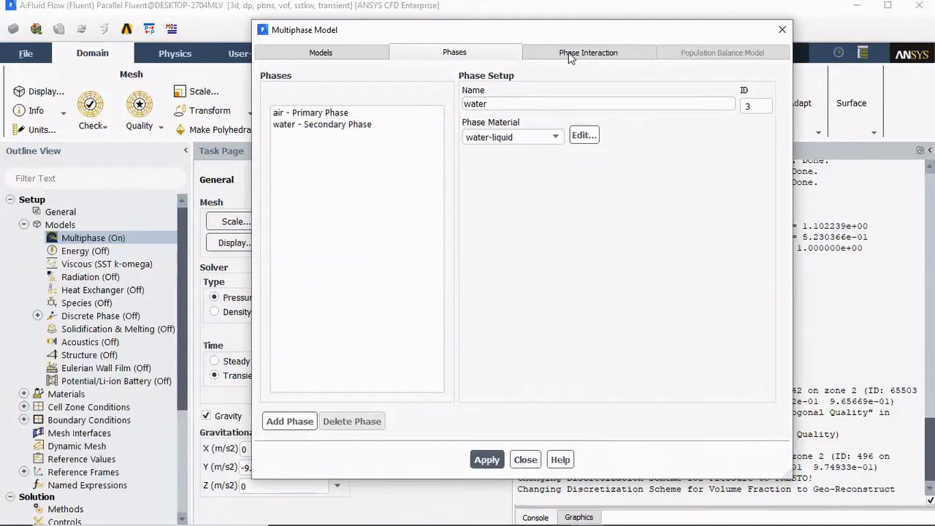
Step: Give the air–water phase pair a constant surface tension of 0.023 N/m and apply
{"action": "left_click", "coordinate": [588, 52]}
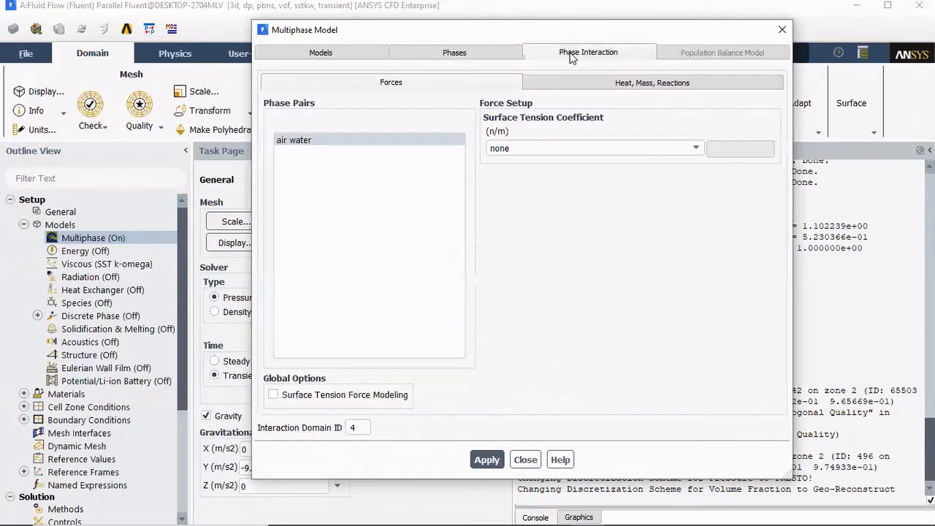
{"action": "left_click", "coordinate": [294, 140]}
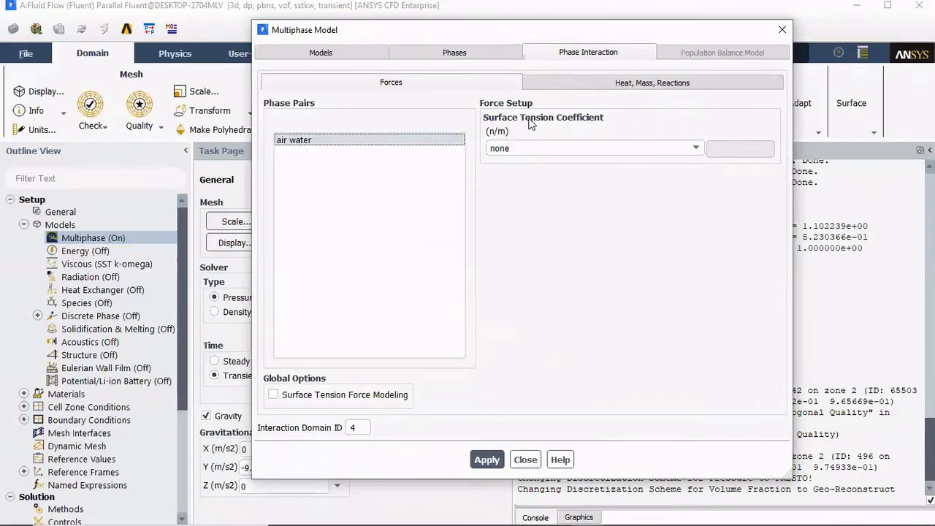
{"action": "mouse_move", "coordinate": [538, 148]}
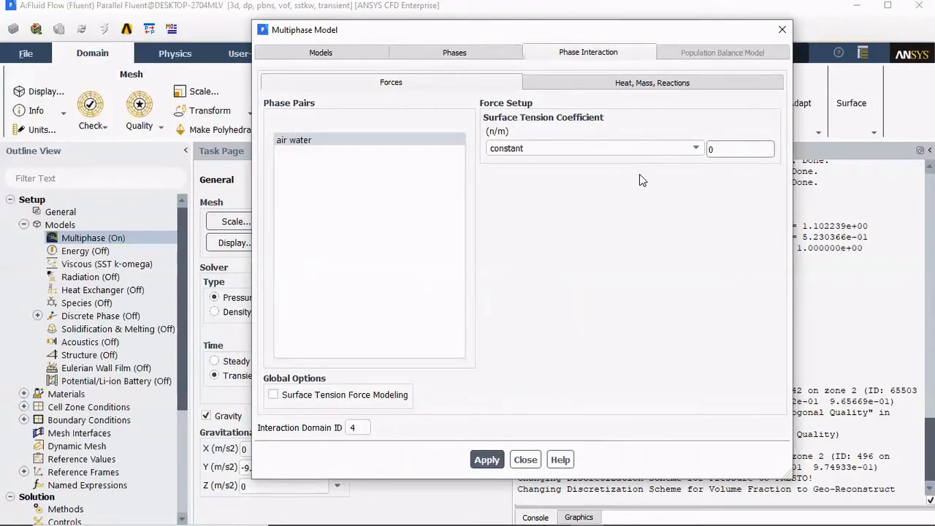
{"action": "type", "text": "0.023"}
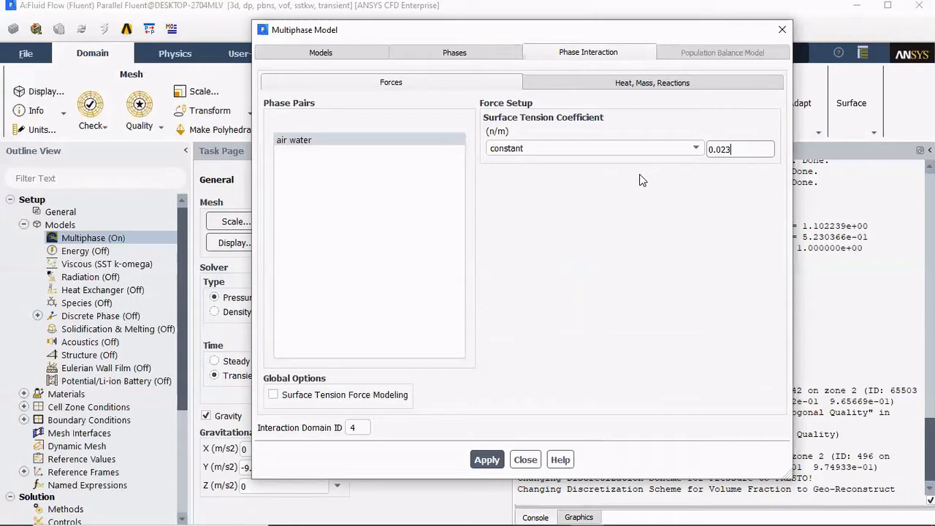
{"action": "left_click", "coordinate": [487, 459]}
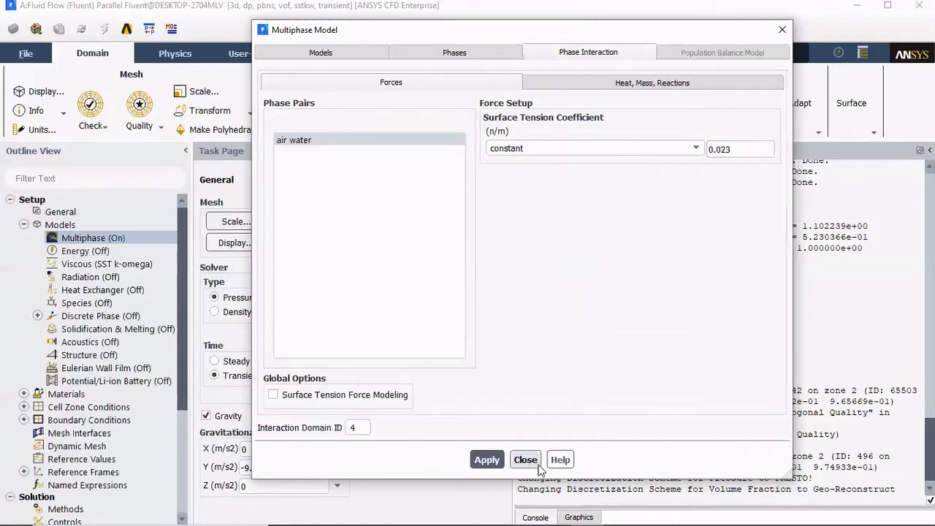
{"action": "left_click", "coordinate": [525, 459]}
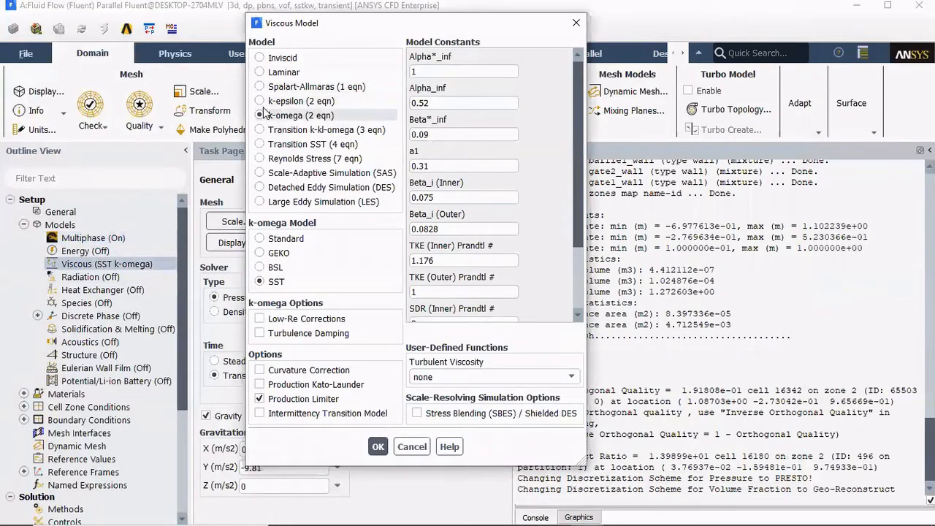
Step: Switch turbulence to standard k-epsilon with standard wall functions and confirm
{"action": "left_click", "coordinate": [259, 101]}
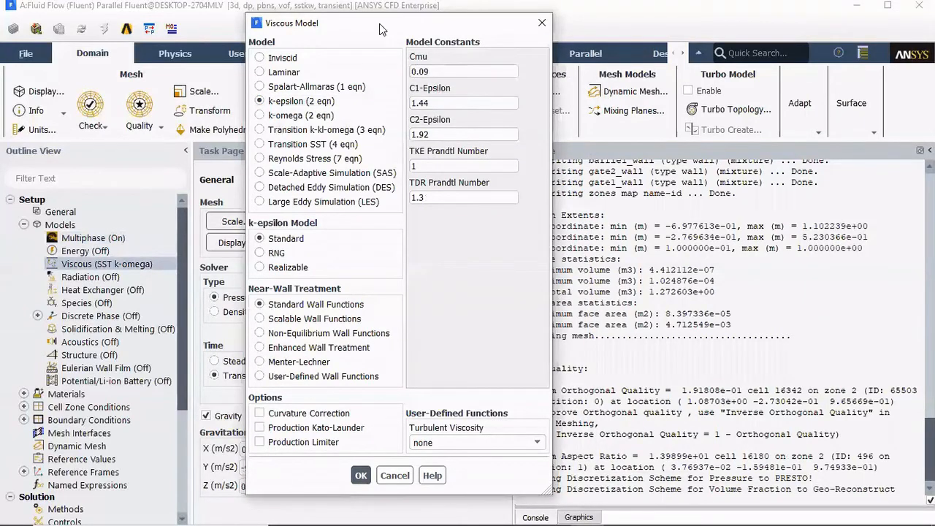
{"action": "left_click", "coordinate": [360, 476]}
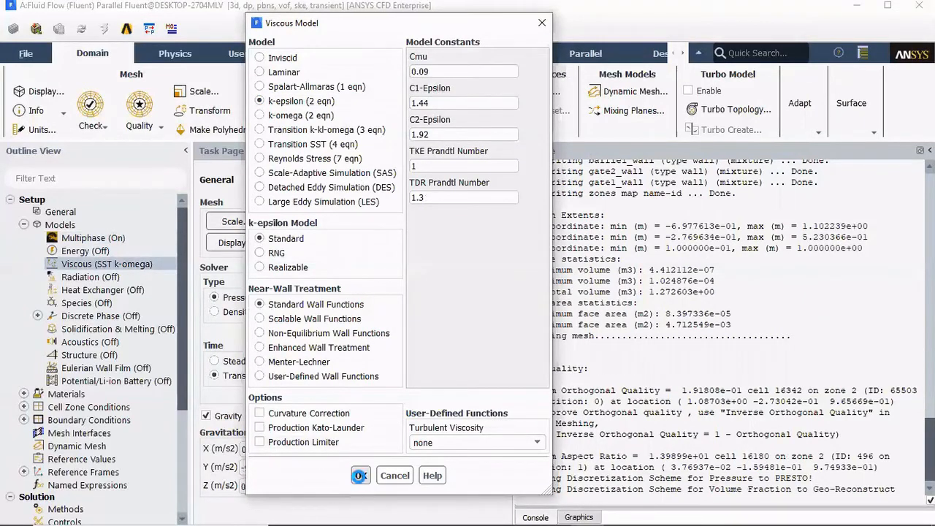
{"action": "left_click", "coordinate": [359, 475]}
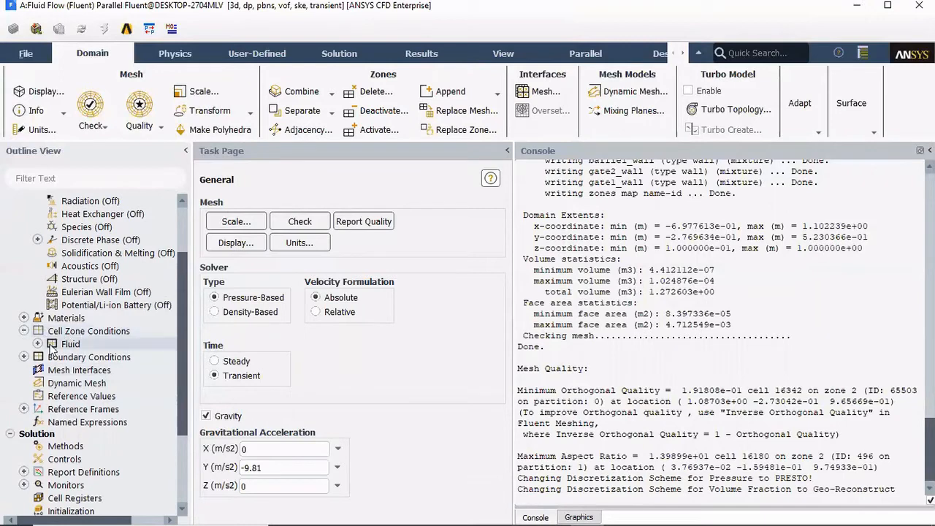
Step: Set the water_inlet mixture velocity magnitude to 2 m/s and confirm
{"action": "left_click", "coordinate": [37, 344]}
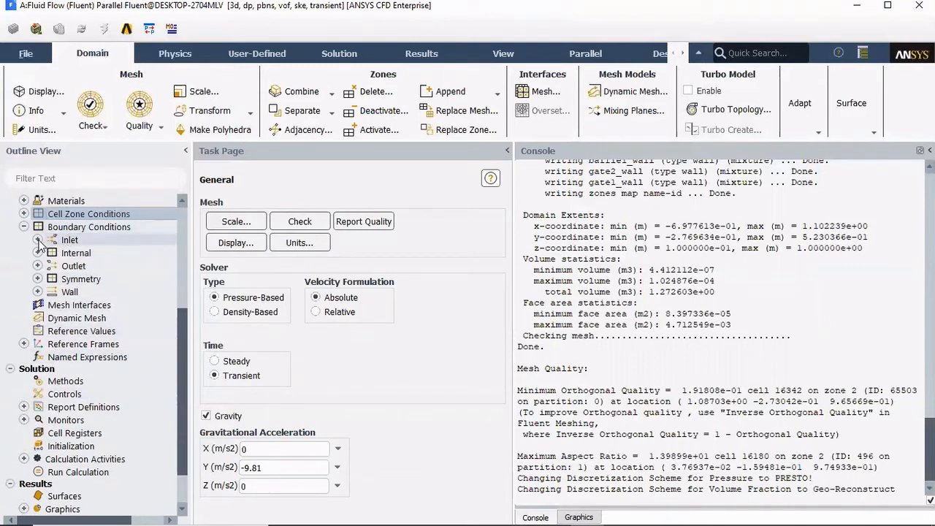
{"action": "left_click", "coordinate": [38, 239]}
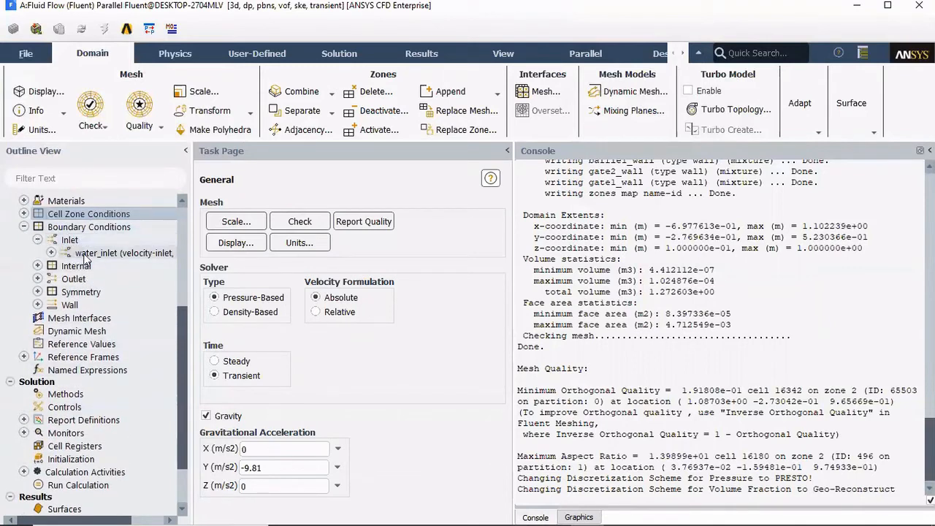
{"action": "left_click", "coordinate": [50, 252]}
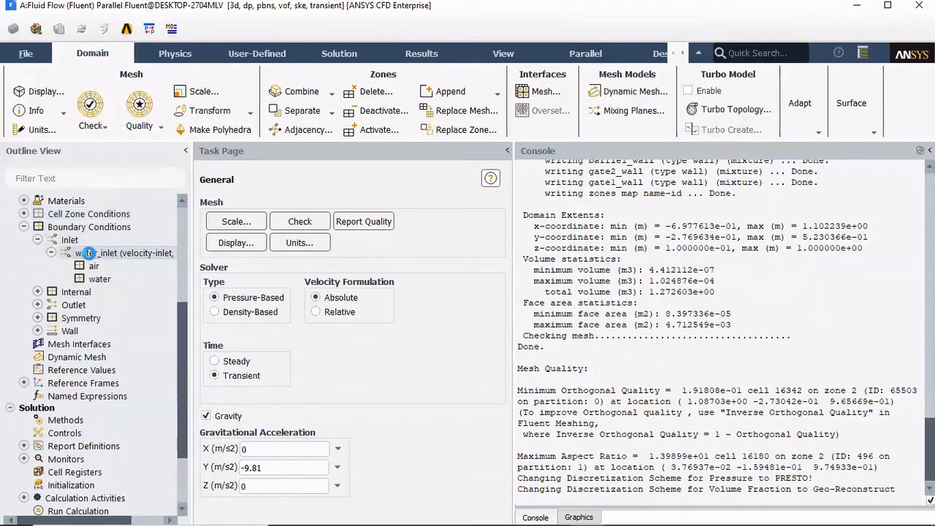
{"action": "double_click", "coordinate": [108, 253]}
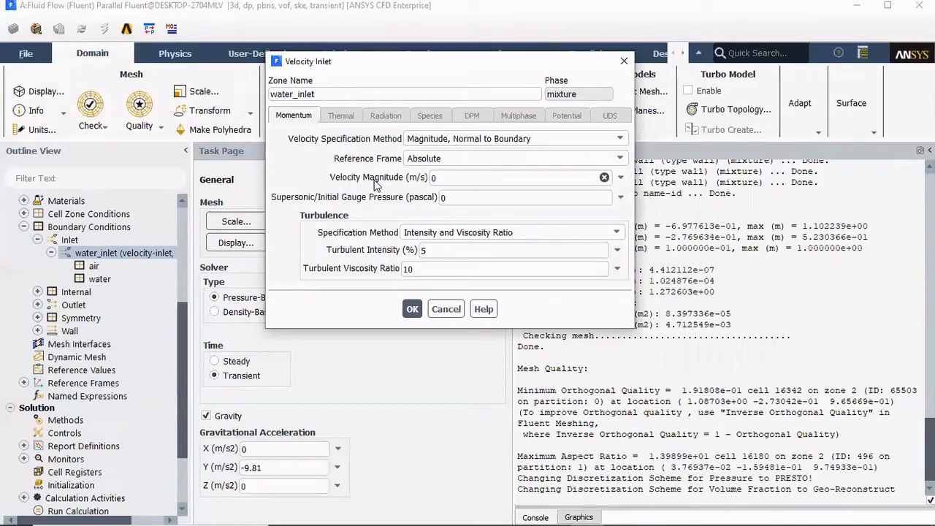
{"action": "left_click", "coordinate": [518, 177]}
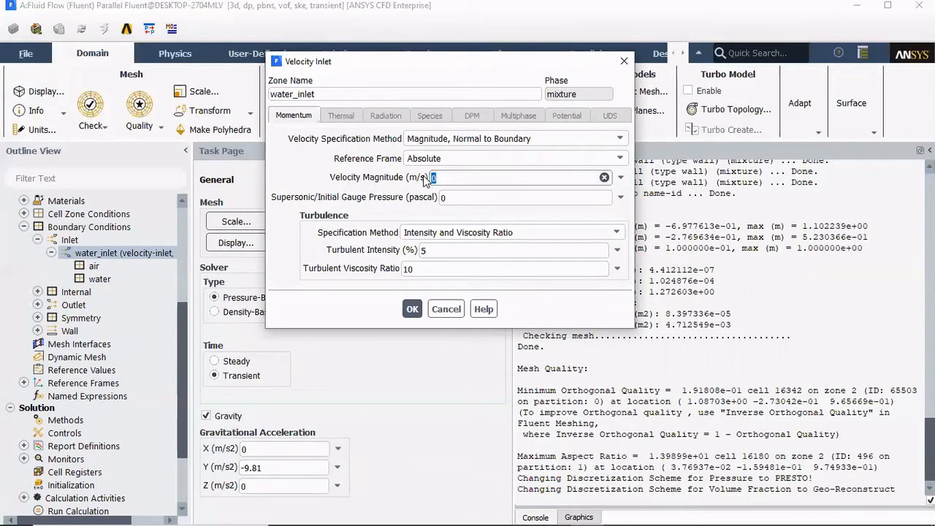
{"action": "type", "text": "2"}
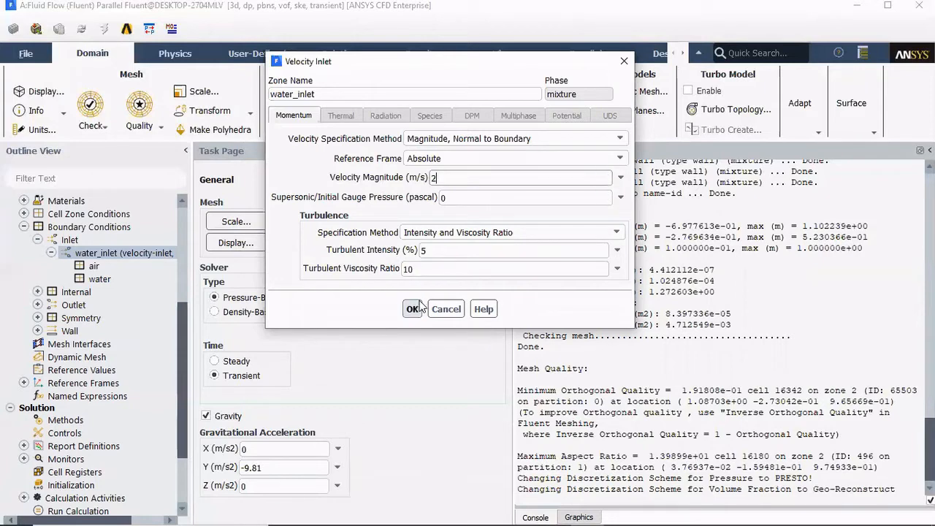
{"action": "left_click", "coordinate": [413, 308]}
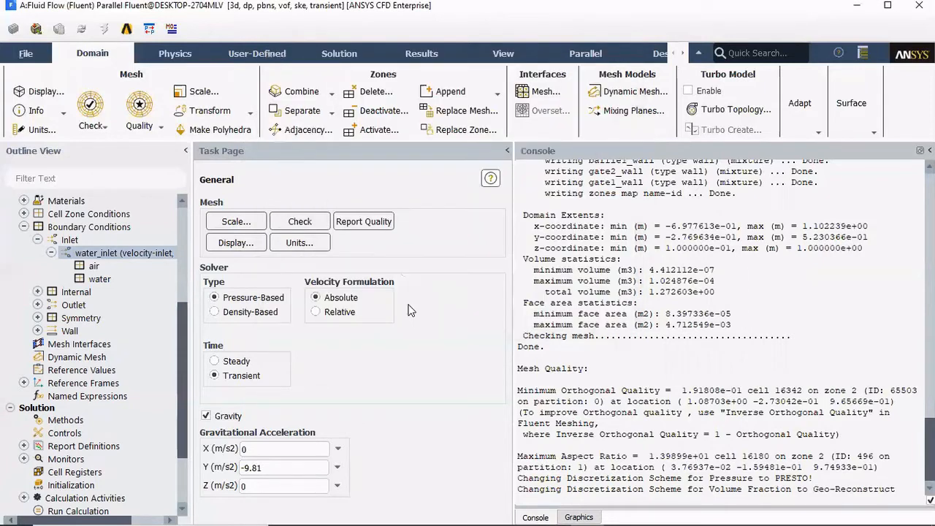
{"action": "left_click", "coordinate": [93, 266]}
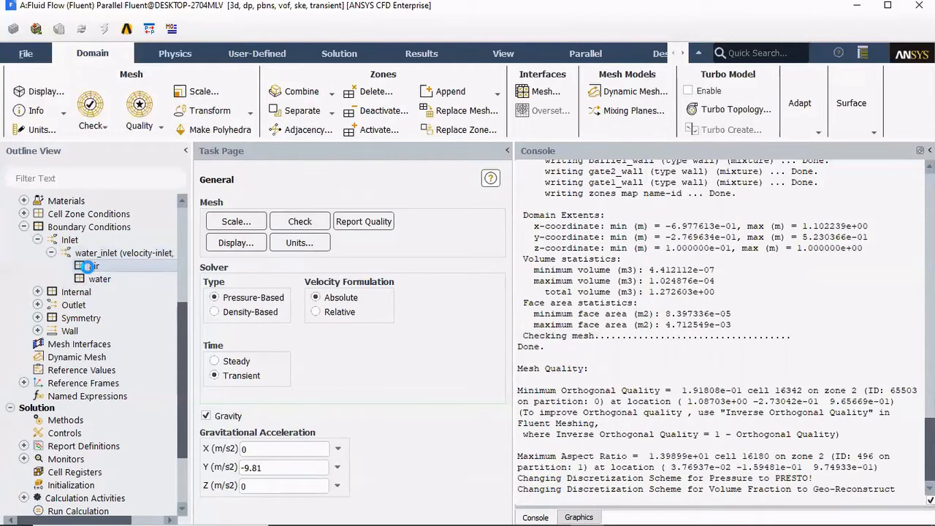
Step: Leave water_inlet's air phase unchanged and set its water-phase volume fraction to 1
{"action": "double_click", "coordinate": [94, 266]}
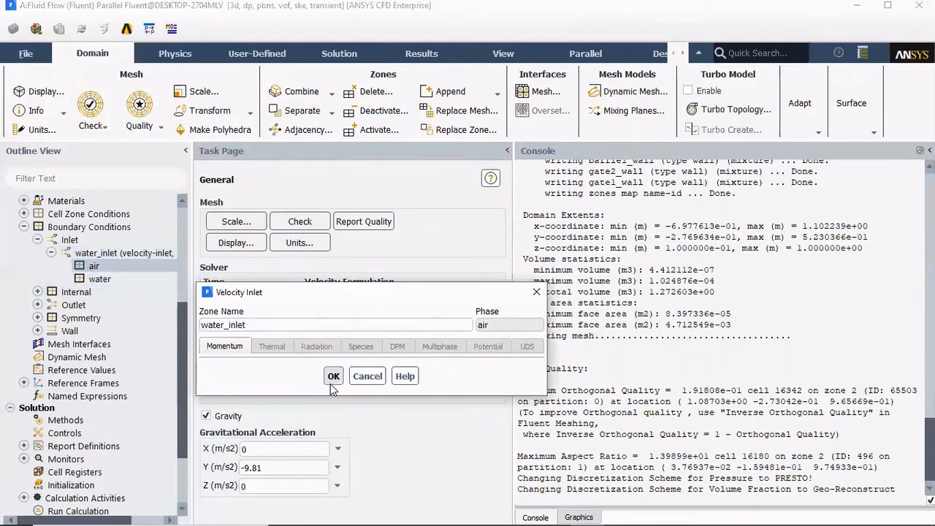
{"action": "left_click", "coordinate": [333, 375]}
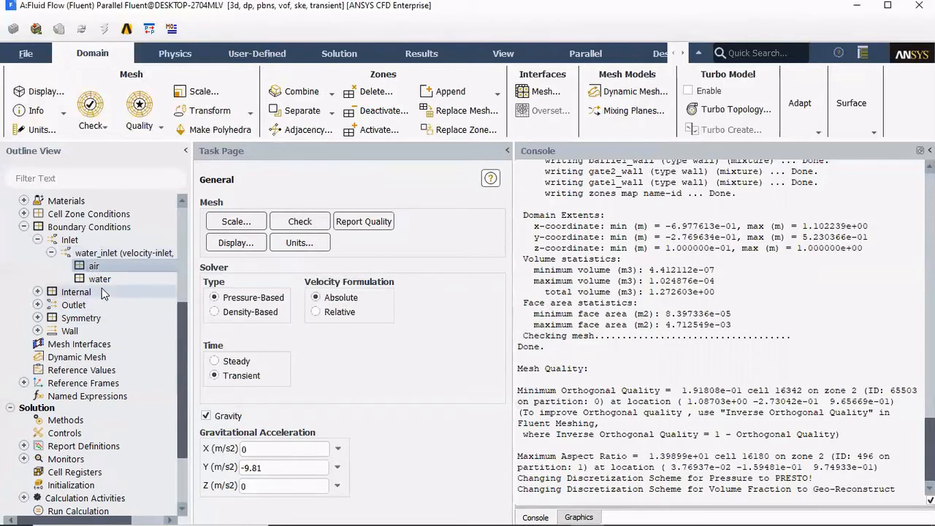
{"action": "left_click", "coordinate": [99, 279]}
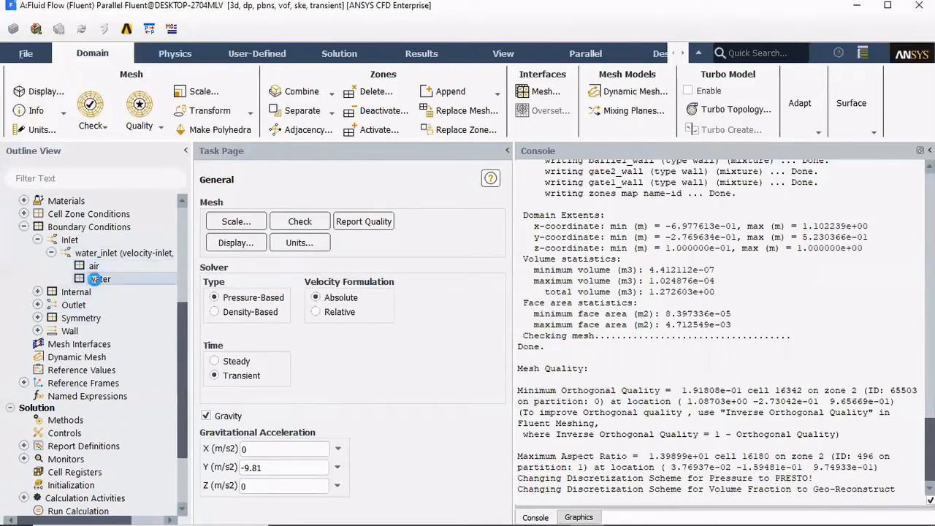
{"action": "double_click", "coordinate": [100, 278]}
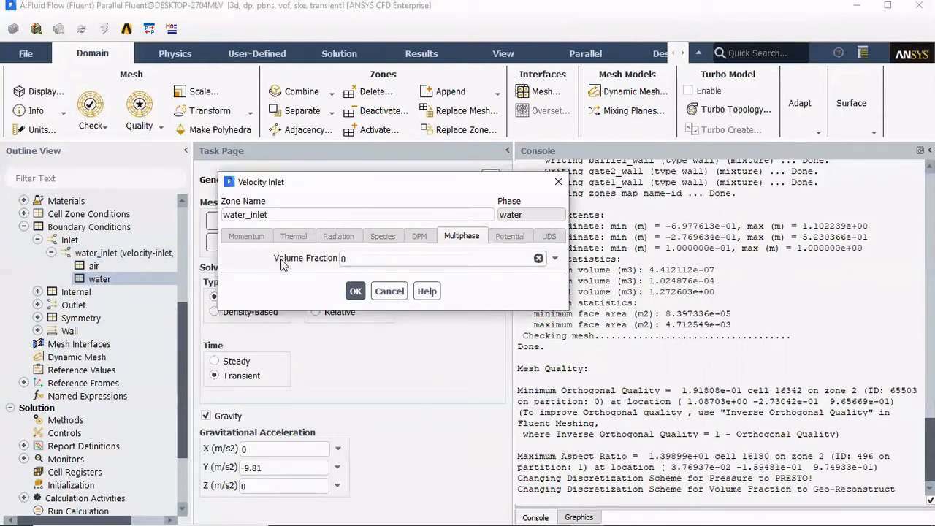
{"action": "left_click", "coordinate": [438, 258]}
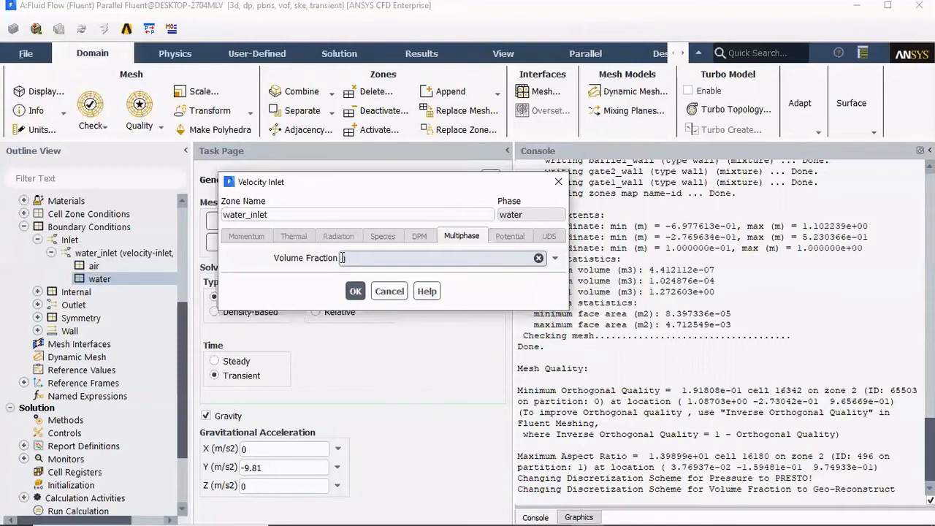
{"action": "type", "text": "1"}
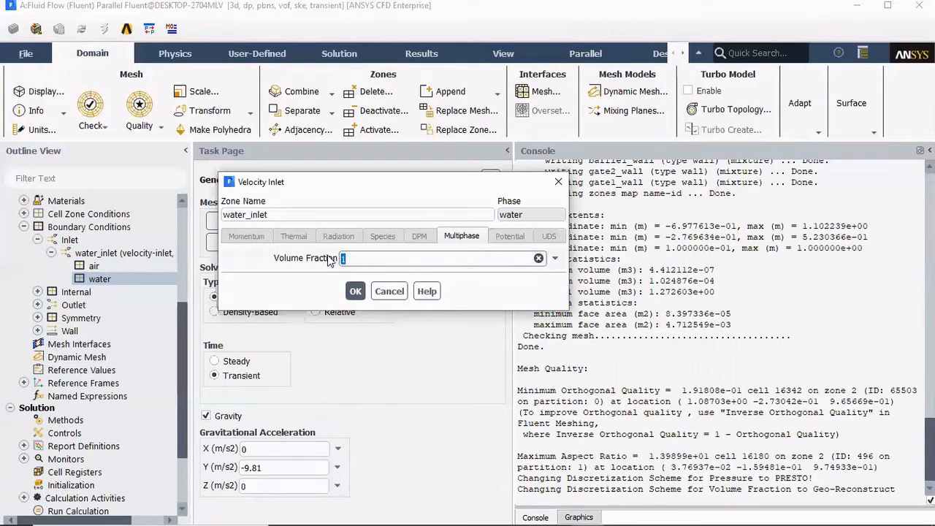
{"action": "type", "text": ".5"}
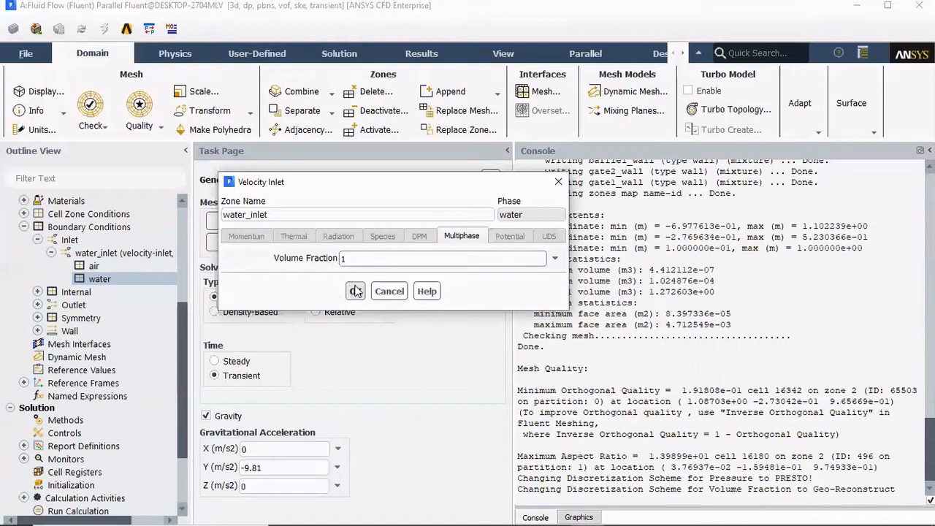
{"action": "left_click", "coordinate": [442, 258]}
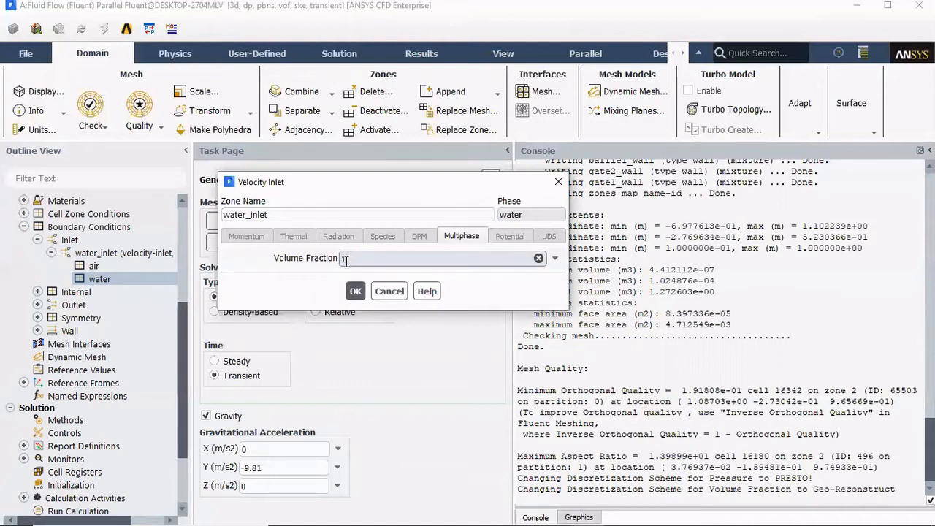
{"action": "left_click", "coordinate": [355, 290]}
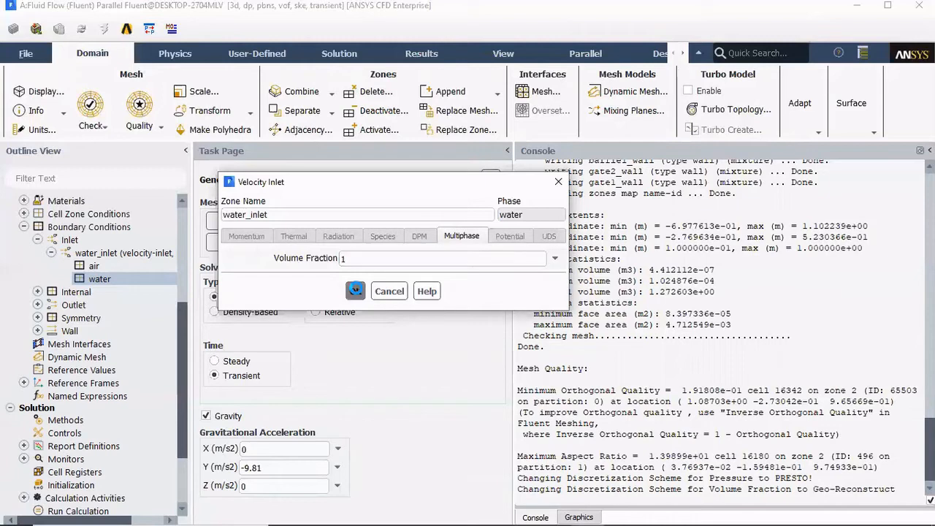
{"action": "left_click", "coordinate": [355, 290]}
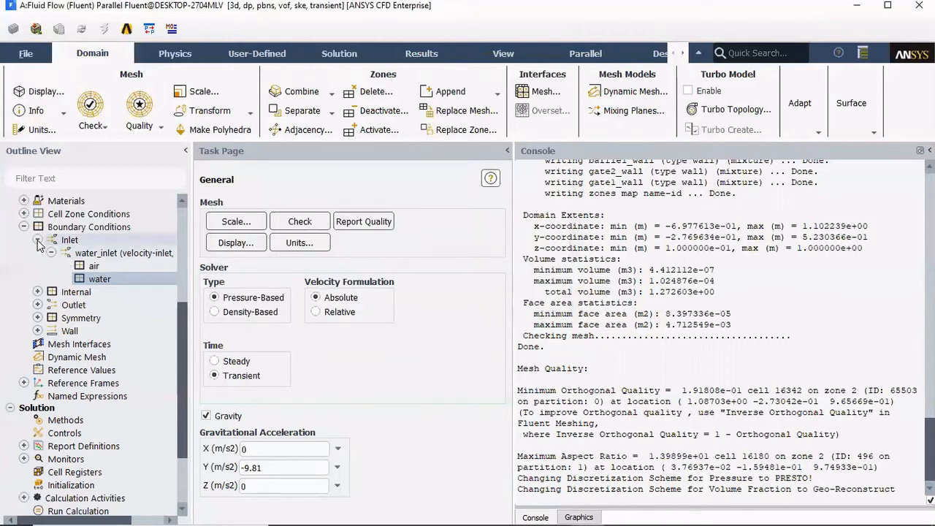
Step: Display the surface mesh of the wall boundaries and baffles in the graphics window
{"action": "left_click", "coordinate": [38, 239]}
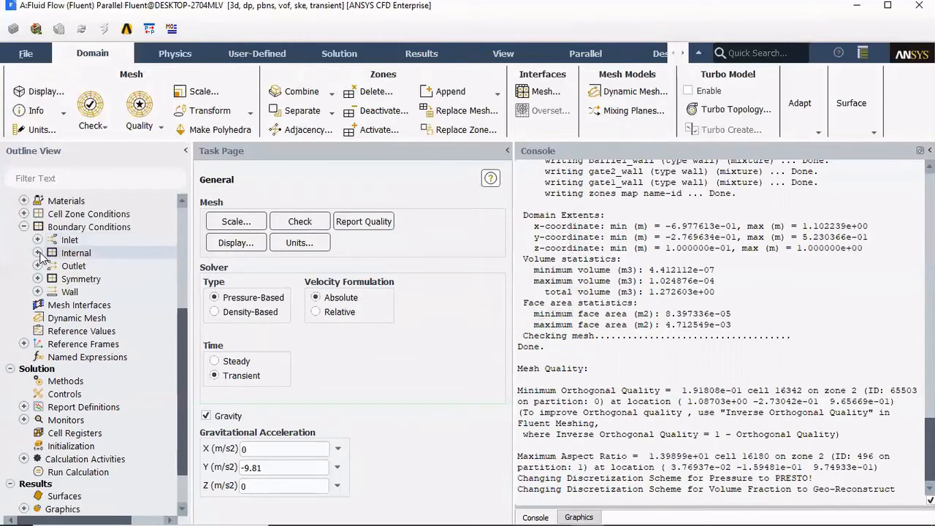
{"action": "left_click", "coordinate": [73, 266]}
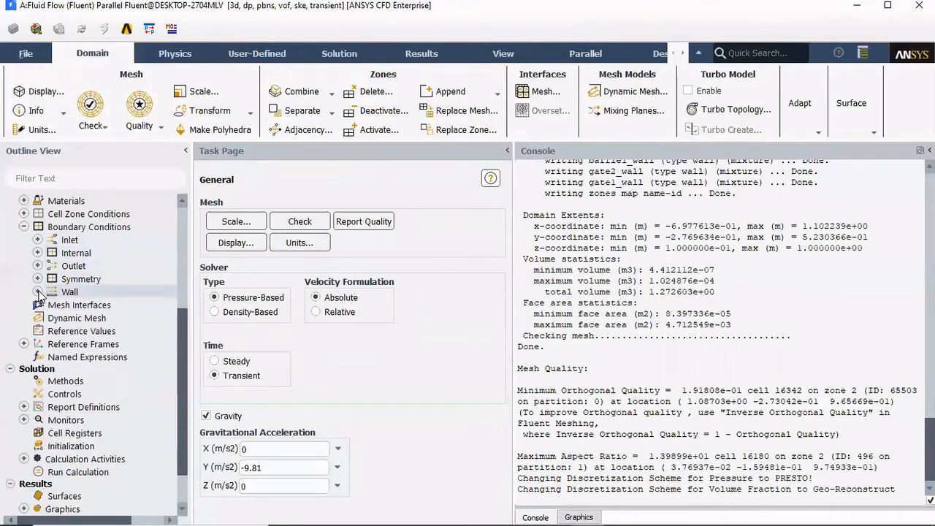
{"action": "right_click", "coordinate": [88, 305]}
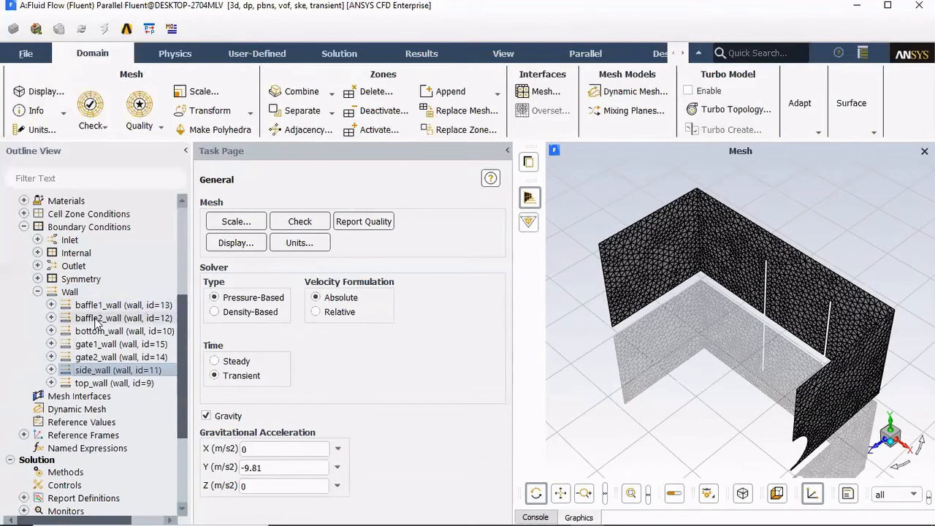
{"action": "right_click", "coordinate": [123, 318]}
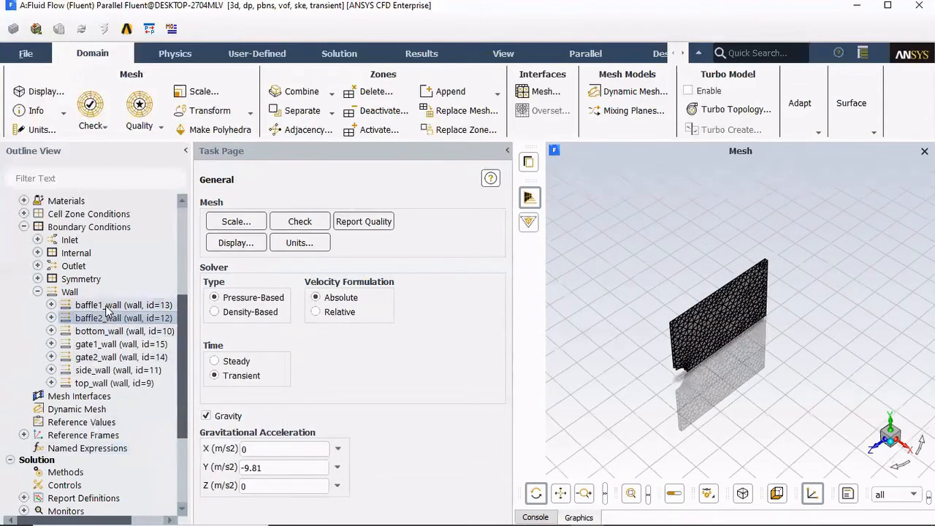
{"action": "right_click", "coordinate": [98, 304]}
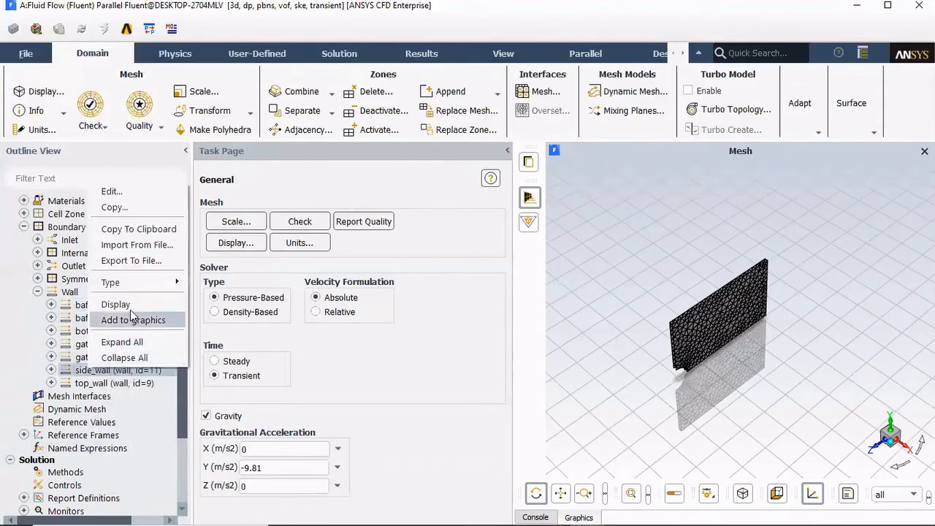
{"action": "left_click", "coordinate": [133, 320]}
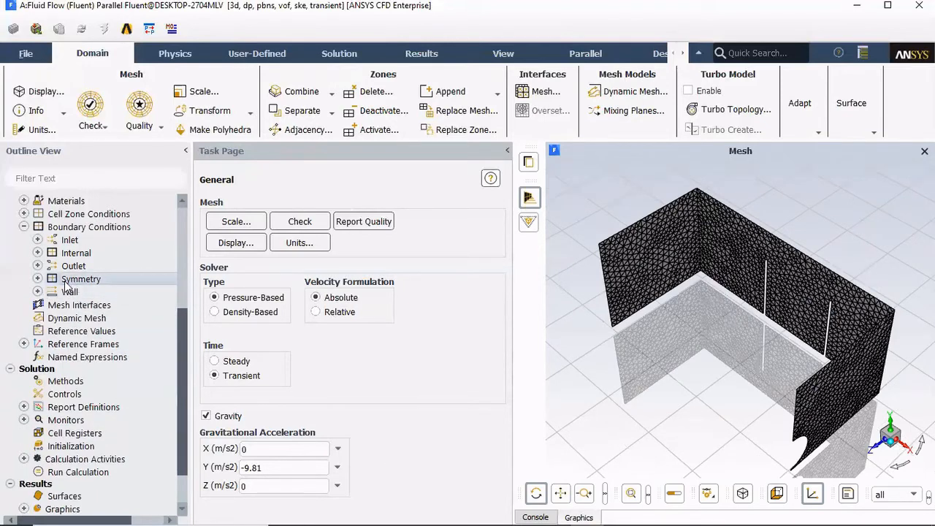
{"action": "right_click", "coordinate": [80, 279]}
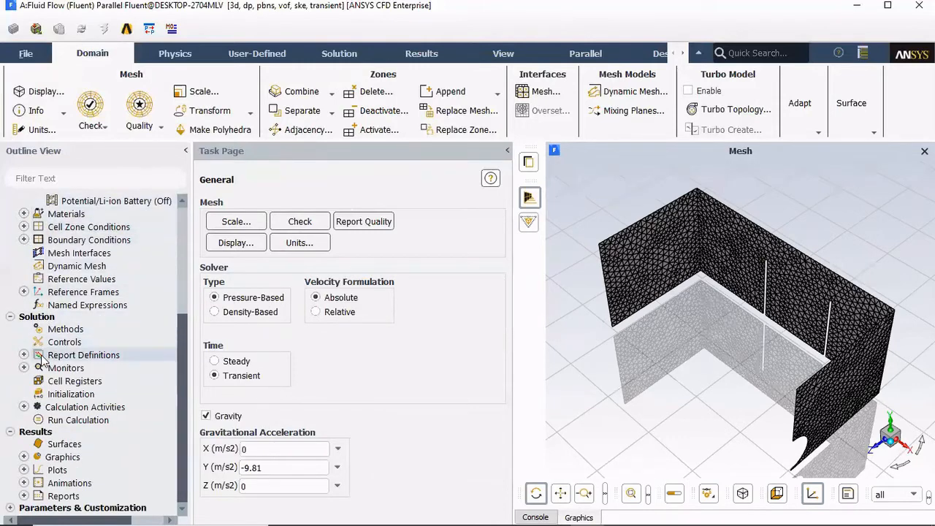
{"action": "left_click", "coordinate": [24, 355]}
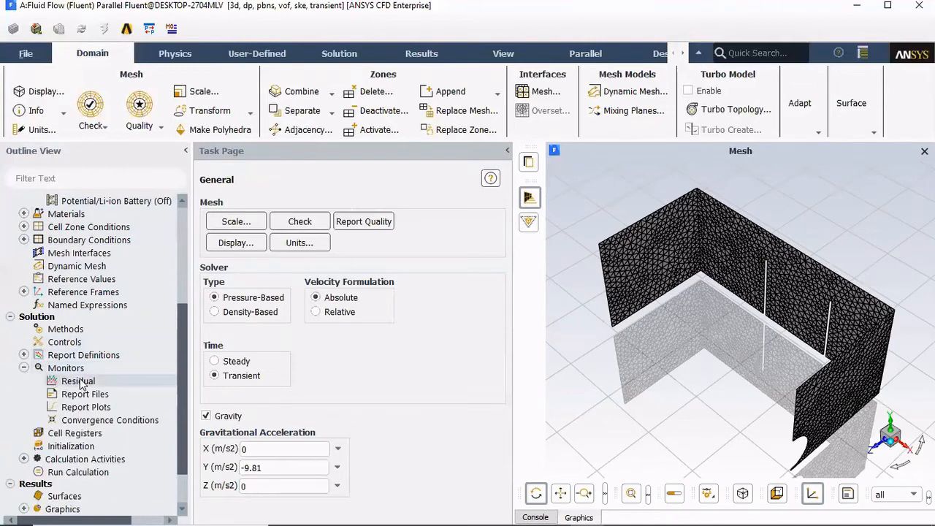
{"action": "double_click", "coordinate": [78, 381]}
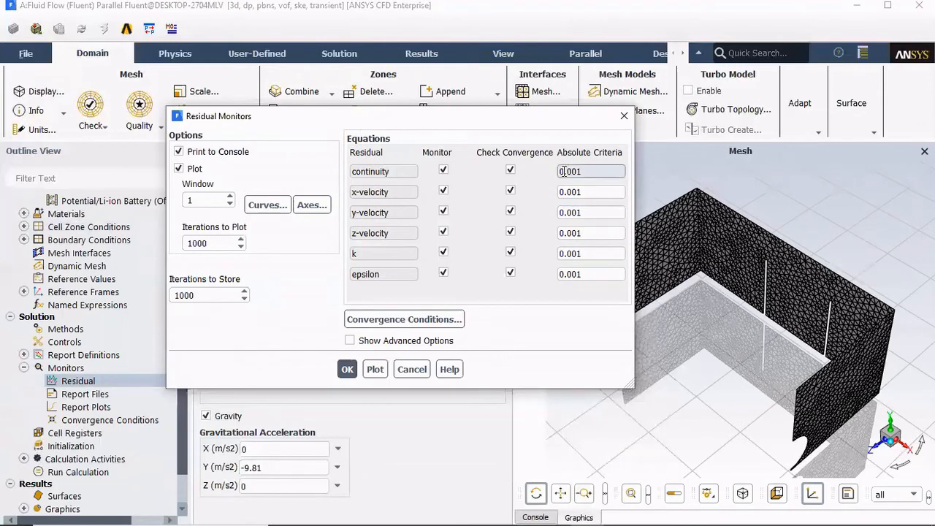
{"action": "left_click", "coordinate": [591, 171]}
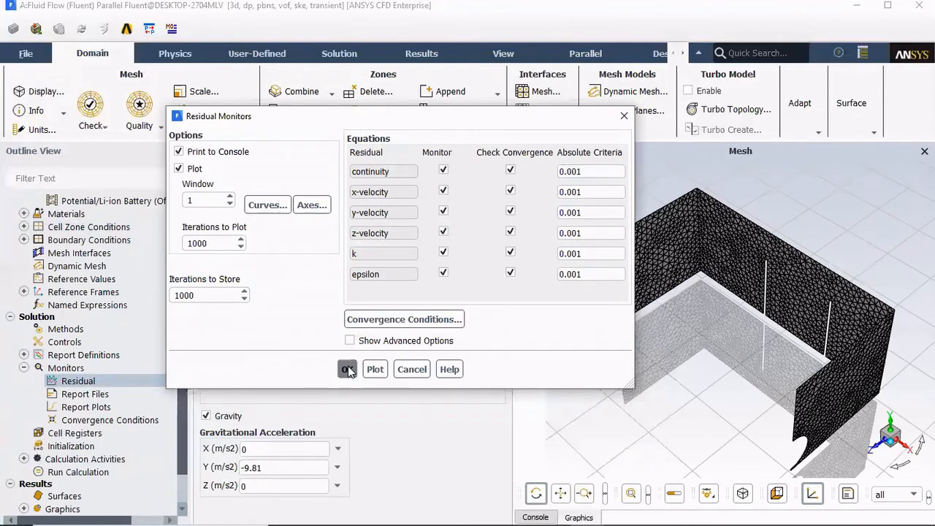
{"action": "left_click", "coordinate": [346, 369]}
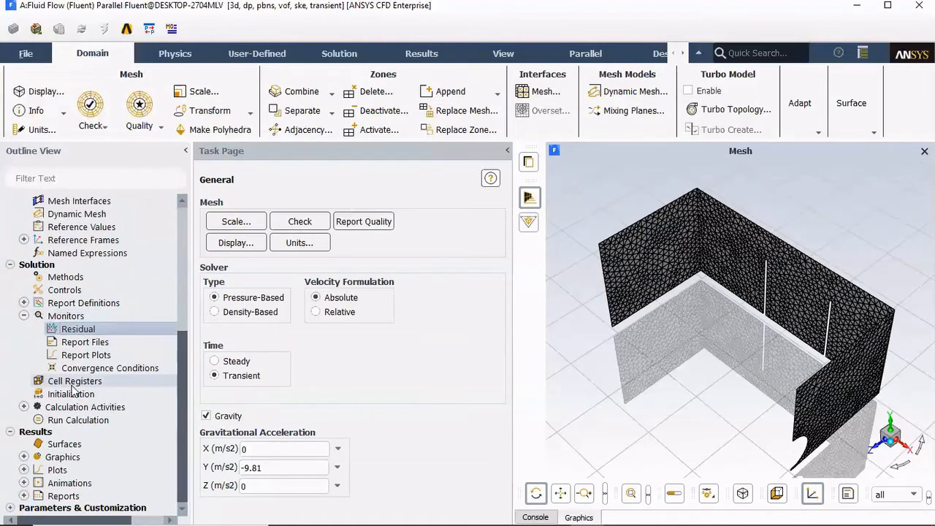
{"action": "mouse_move", "coordinate": [69, 413]}
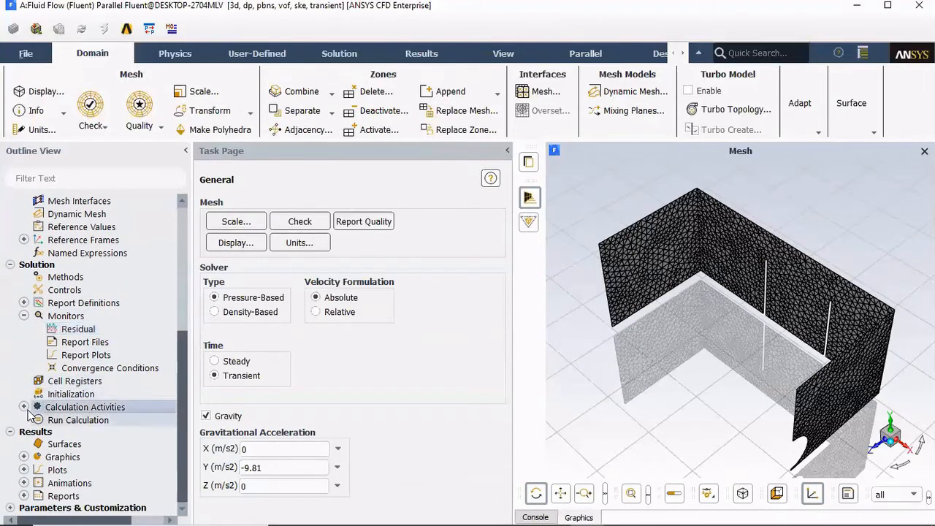
Step: Create a solution data export in CDAT for CFD-Post & EnSight format covering all surfaces
{"action": "left_click", "coordinate": [24, 407]}
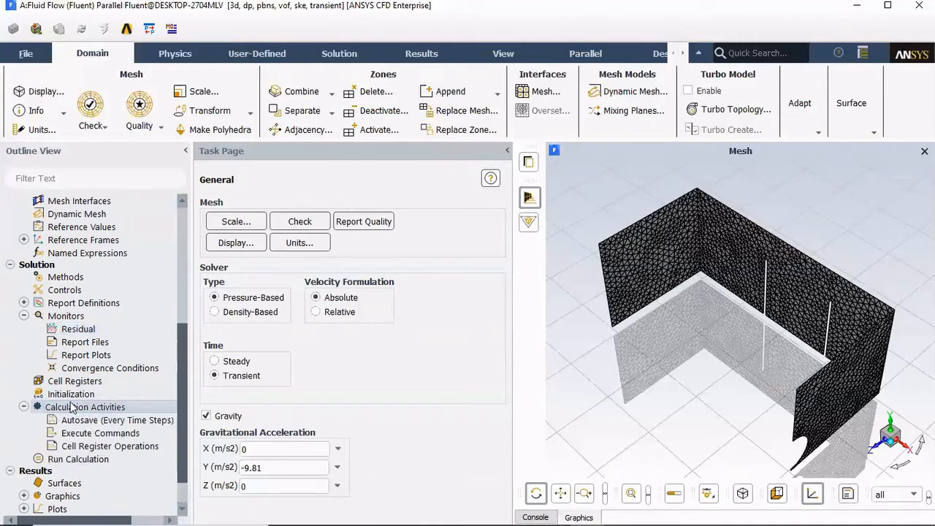
{"action": "left_click", "coordinate": [85, 407]}
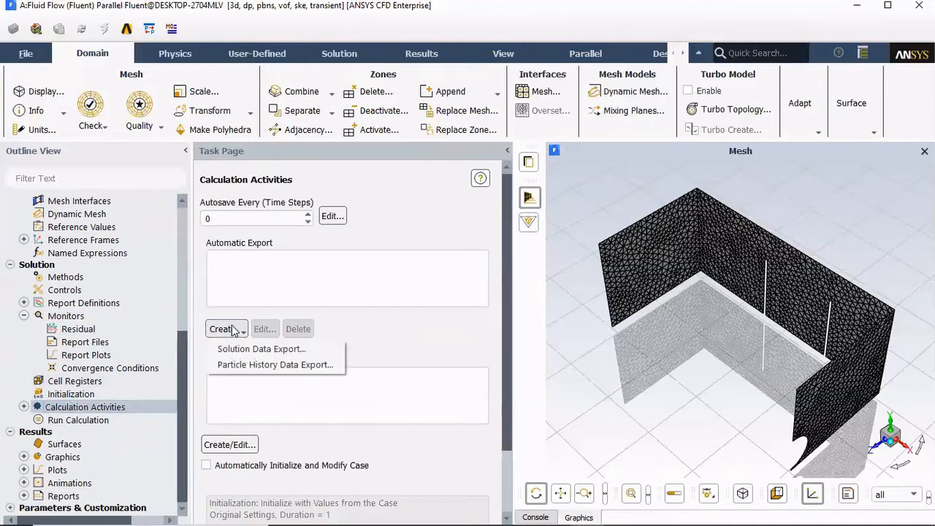
{"action": "mouse_move", "coordinate": [260, 349]}
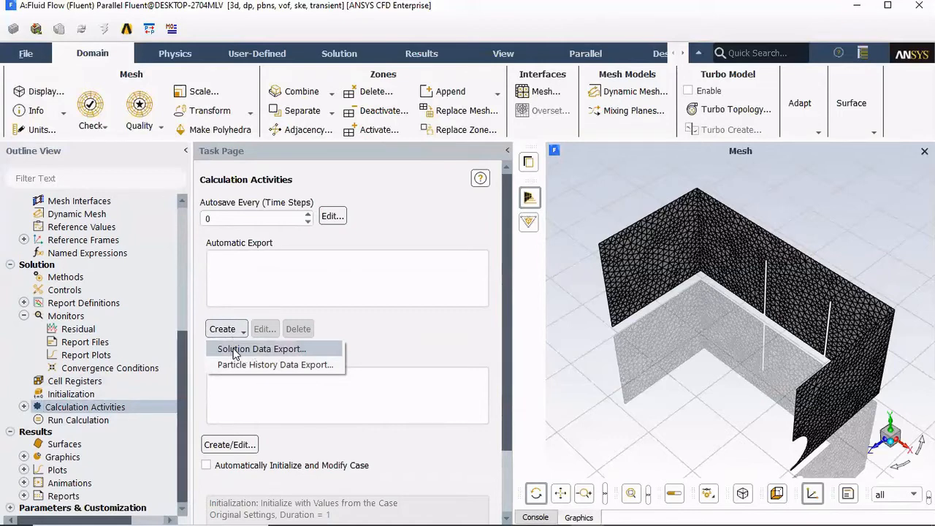
{"action": "left_click", "coordinate": [261, 349]}
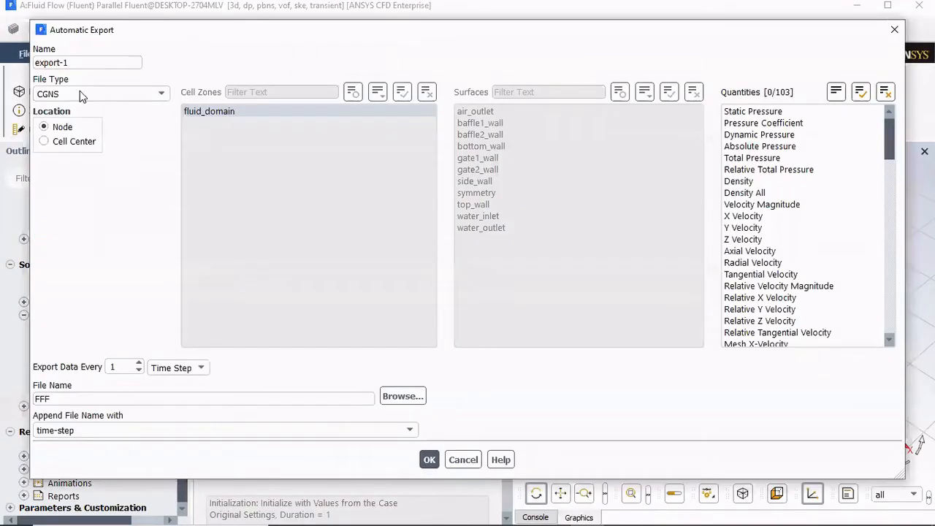
{"action": "left_click", "coordinate": [101, 94]}
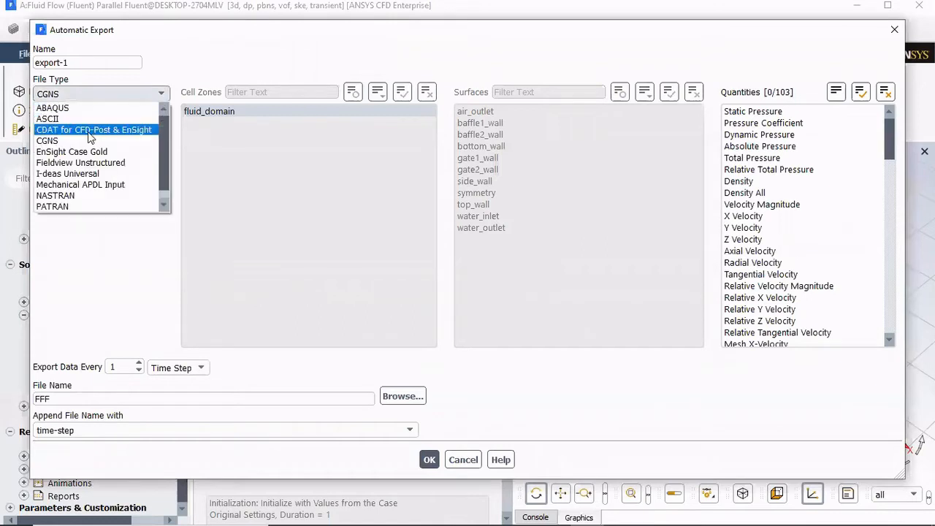
{"action": "left_click", "coordinate": [94, 129]}
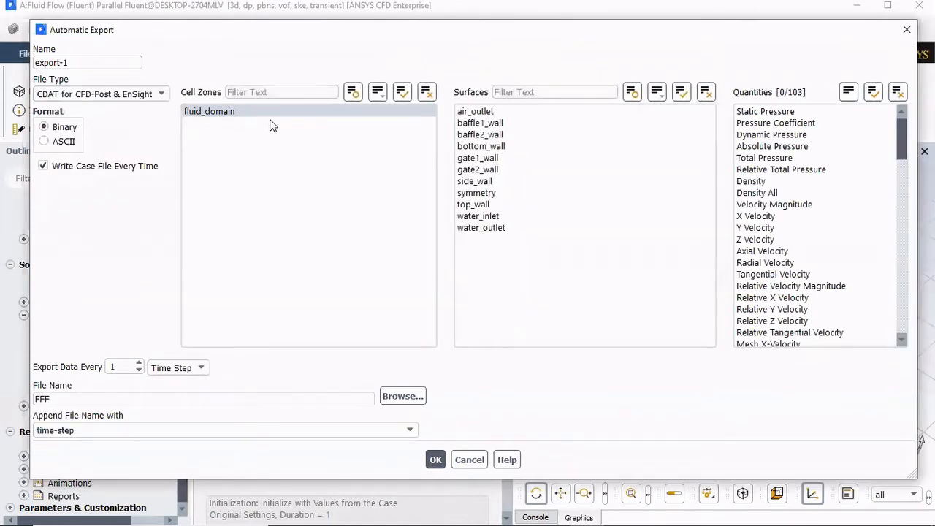
{"action": "left_click", "coordinate": [479, 123]}
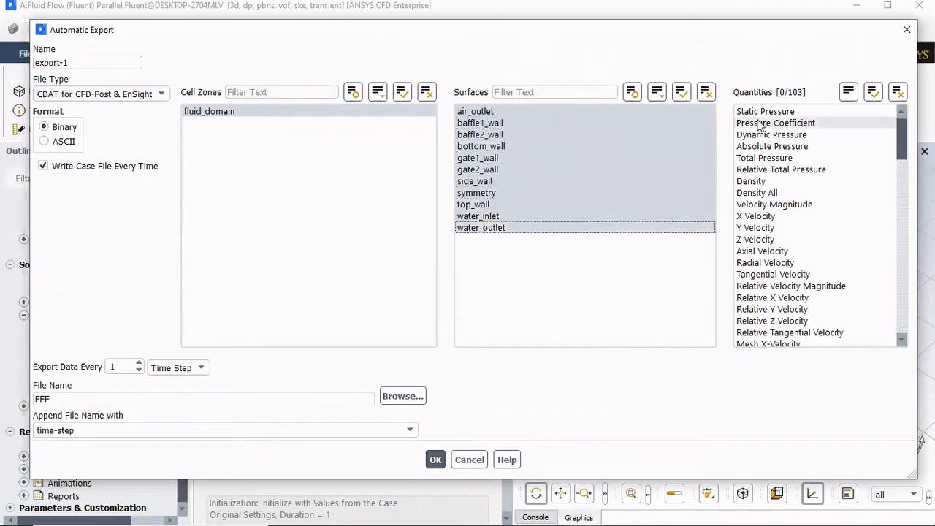
Step: Export static pressure, velocity magnitude and X/Y/Z velocities, air and water volume fractions, and confirm
{"action": "left_click", "coordinate": [774, 204]}
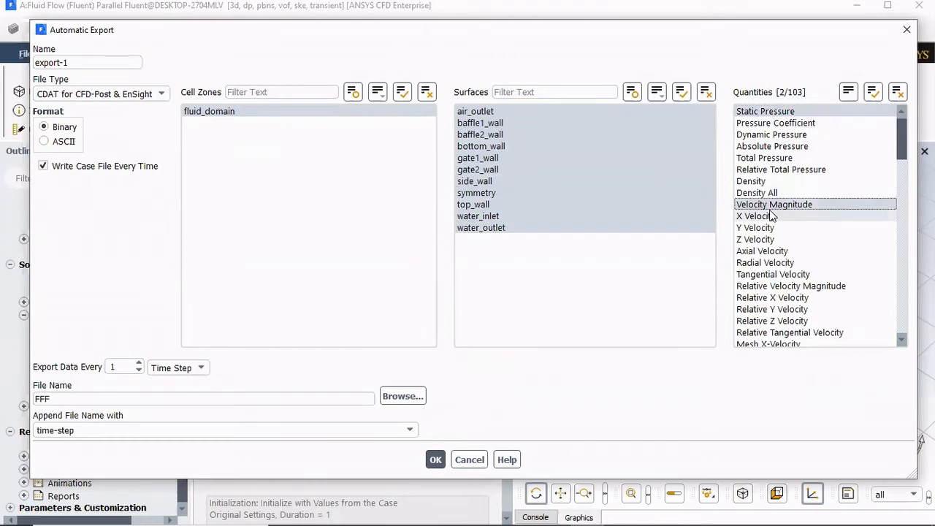
{"action": "left_click", "coordinate": [754, 239]}
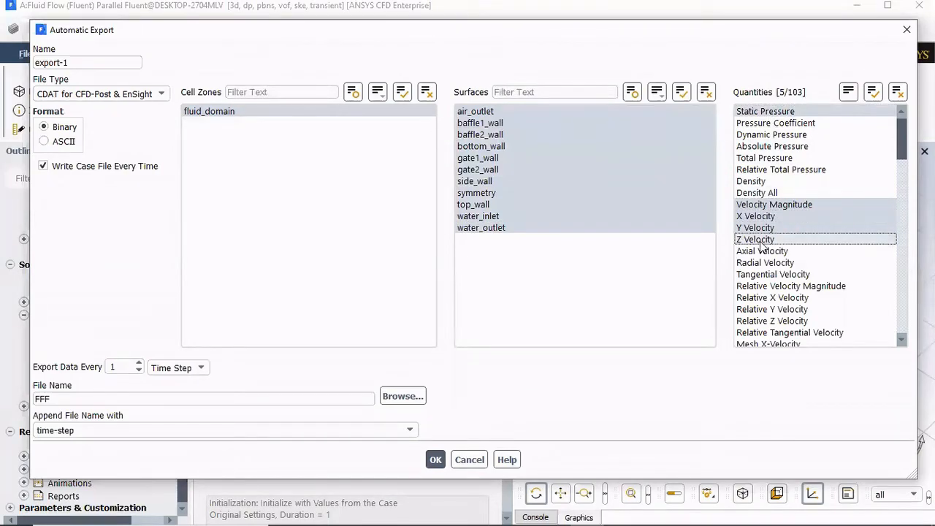
{"action": "scroll", "scroll_direction": "down", "scroll_amount": 3}
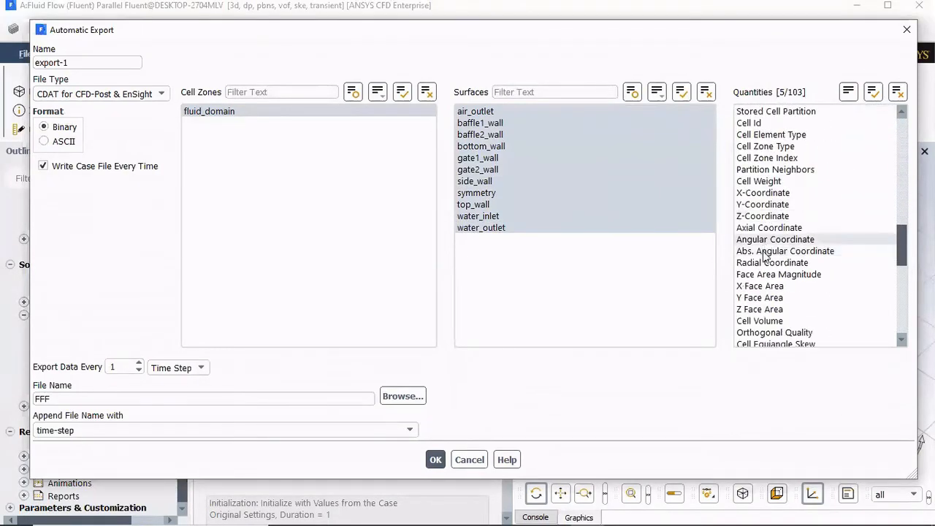
{"action": "scroll", "scroll_direction": "down", "scroll_amount": 3}
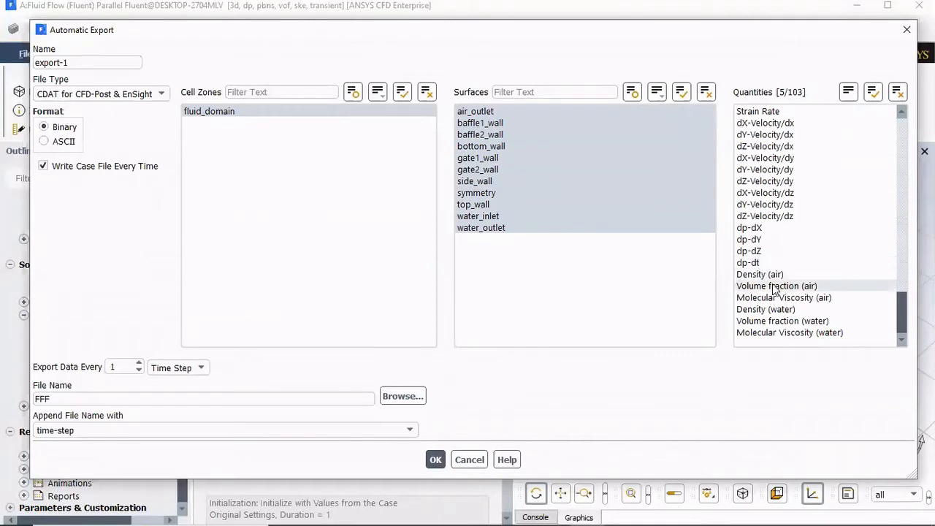
{"action": "left_click", "coordinate": [776, 285]}
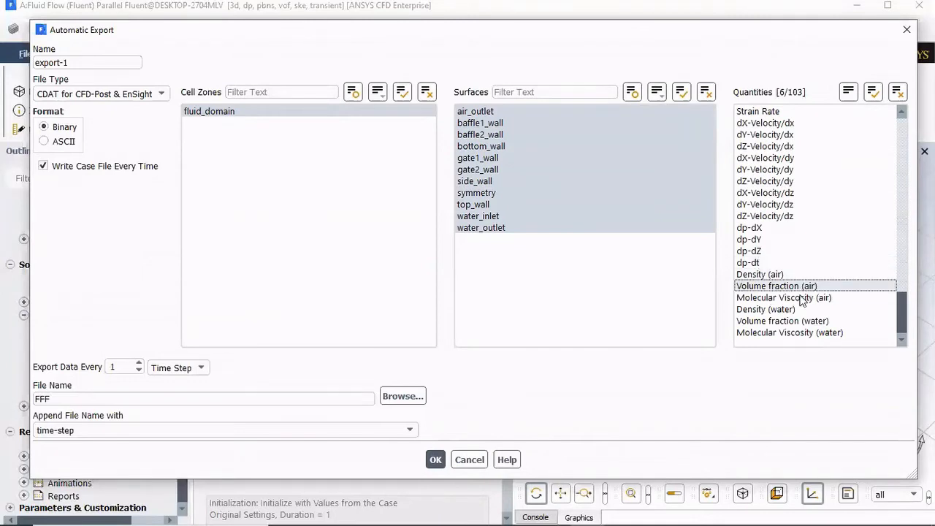
{"action": "left_click", "coordinate": [782, 321]}
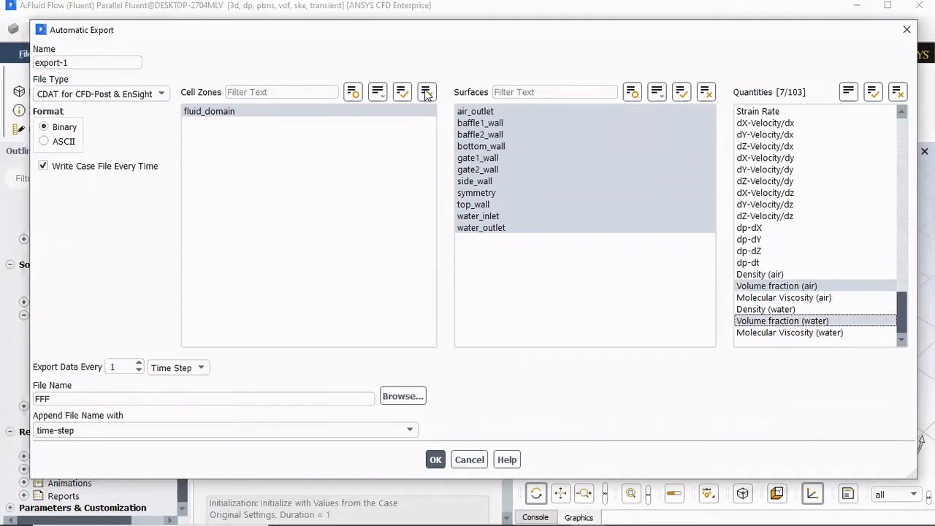
{"action": "mouse_move", "coordinate": [448, 42]}
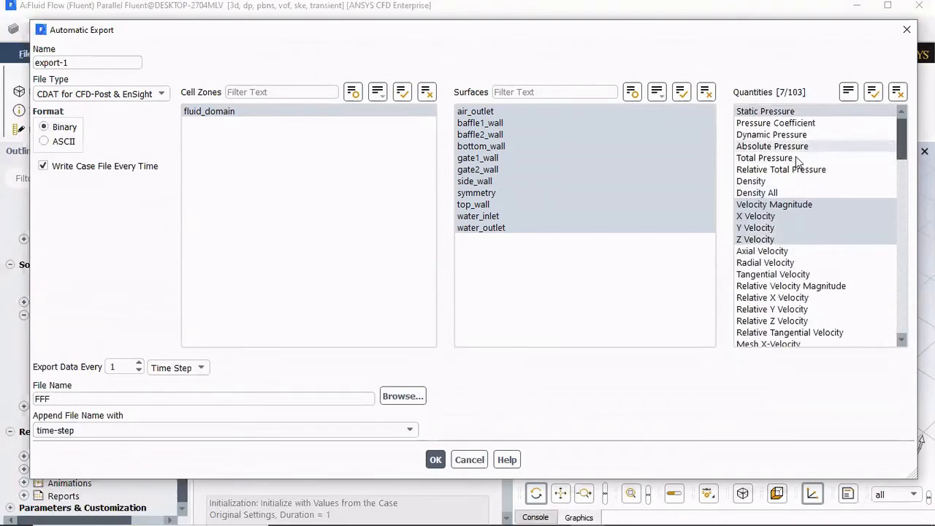
{"action": "scroll", "scroll_direction": "down", "scroll_amount": 3}
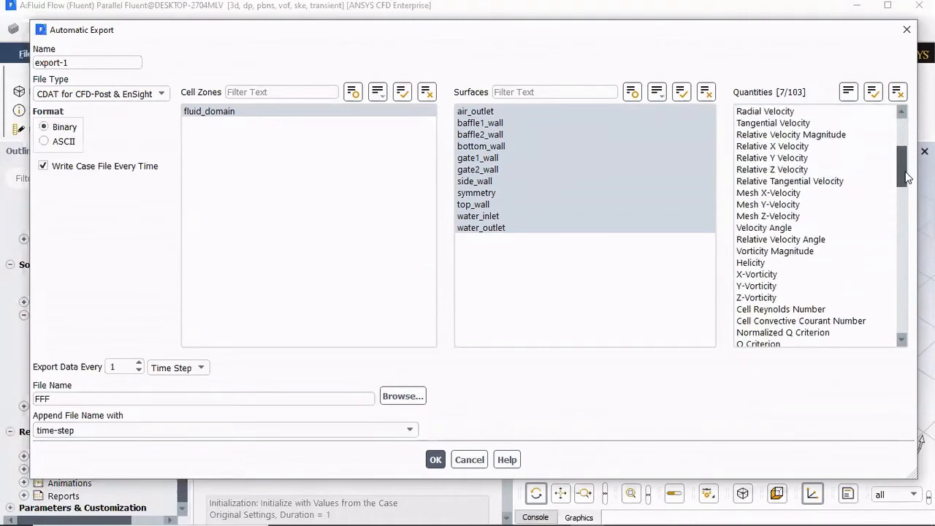
{"action": "scroll", "scroll_direction": "down", "scroll_amount": 3}
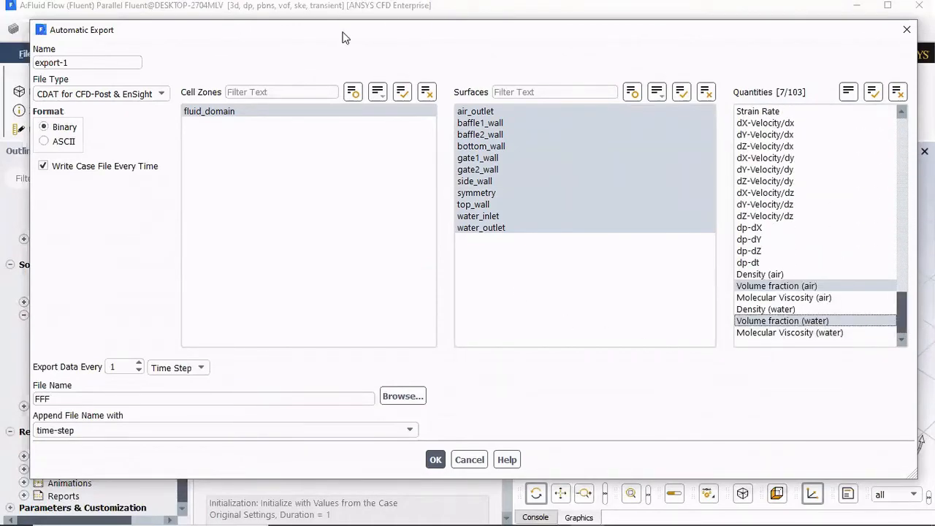
{"action": "mouse_move", "coordinate": [486, 441]}
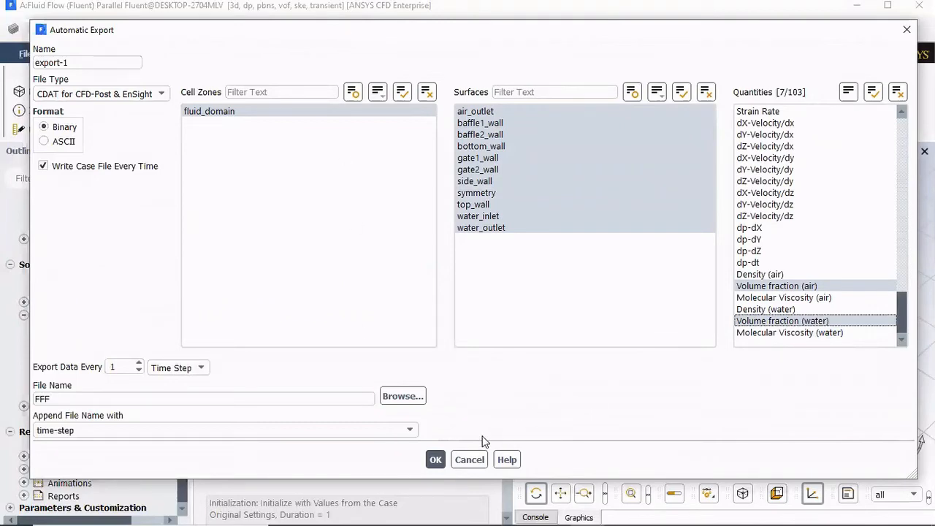
{"action": "left_click", "coordinate": [435, 459]}
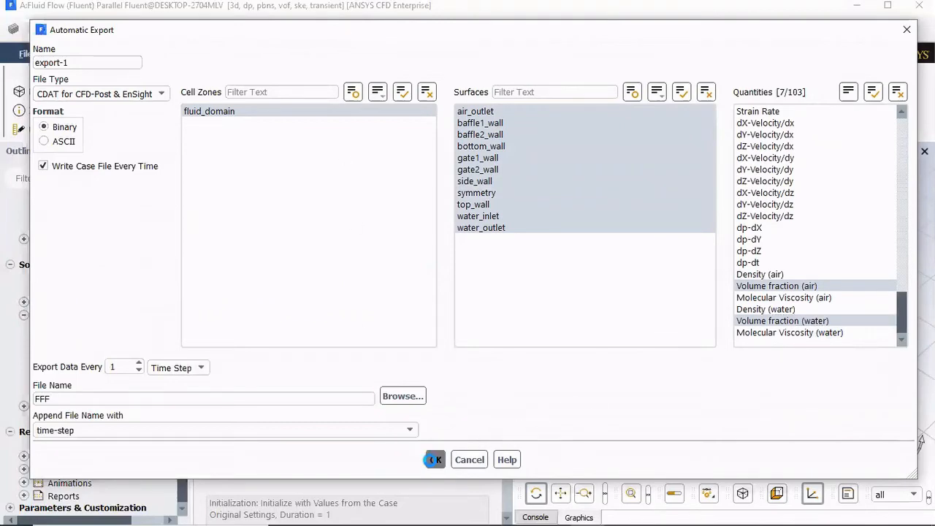
{"action": "left_click", "coordinate": [434, 459]}
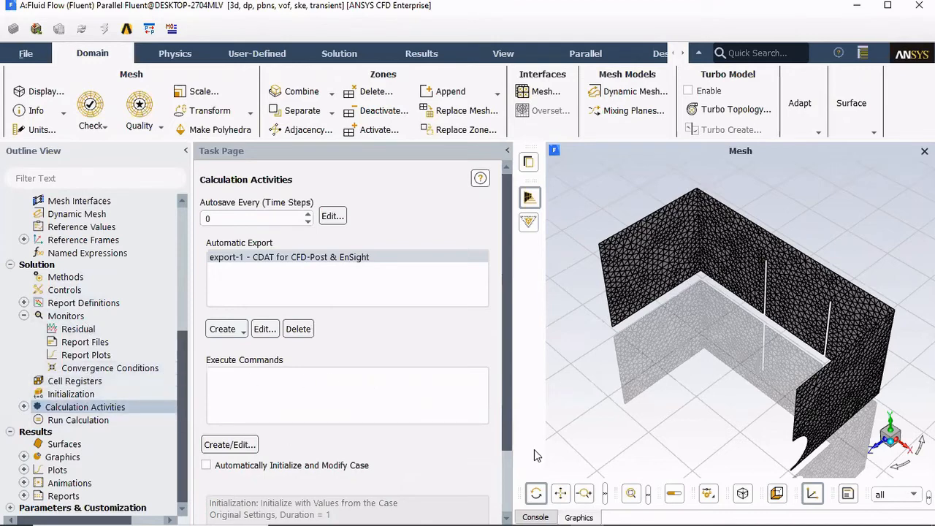
{"action": "mouse_move", "coordinate": [199, 336]}
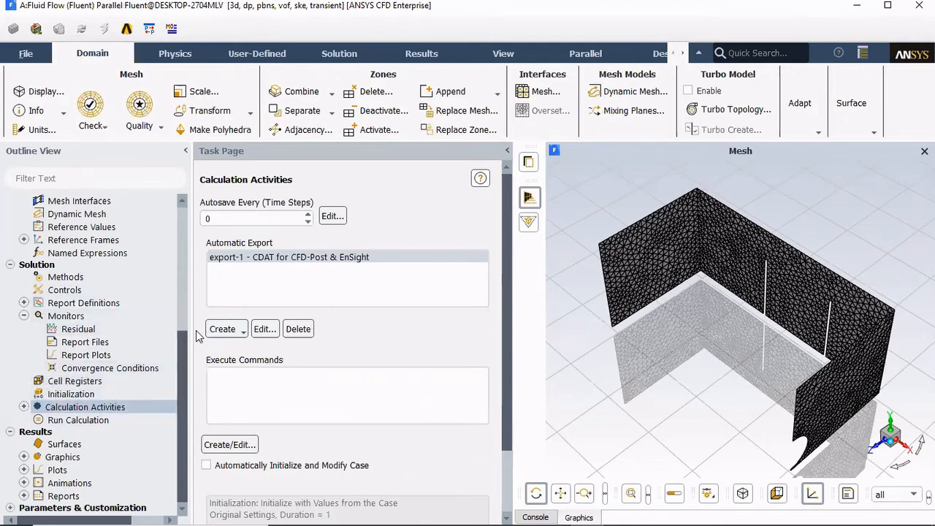
{"action": "mouse_move", "coordinate": [594, 180]}
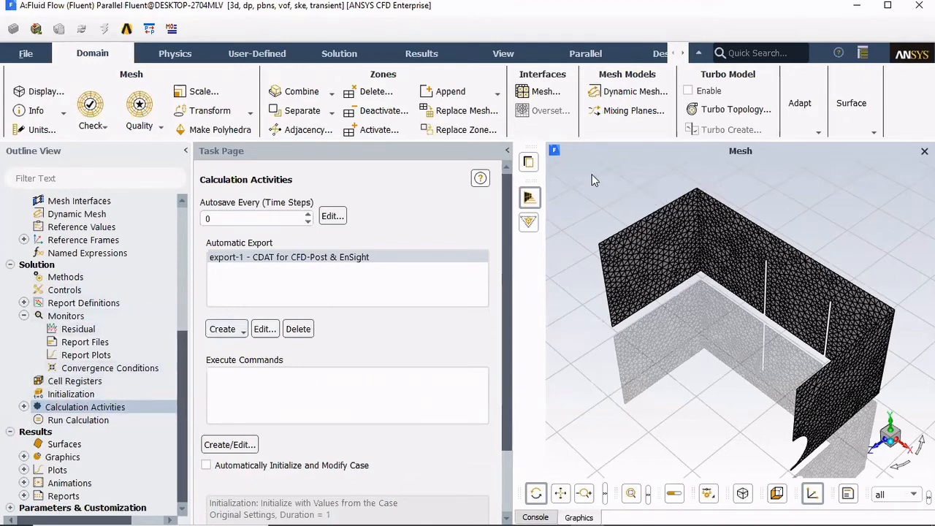
{"action": "mouse_move", "coordinate": [632, 200]}
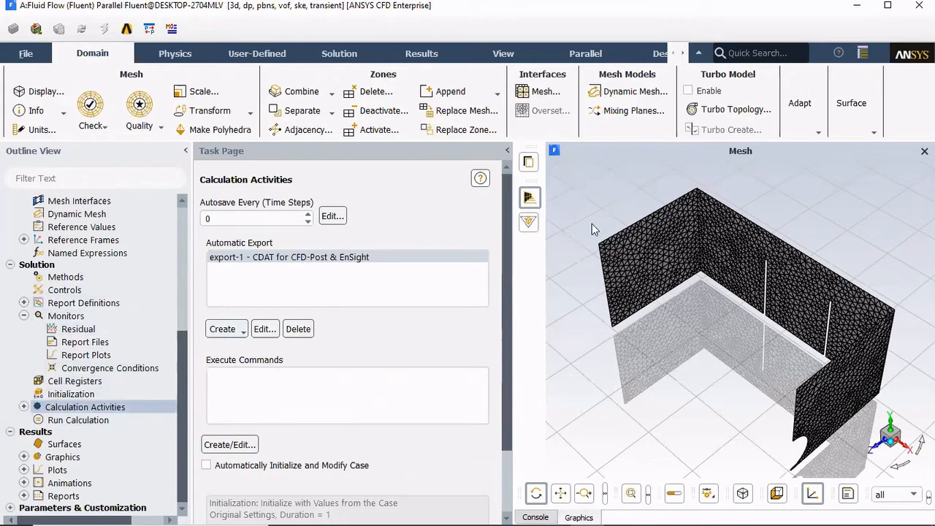
{"action": "mouse_move", "coordinate": [598, 234]}
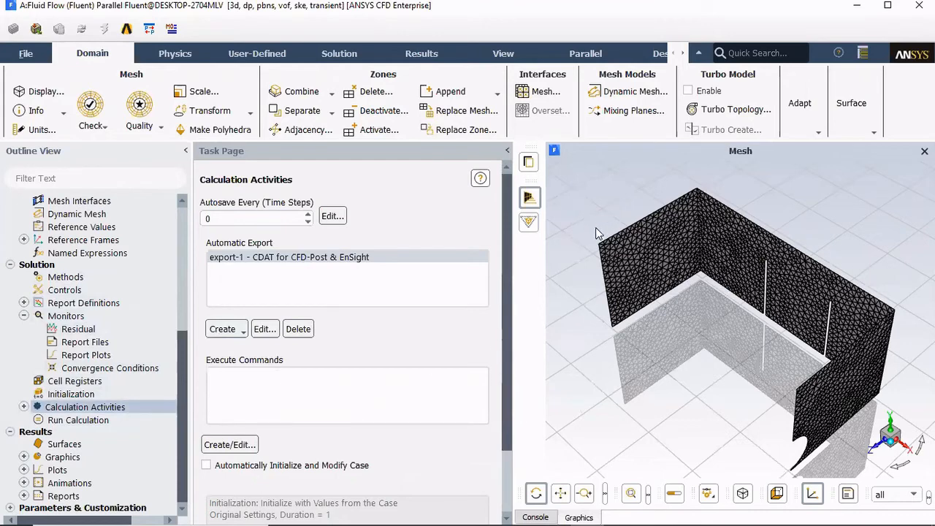
{"action": "mouse_move", "coordinate": [756, 306]}
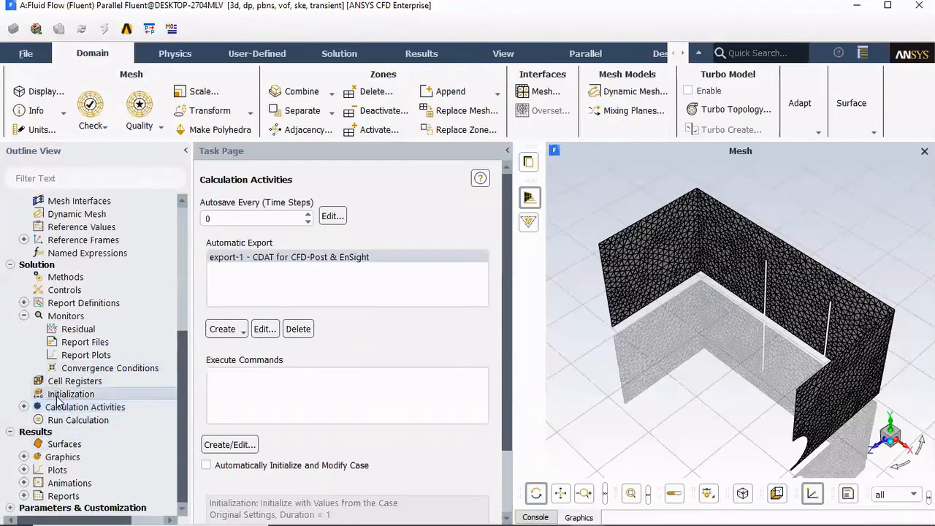
Step: Compute initial values from water_inlet (Y velocity -2 m/s, water fraction 0) and initialize the flow field
{"action": "left_click", "coordinate": [70, 393]}
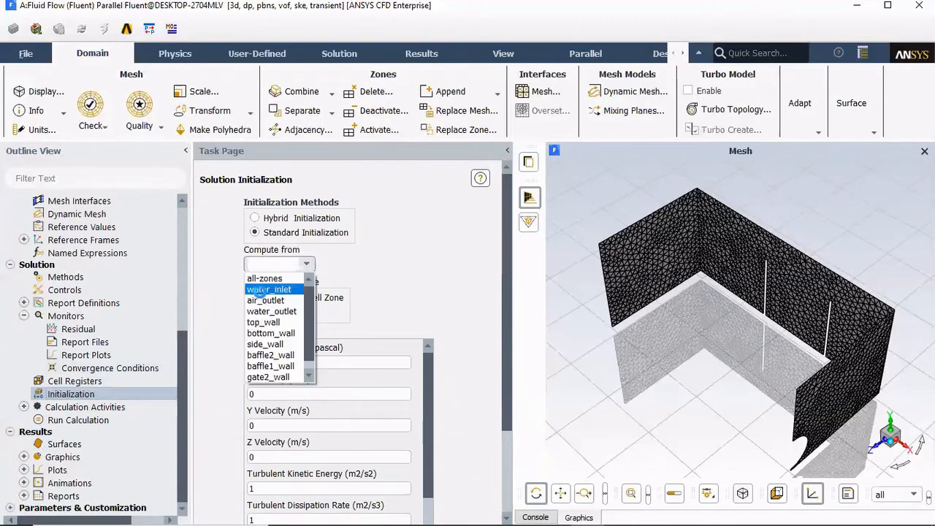
{"action": "left_click", "coordinate": [269, 289]}
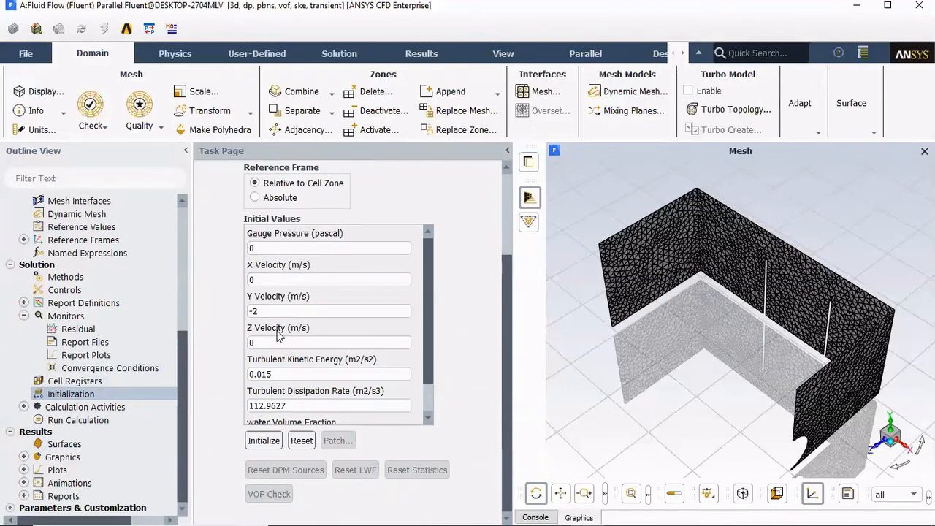
{"action": "scroll", "scroll_direction": "down", "scroll_amount": 3}
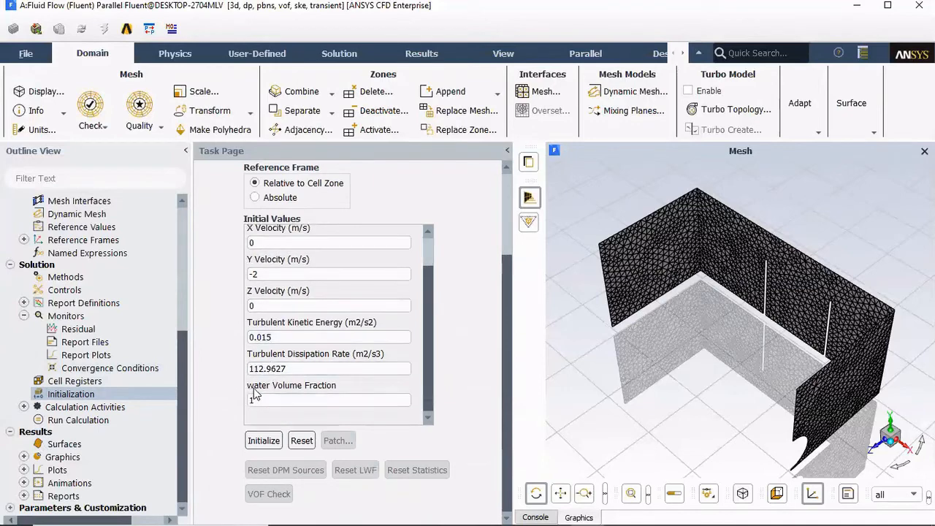
{"action": "mouse_move", "coordinate": [232, 415]}
{"action": "type", "text": "0"}
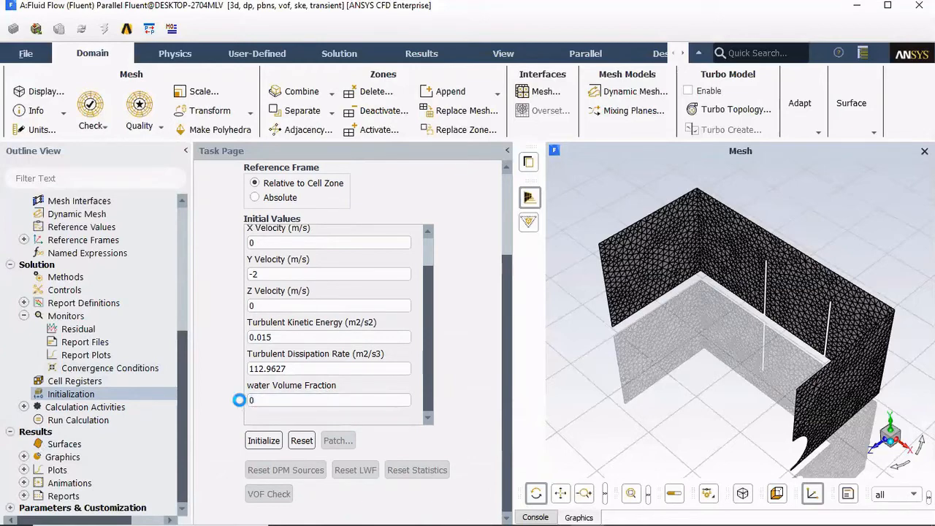
{"action": "mouse_move", "coordinate": [674, 348]}
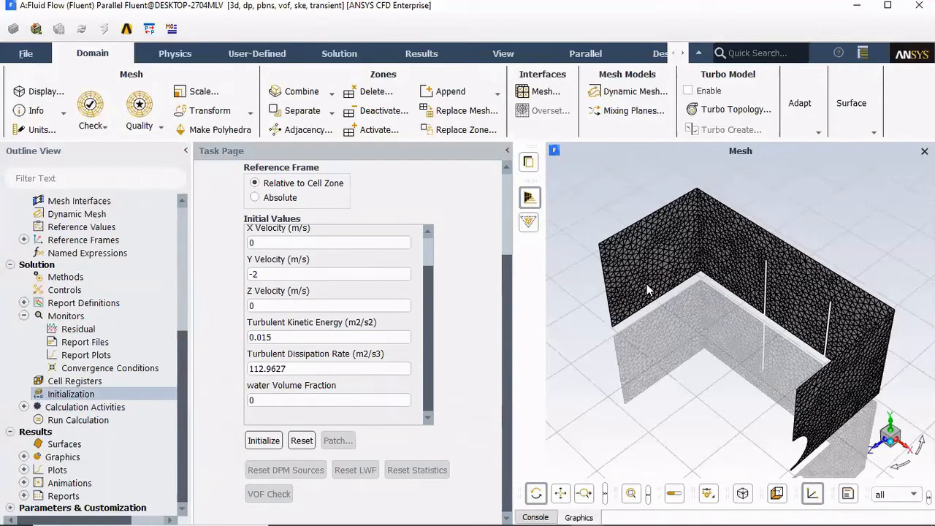
{"action": "mouse_move", "coordinate": [409, 509]}
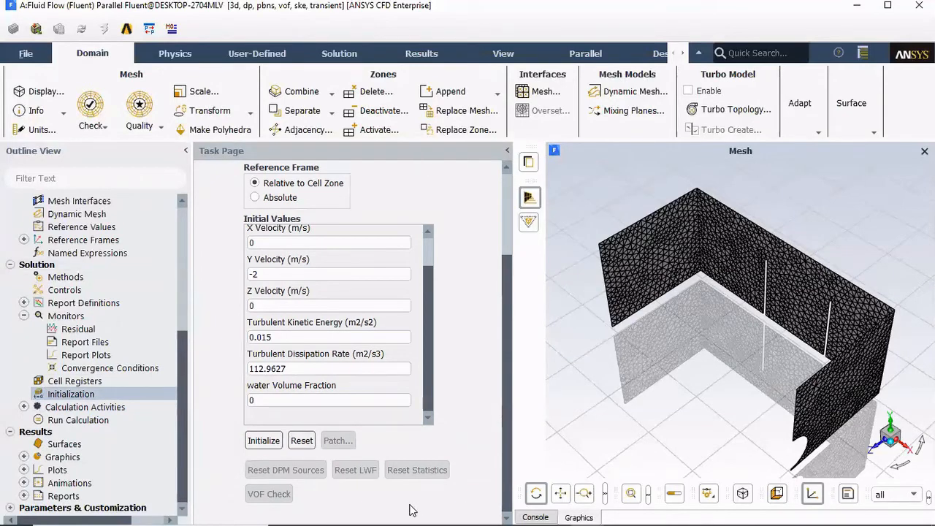
{"action": "left_click", "coordinate": [263, 440]}
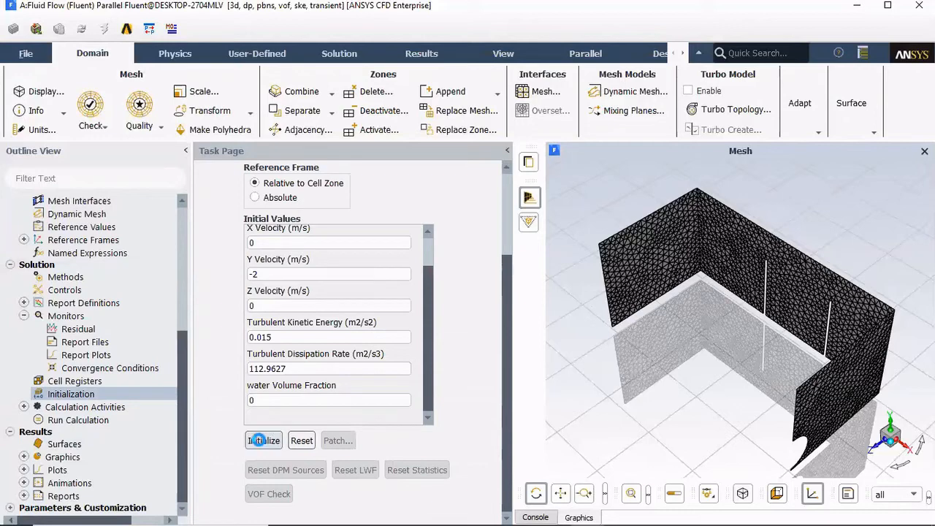
{"action": "left_click", "coordinate": [263, 440]}
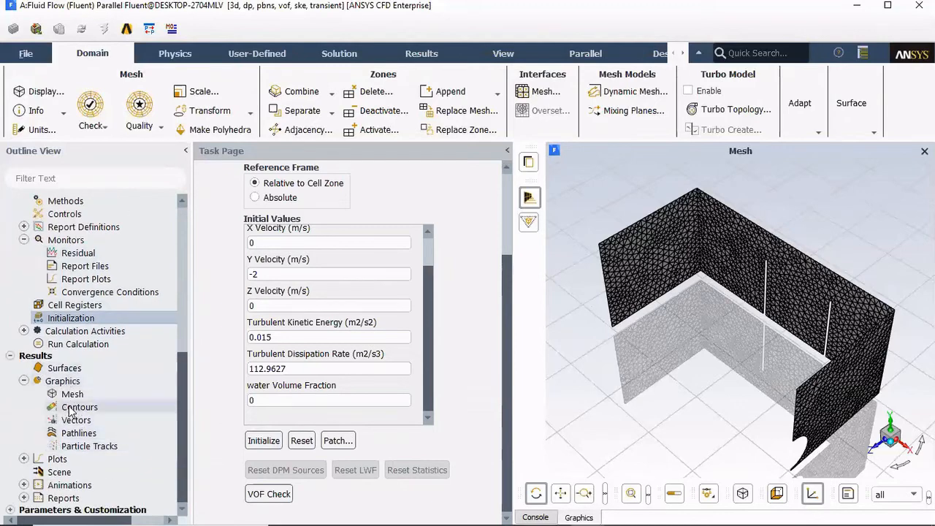
Step: Create contour vof of water volume fraction on the symmetry plane and display it
{"action": "double_click", "coordinate": [79, 407]}
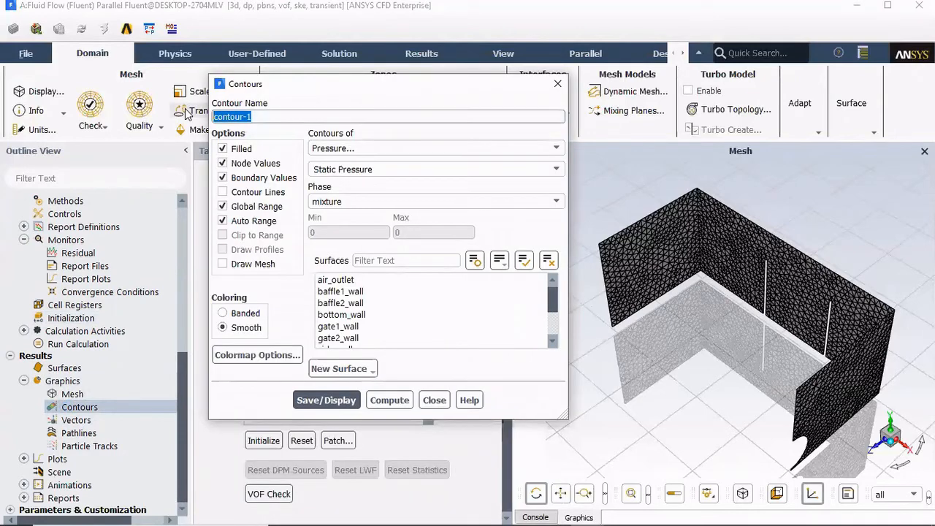
{"action": "type", "text": "vof"}
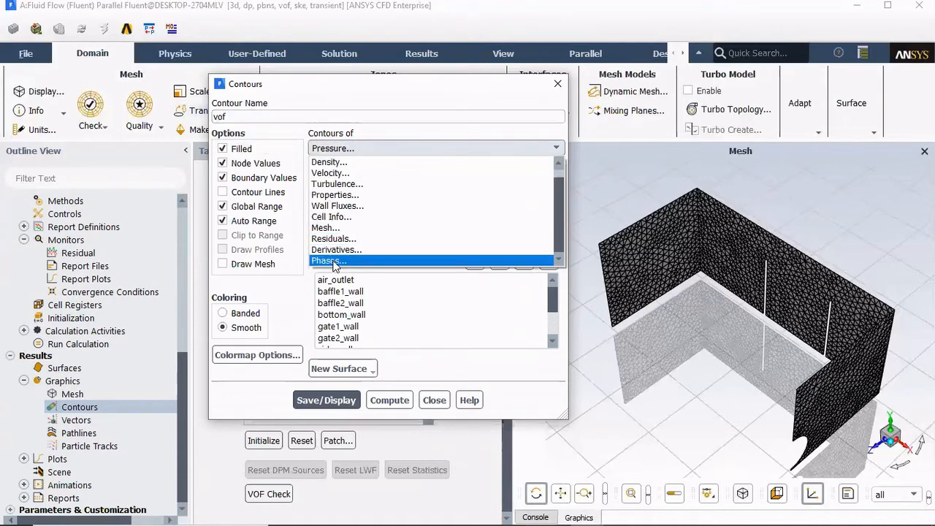
{"action": "left_click", "coordinate": [328, 261]}
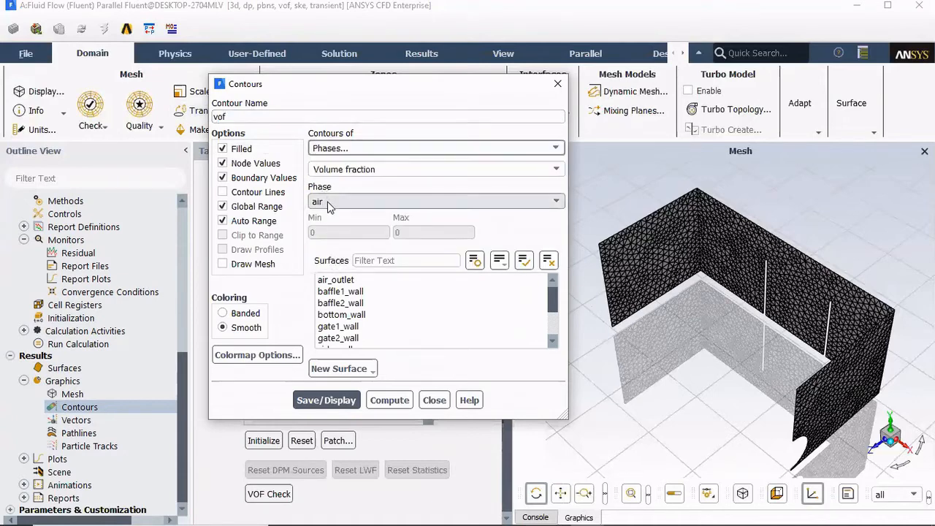
{"action": "left_click", "coordinate": [435, 201]}
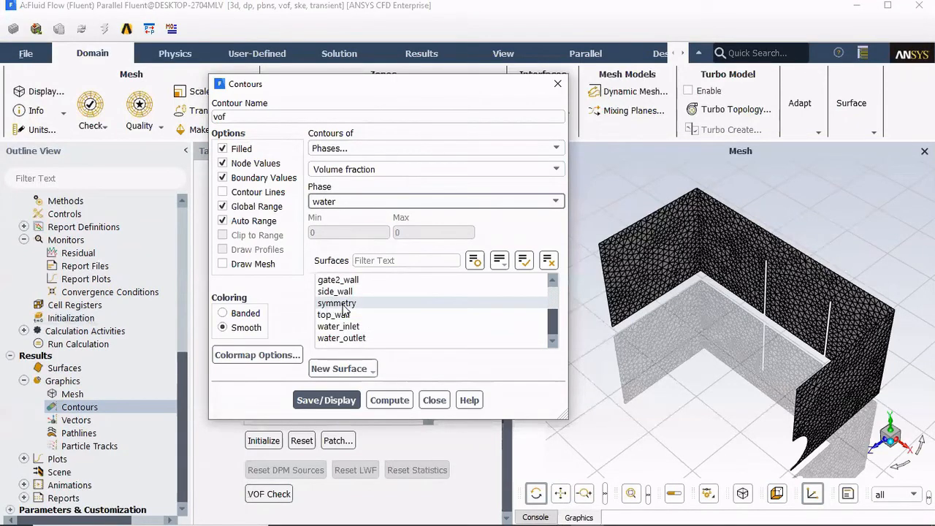
{"action": "left_click", "coordinate": [326, 399]}
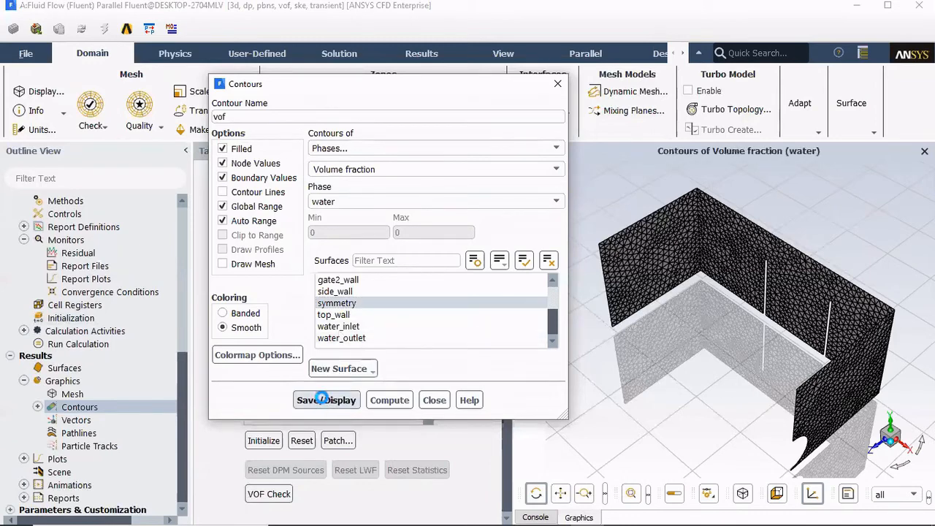
{"action": "left_click", "coordinate": [326, 399]}
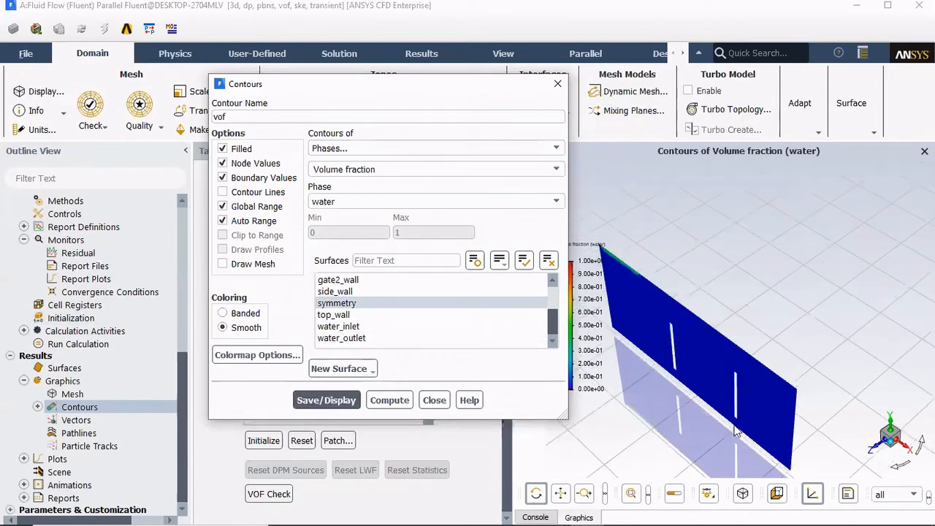
{"action": "mouse_move", "coordinate": [632, 347]}
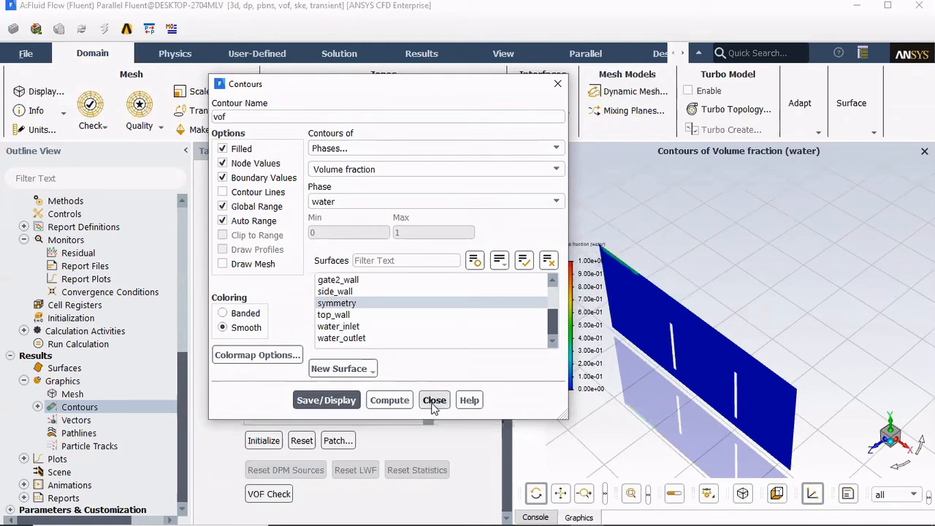
{"action": "left_click", "coordinate": [434, 400]}
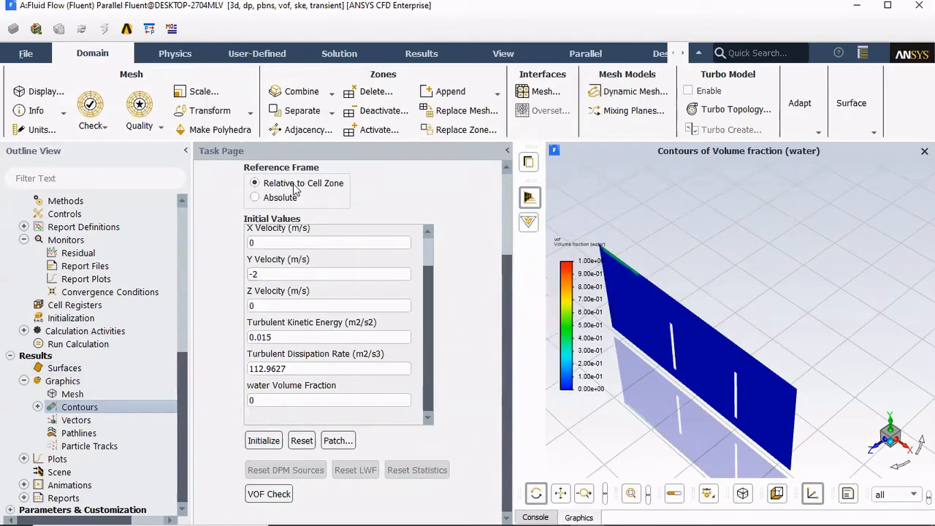
{"action": "mouse_move", "coordinate": [816, 34]}
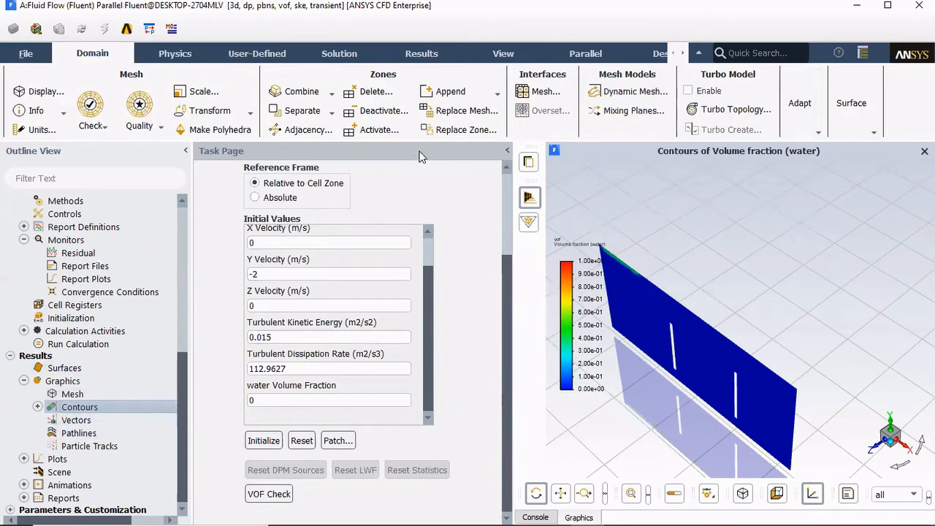
Step: Define solution animation animation-1 recording every 2 time steps
{"action": "left_click", "coordinate": [339, 52]}
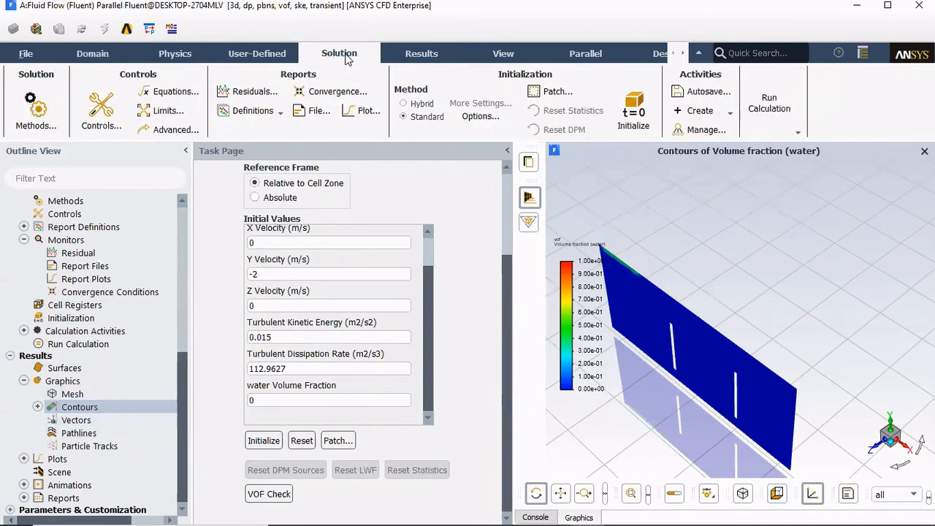
{"action": "left_click", "coordinate": [700, 111]}
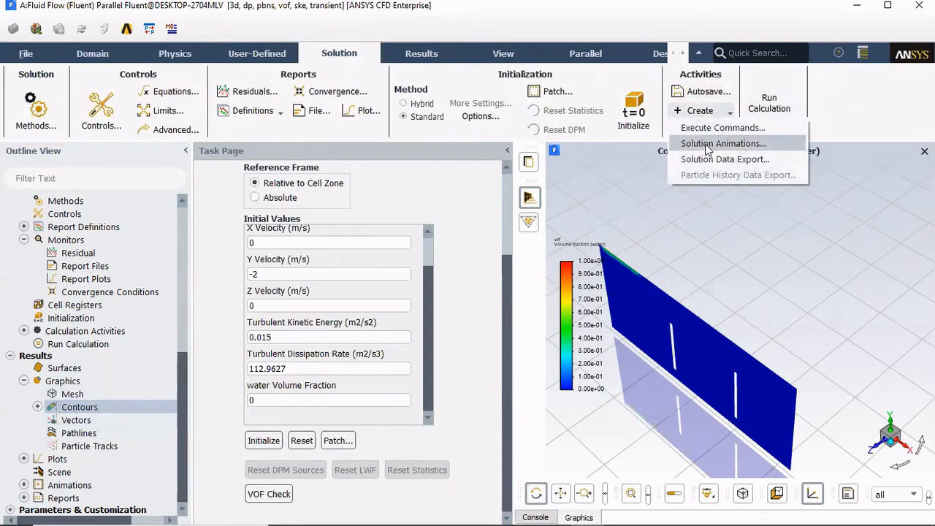
{"action": "left_click", "coordinate": [723, 143]}
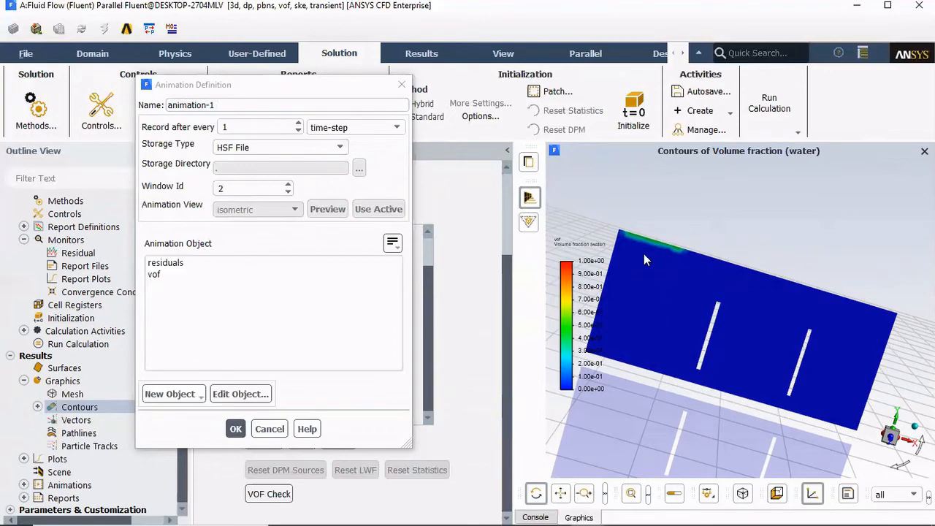
{"action": "mouse_move", "coordinate": [735, 218]}
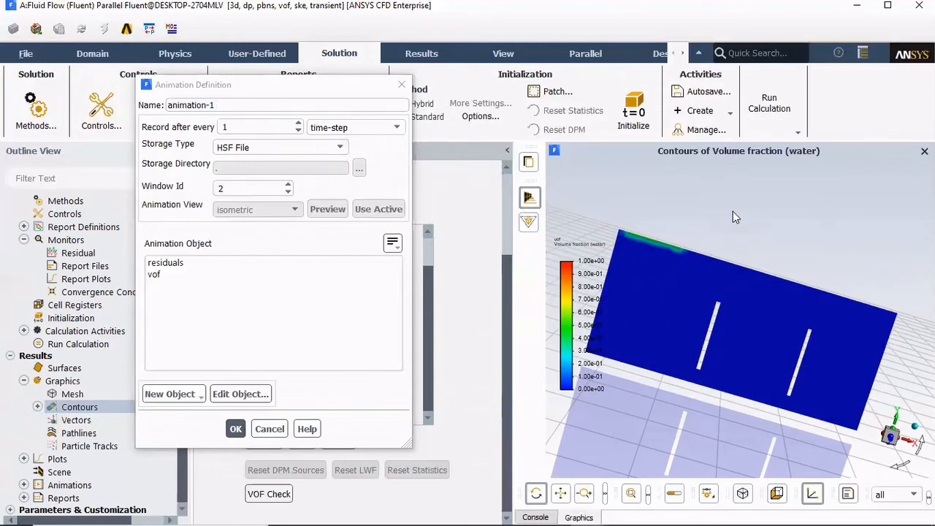
{"action": "mouse_move", "coordinate": [503, 208]}
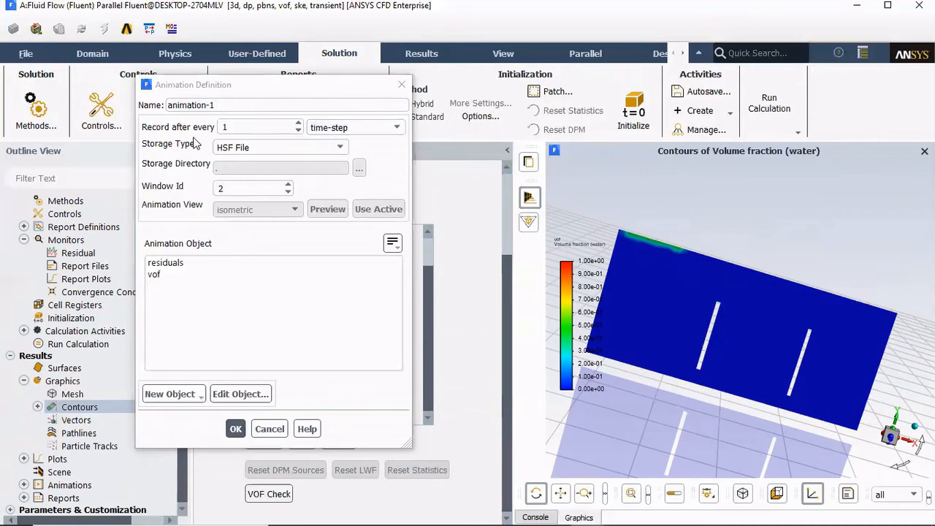
{"action": "mouse_move", "coordinate": [181, 132]}
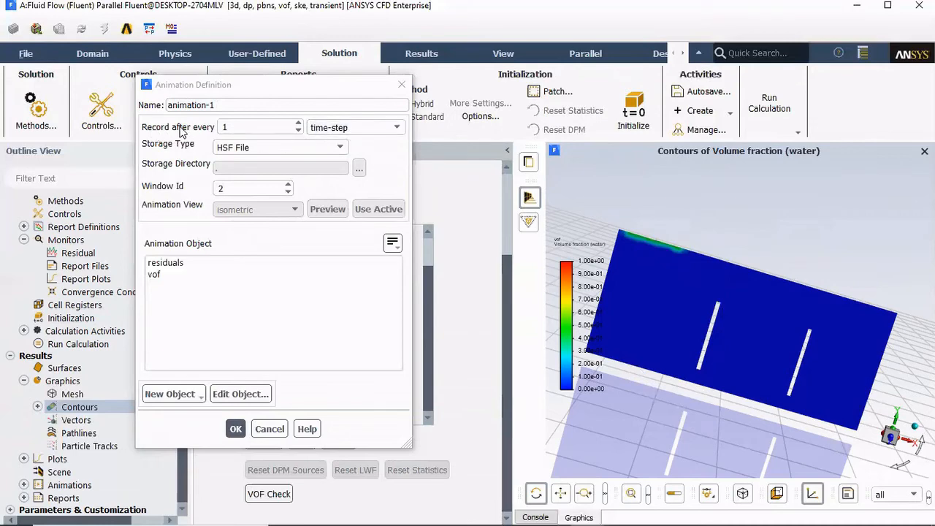
{"action": "left_click", "coordinate": [298, 124]}
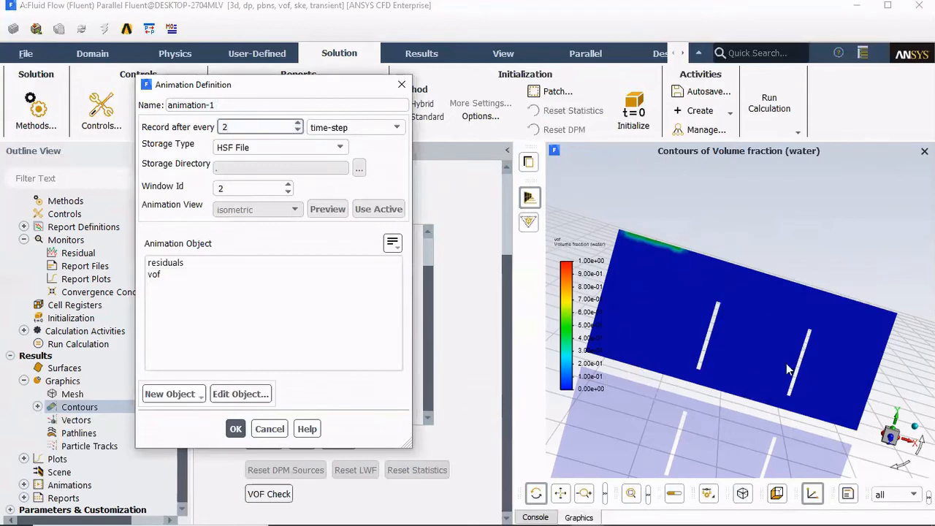
{"action": "mouse_move", "coordinate": [598, 214]}
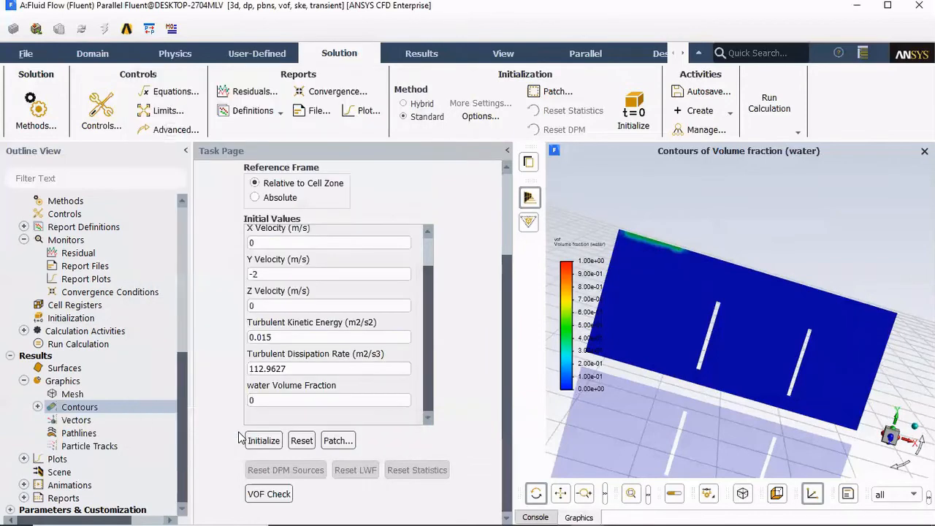
{"action": "mouse_move", "coordinate": [232, 431]}
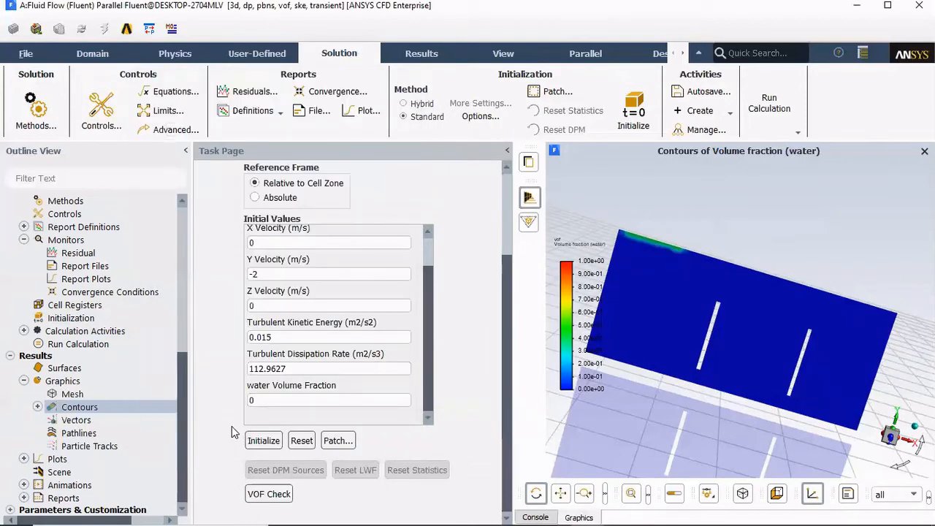
Step: Run the transient calculation with 3500 time steps of 0.01 s and 50 iterations each
{"action": "left_click", "coordinate": [78, 343]}
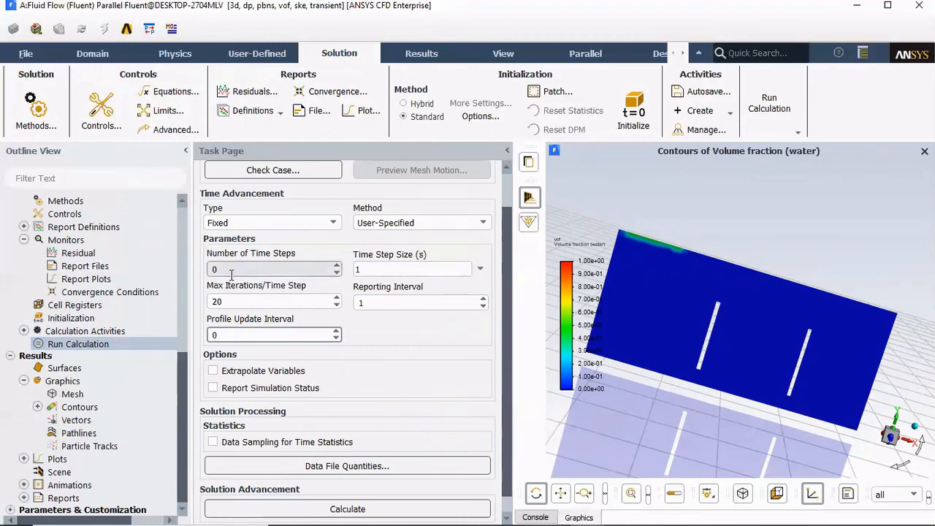
{"action": "type", "text": "3500"}
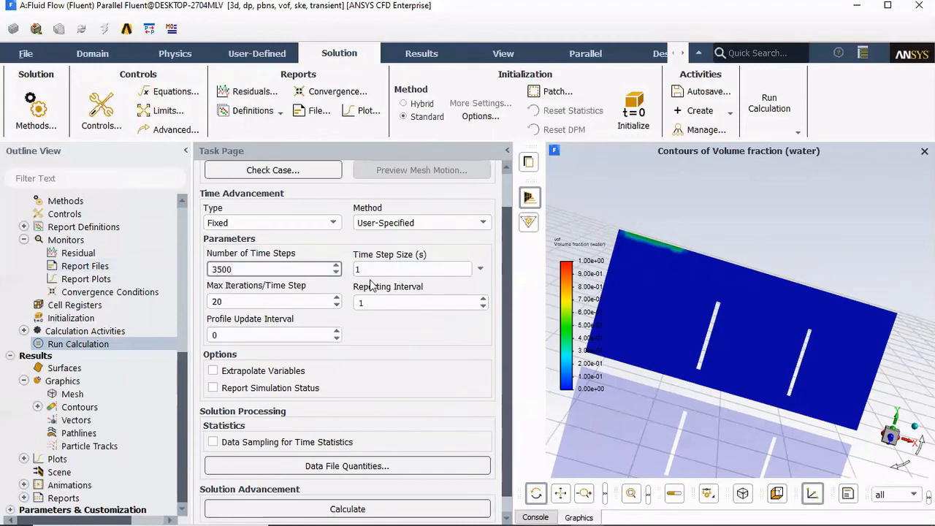
{"action": "left_click", "coordinate": [409, 269]}
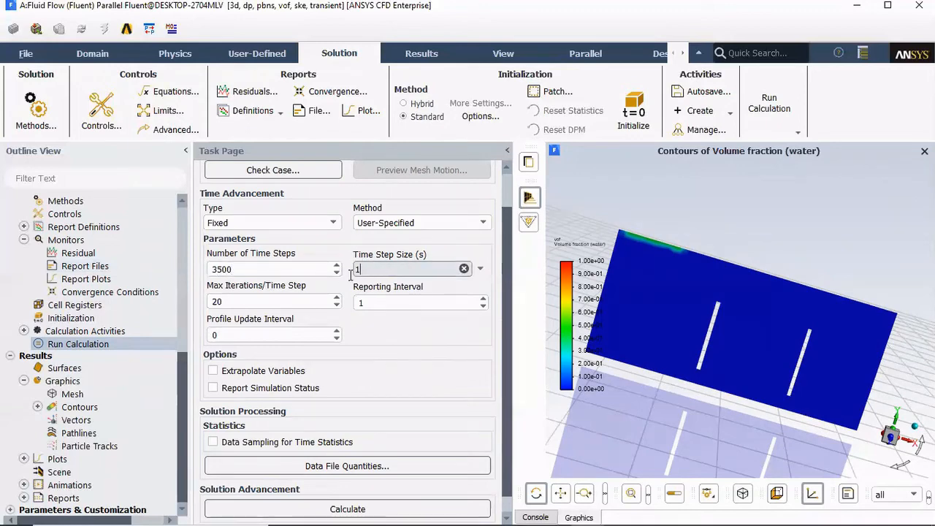
{"action": "type", "text": "0.0"}
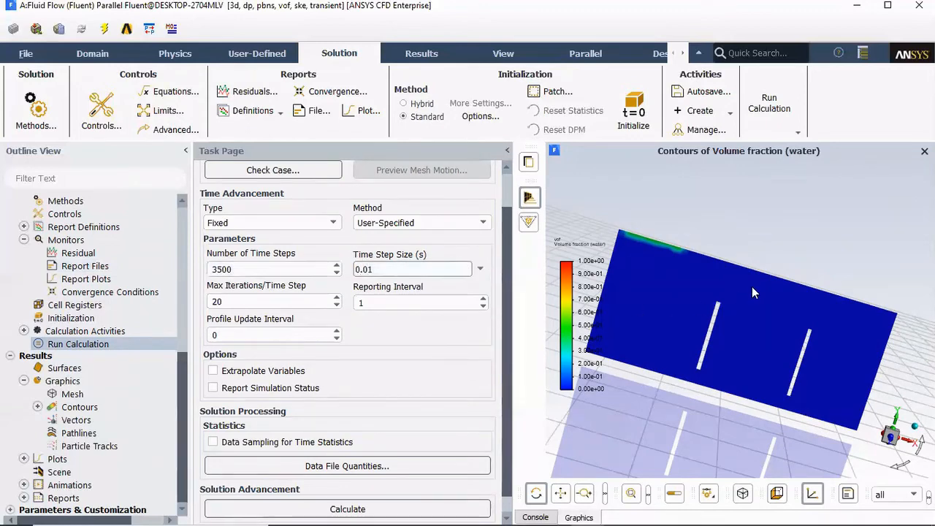
{"action": "left_click", "coordinate": [412, 269]}
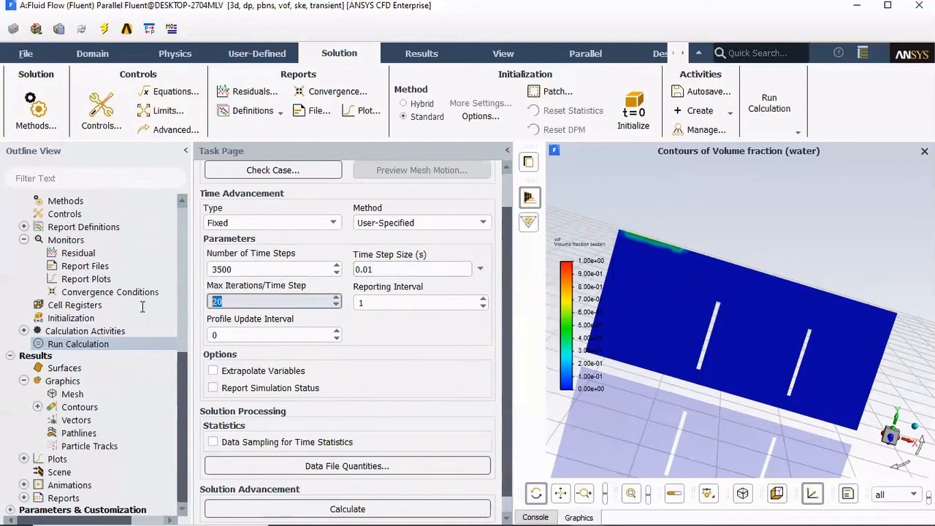
{"action": "type", "text": "50"}
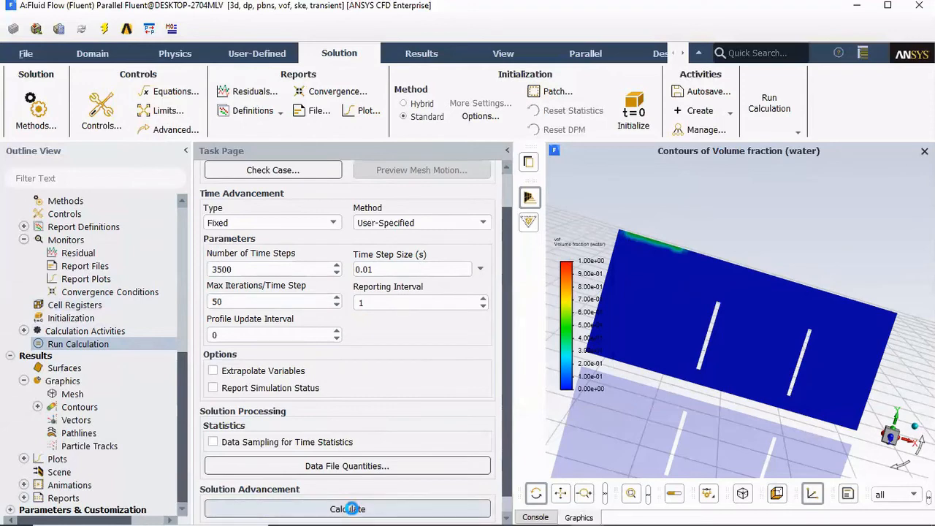
{"action": "left_click", "coordinate": [347, 509]}
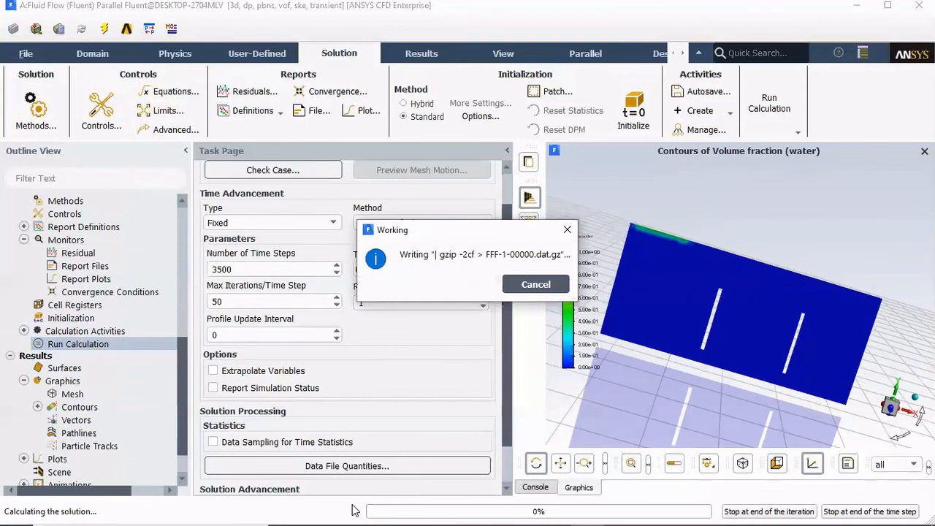